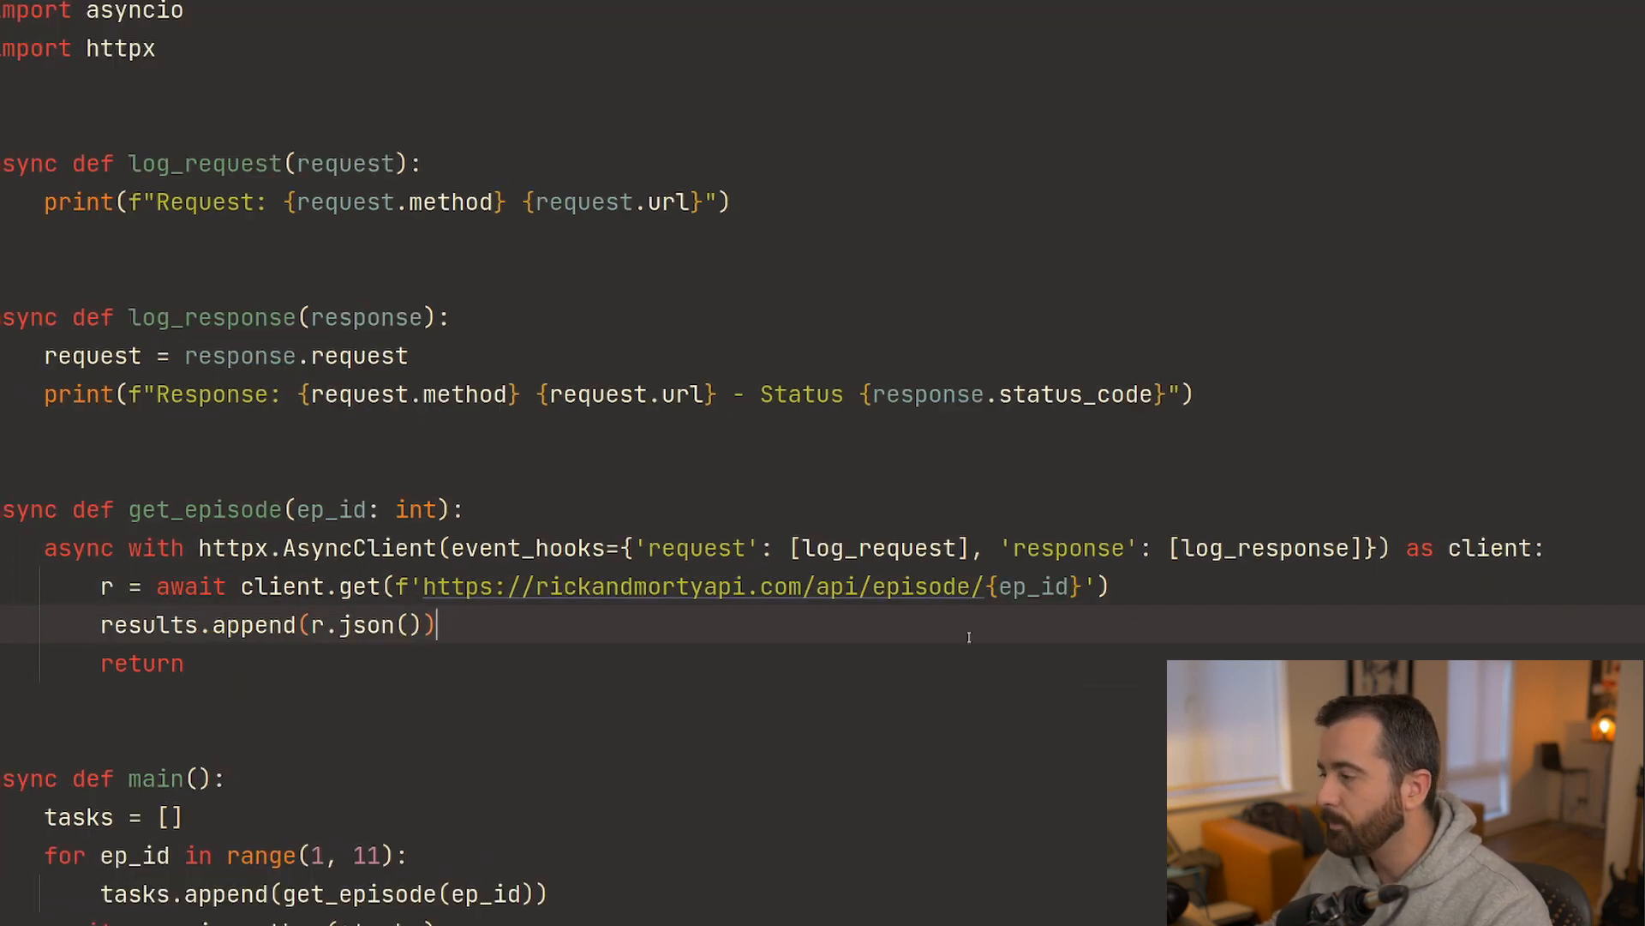
pyautogui.moveTo(99, 523)
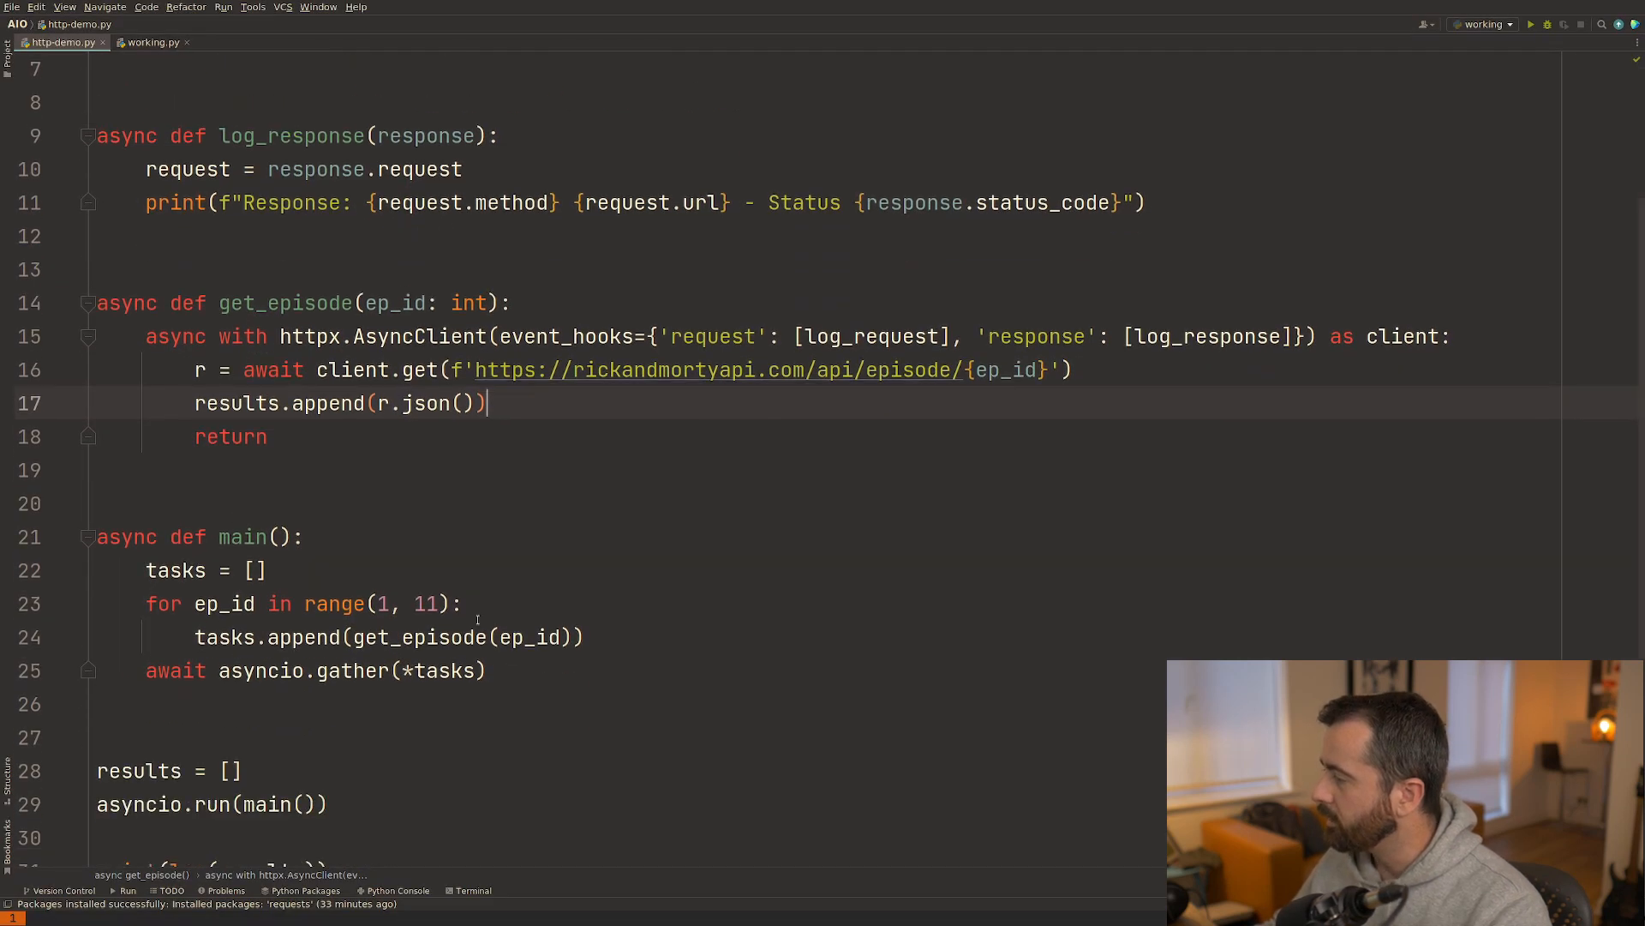
# Scroll through http-demo.py's async episode-fetching code, then switch to the blank working.py.
pyautogui.scroll(-3)
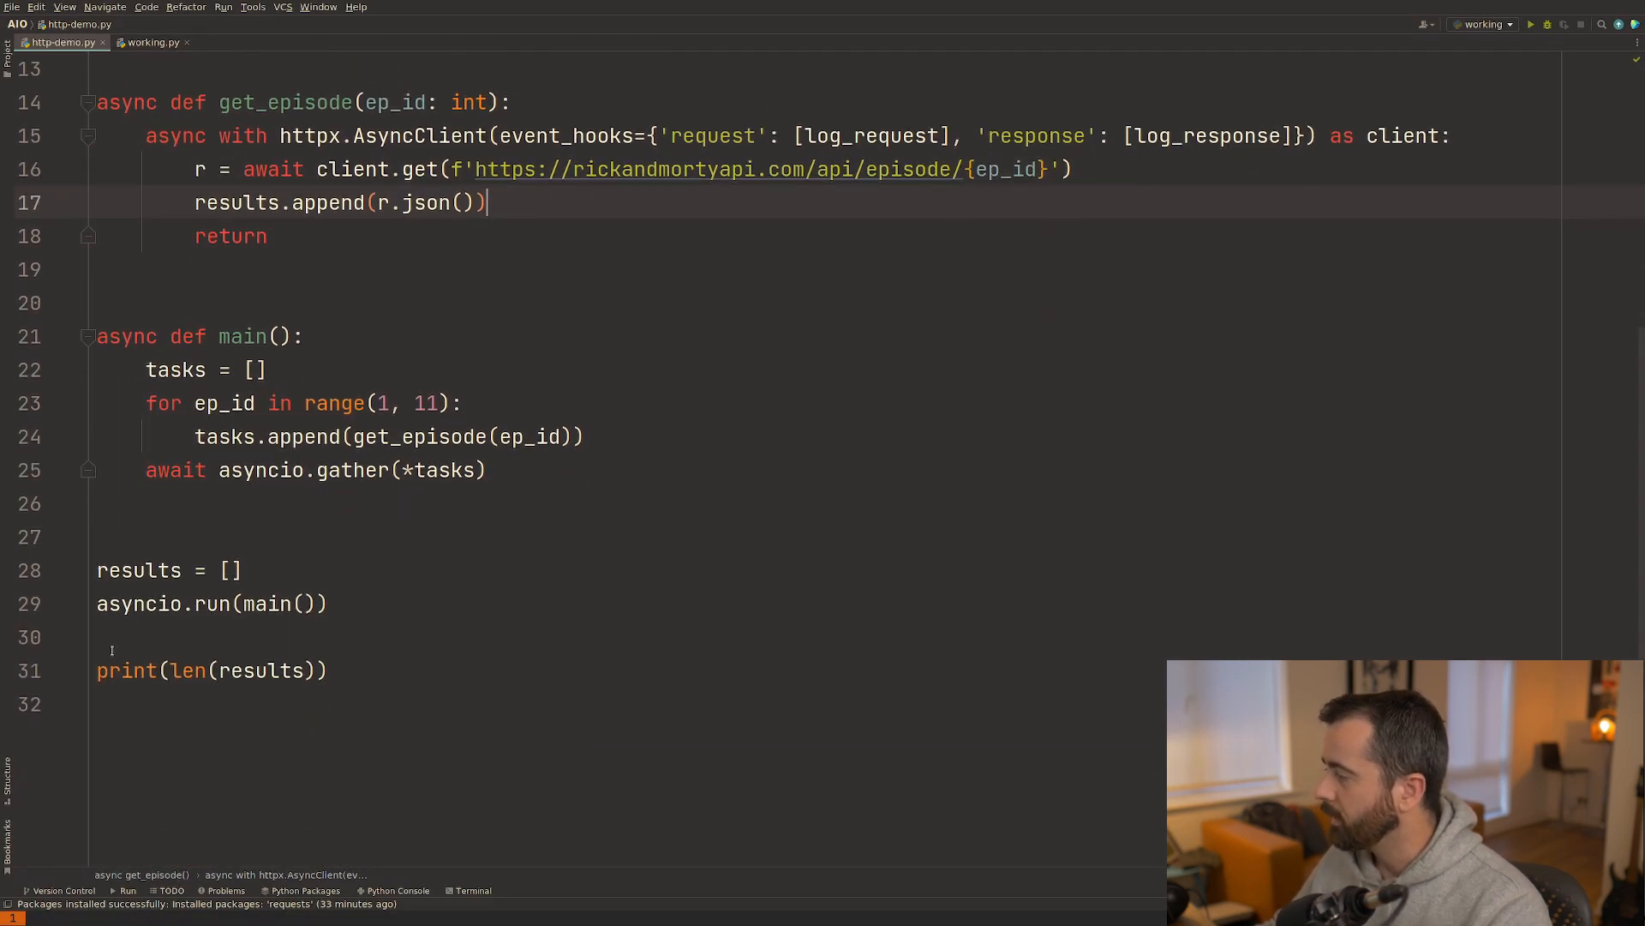
pyautogui.scroll(3)
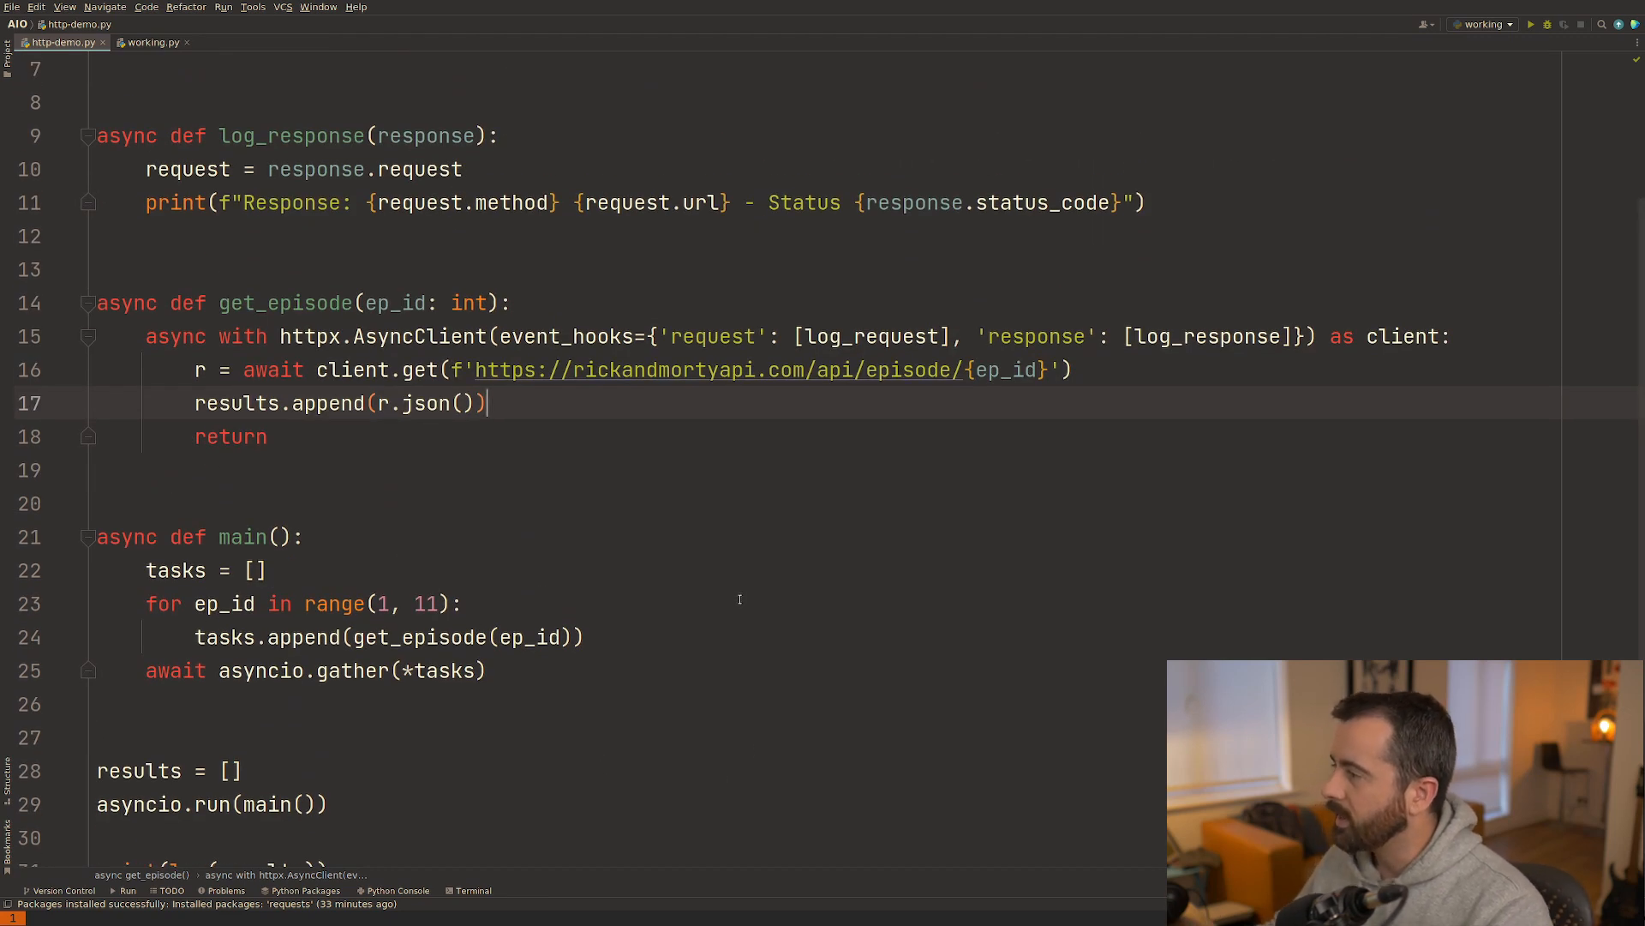
pyautogui.scroll(3)
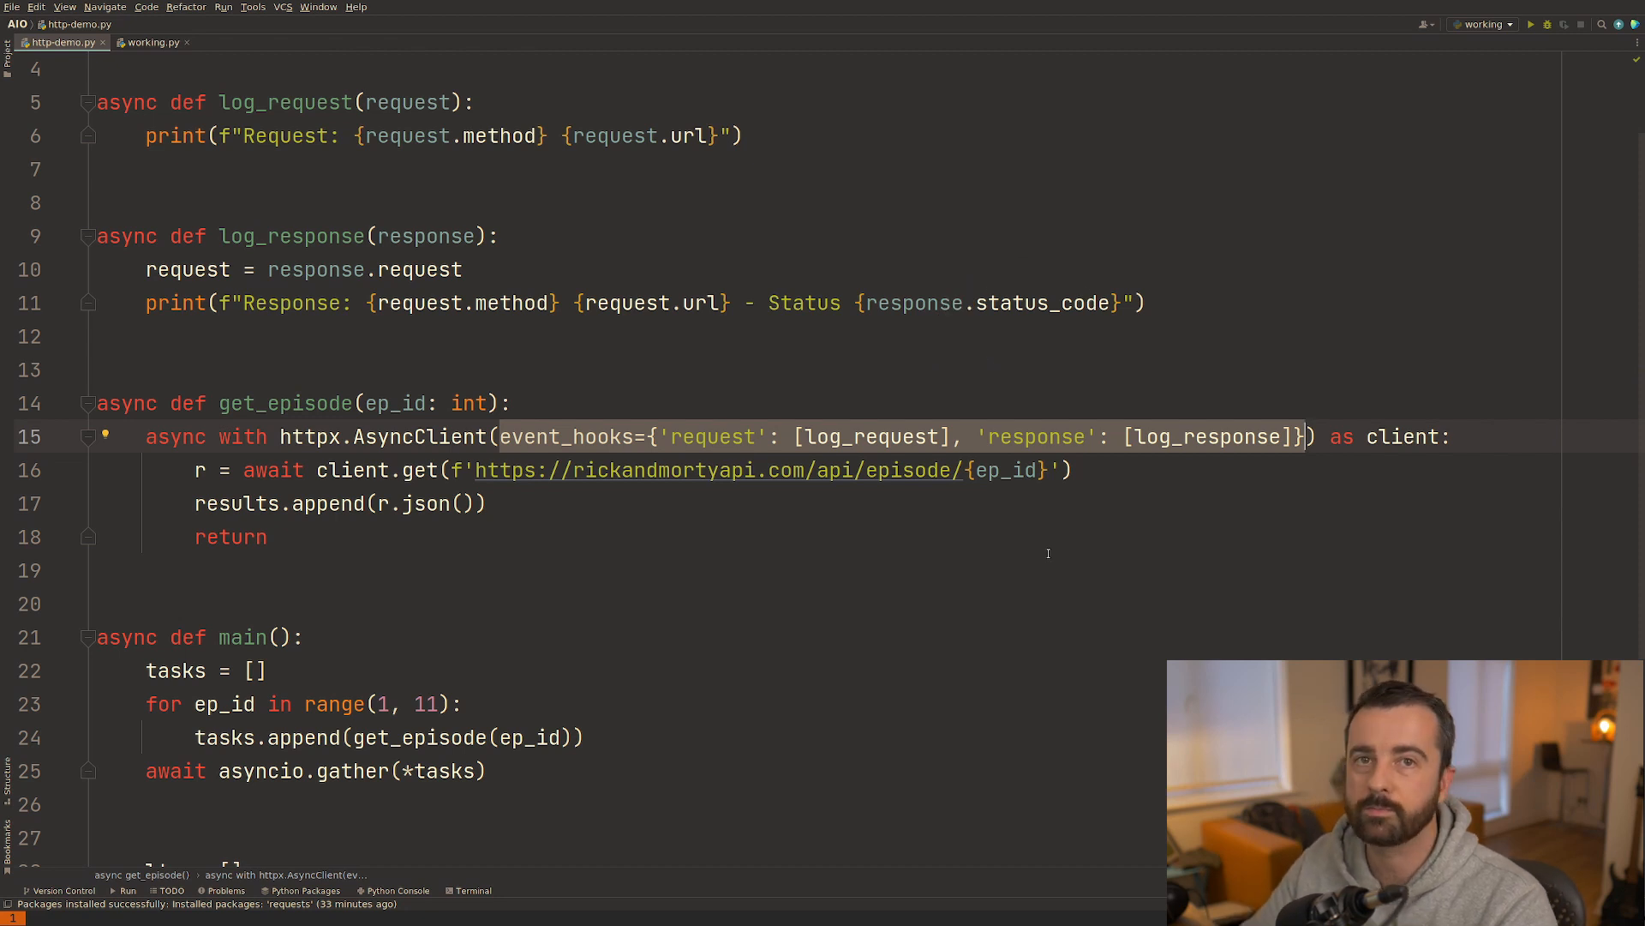
pyautogui.click(742, 336)
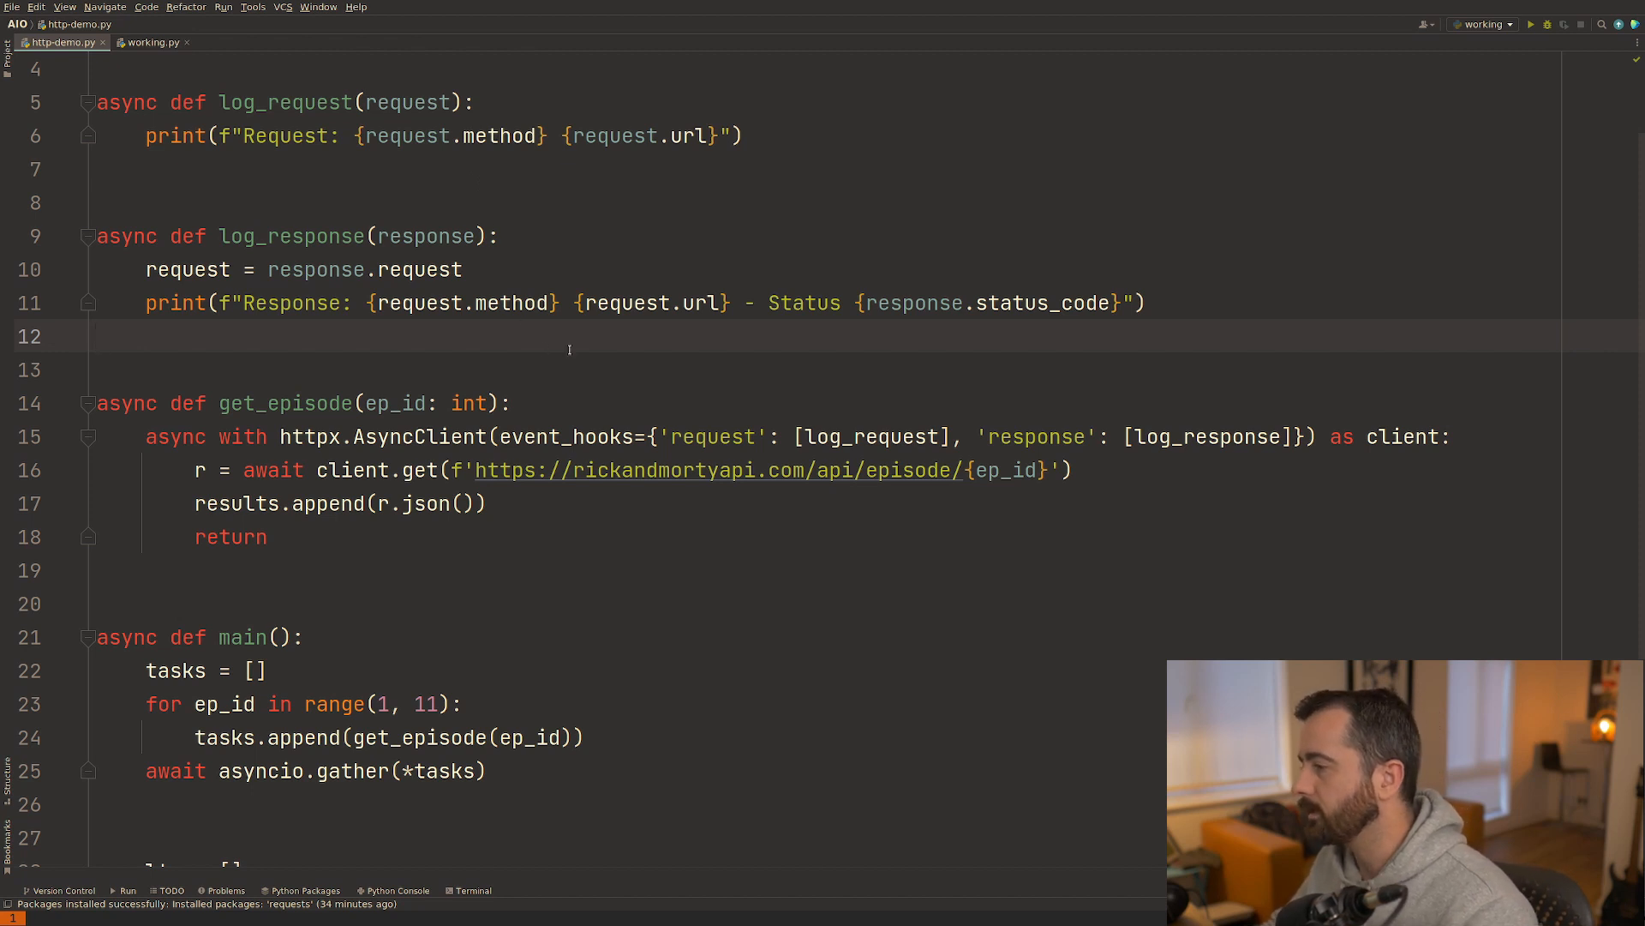
pyautogui.scroll(3)
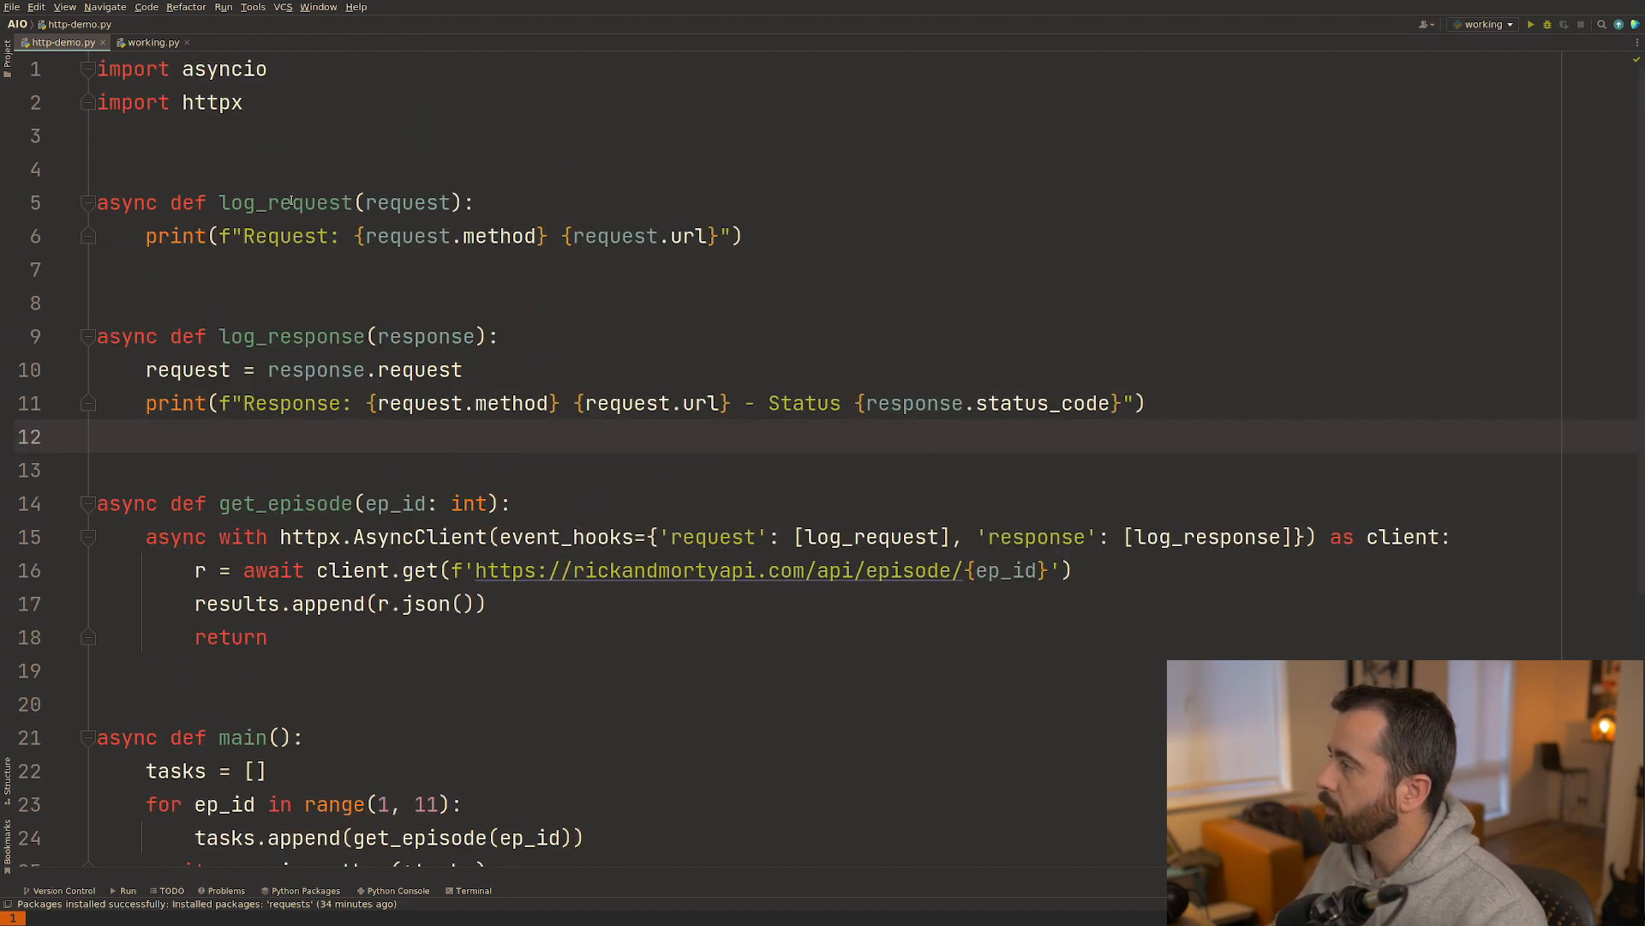
pyautogui.moveTo(152, 41)
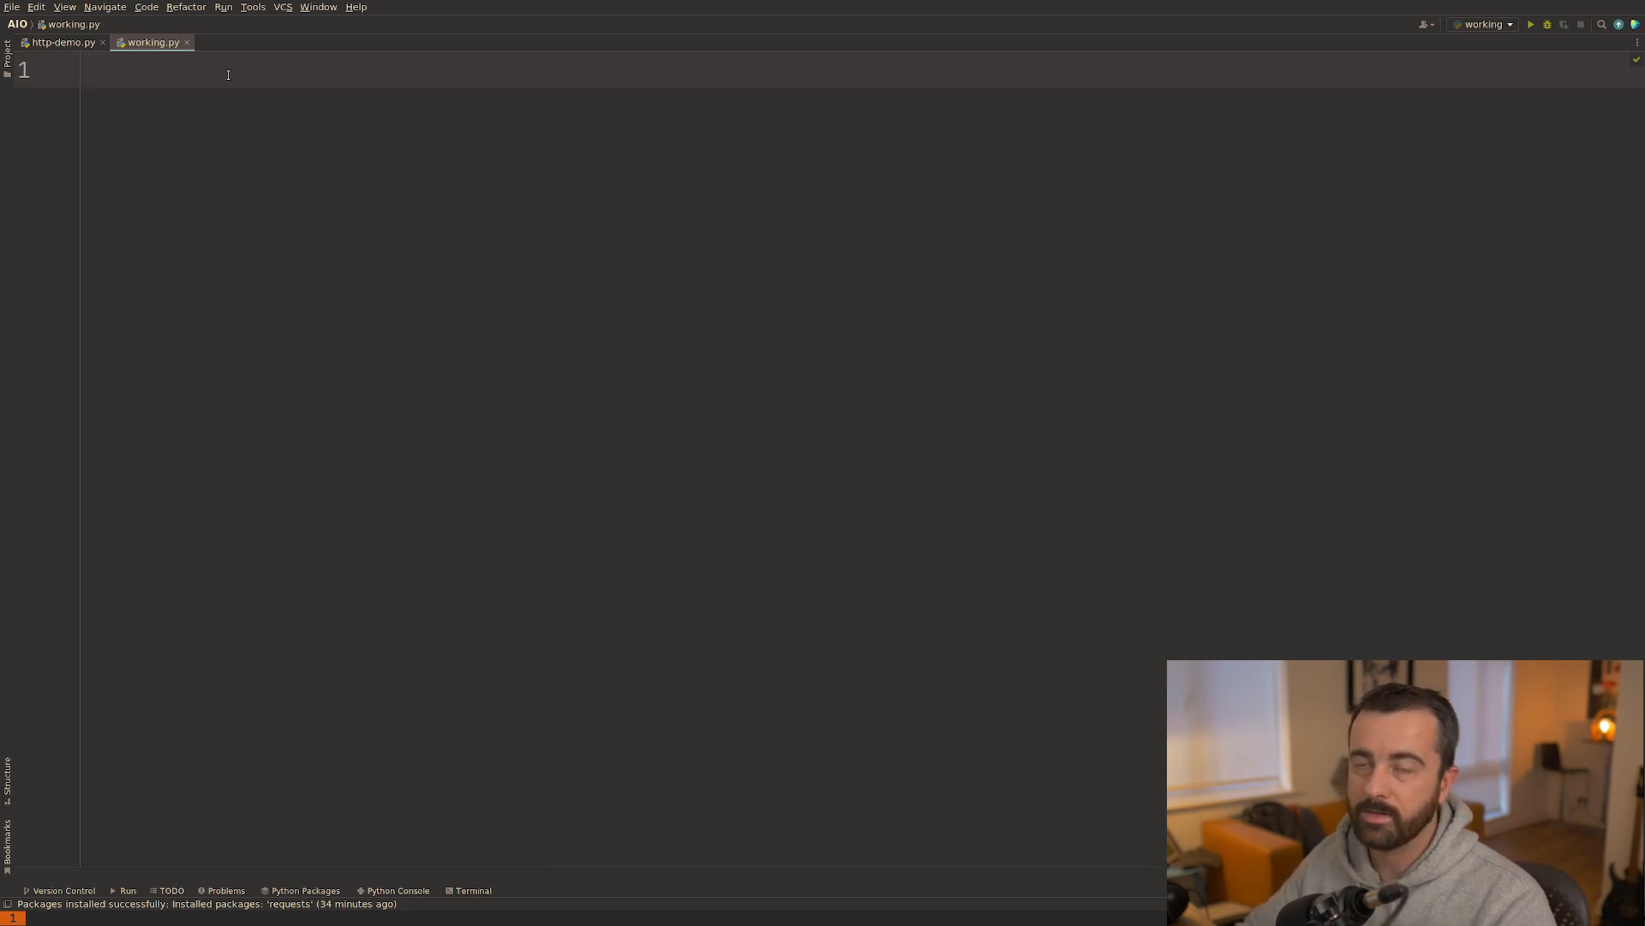
pyautogui.write('import requests')
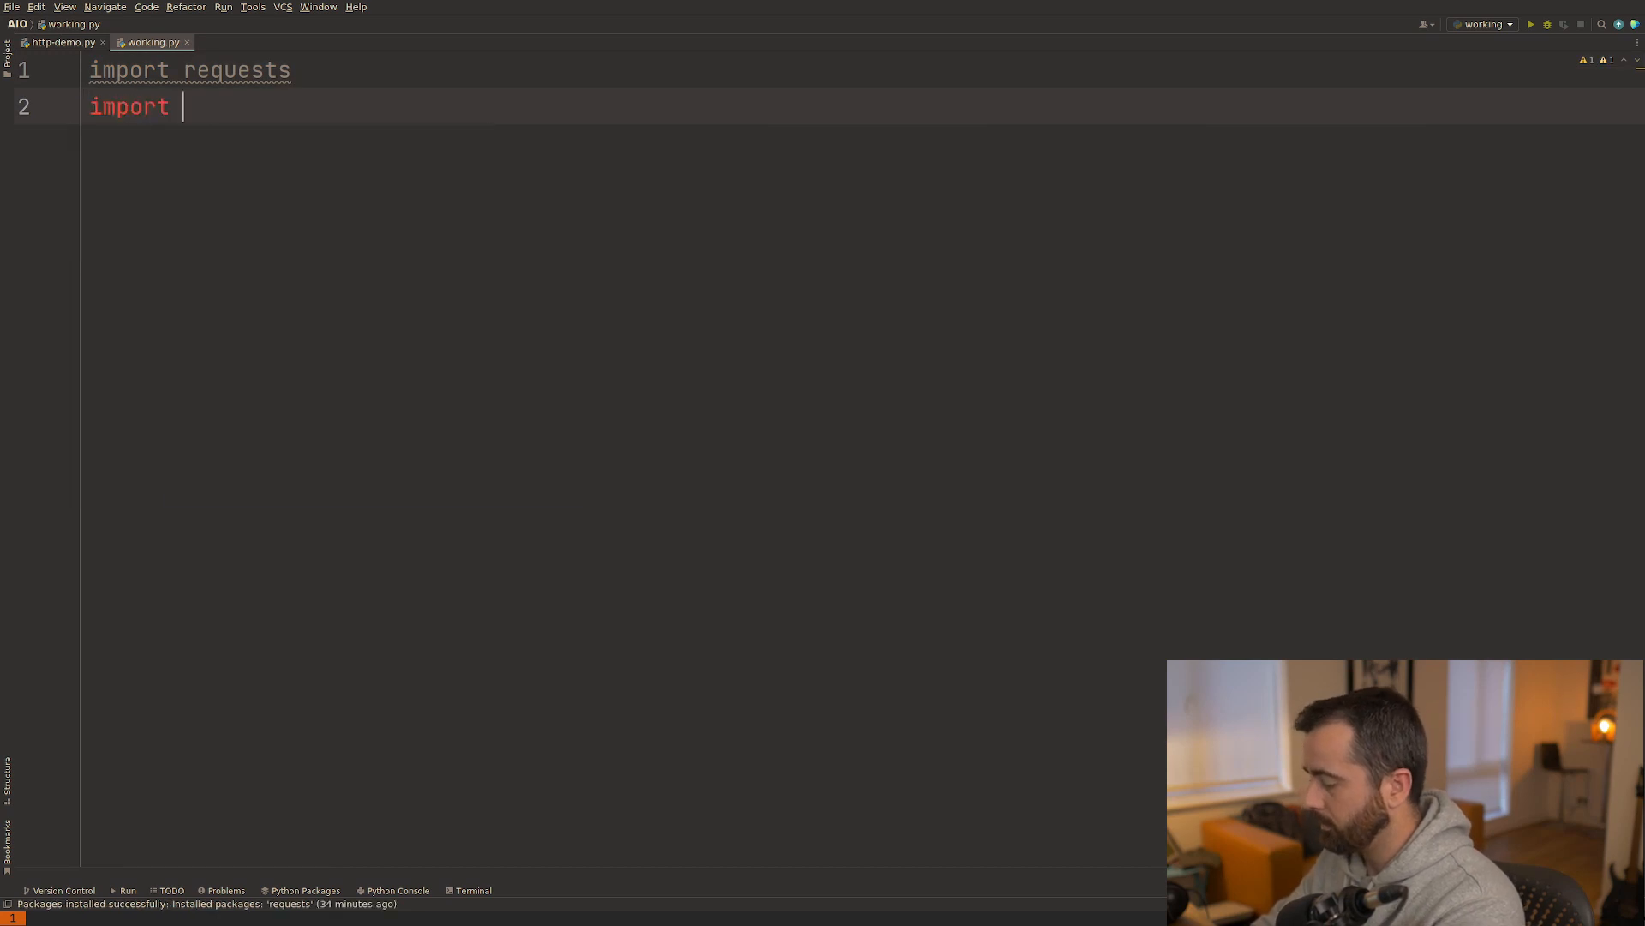
pyautogui.write('httpx')
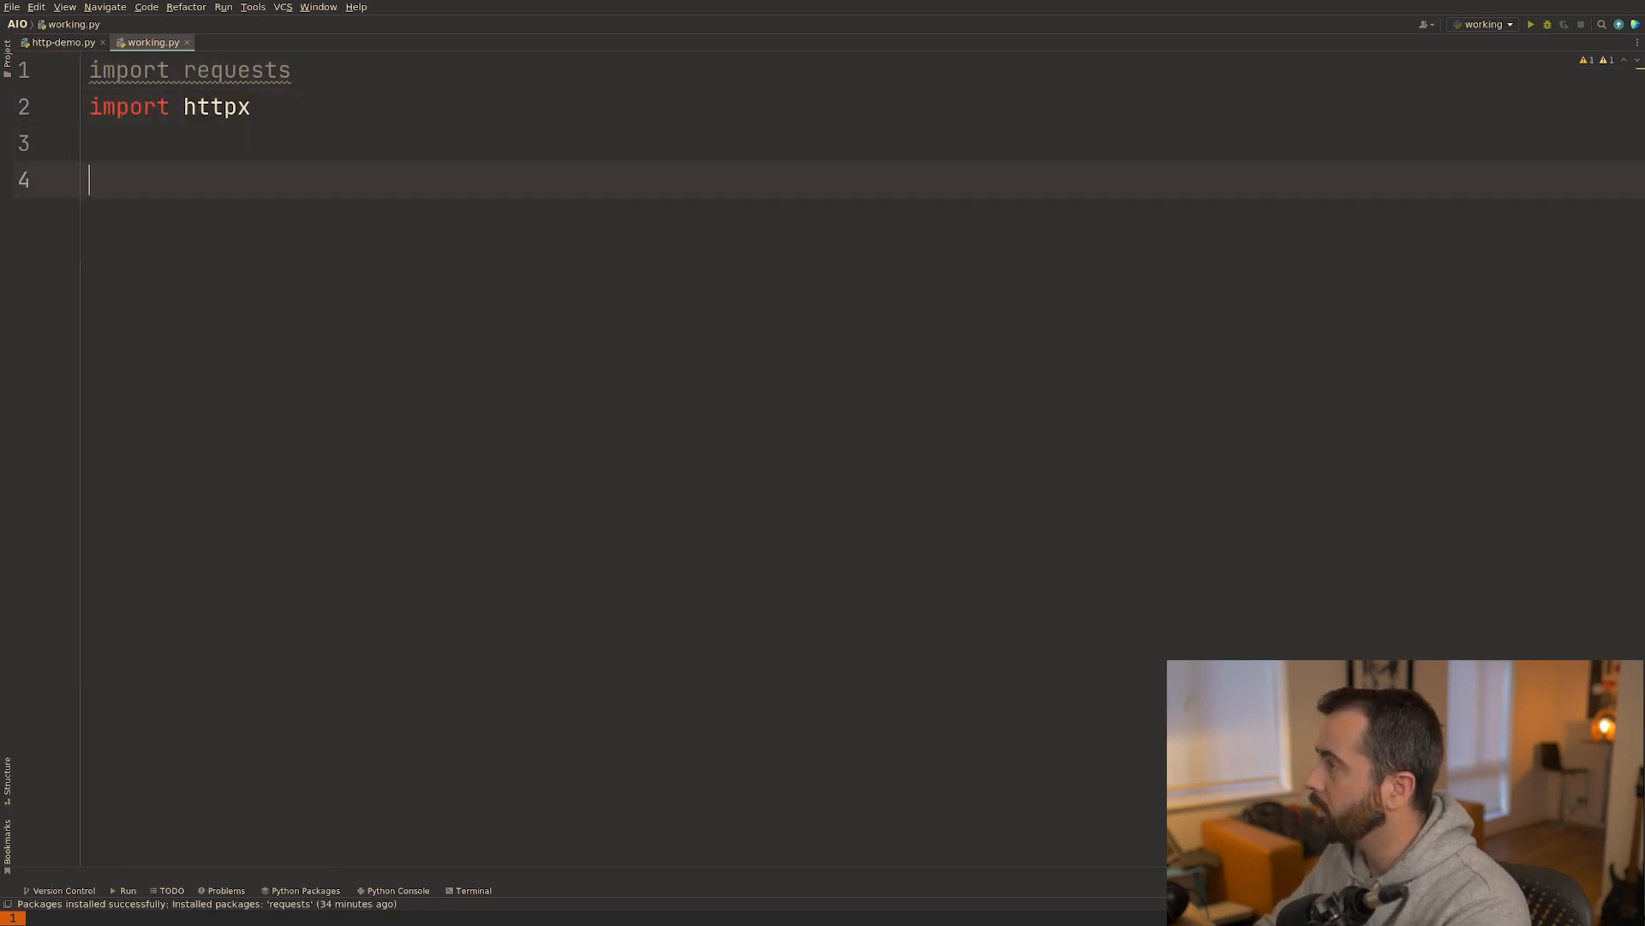
pyautogui.write("url = 'https")
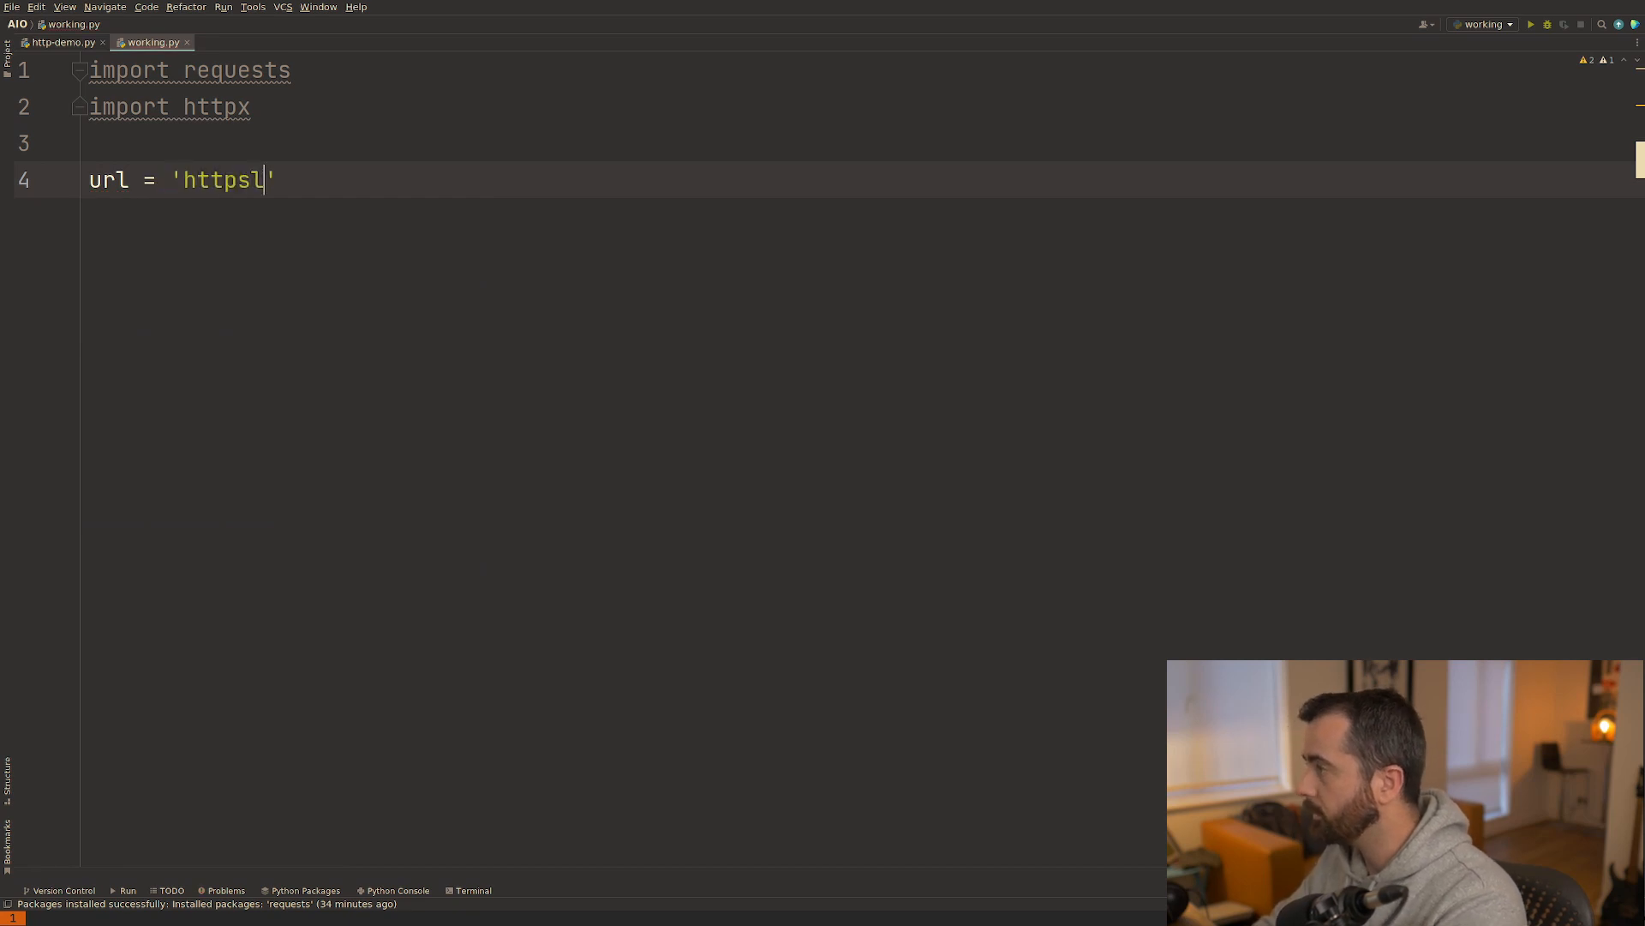
pyautogui.write(':')
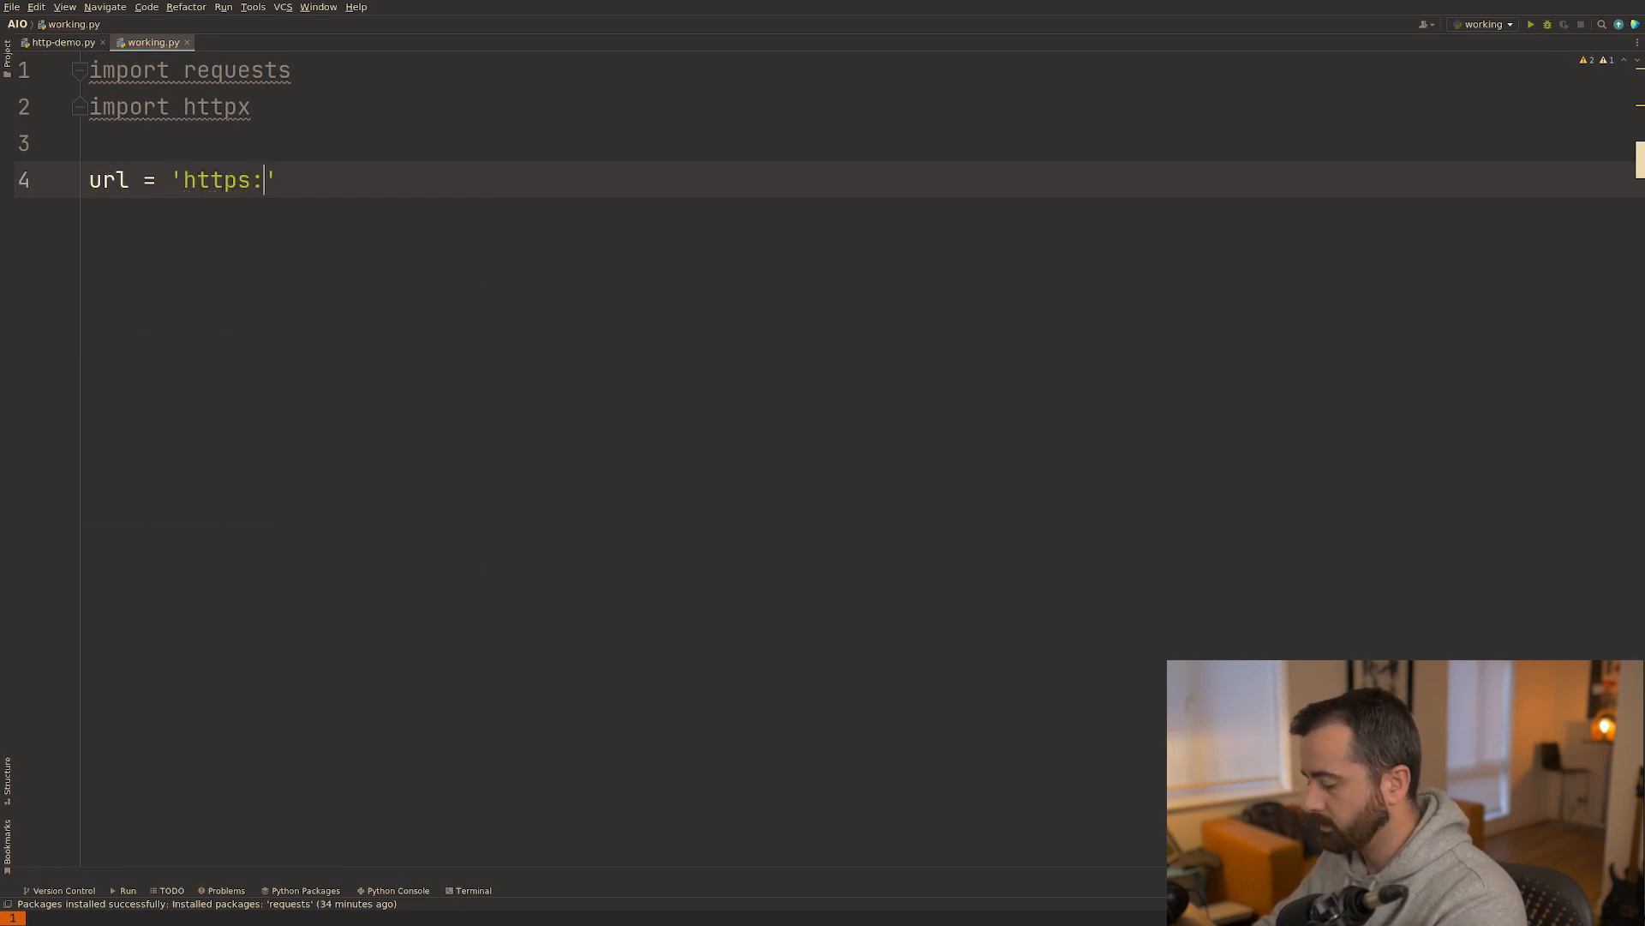
pyautogui.write('//httpbin')
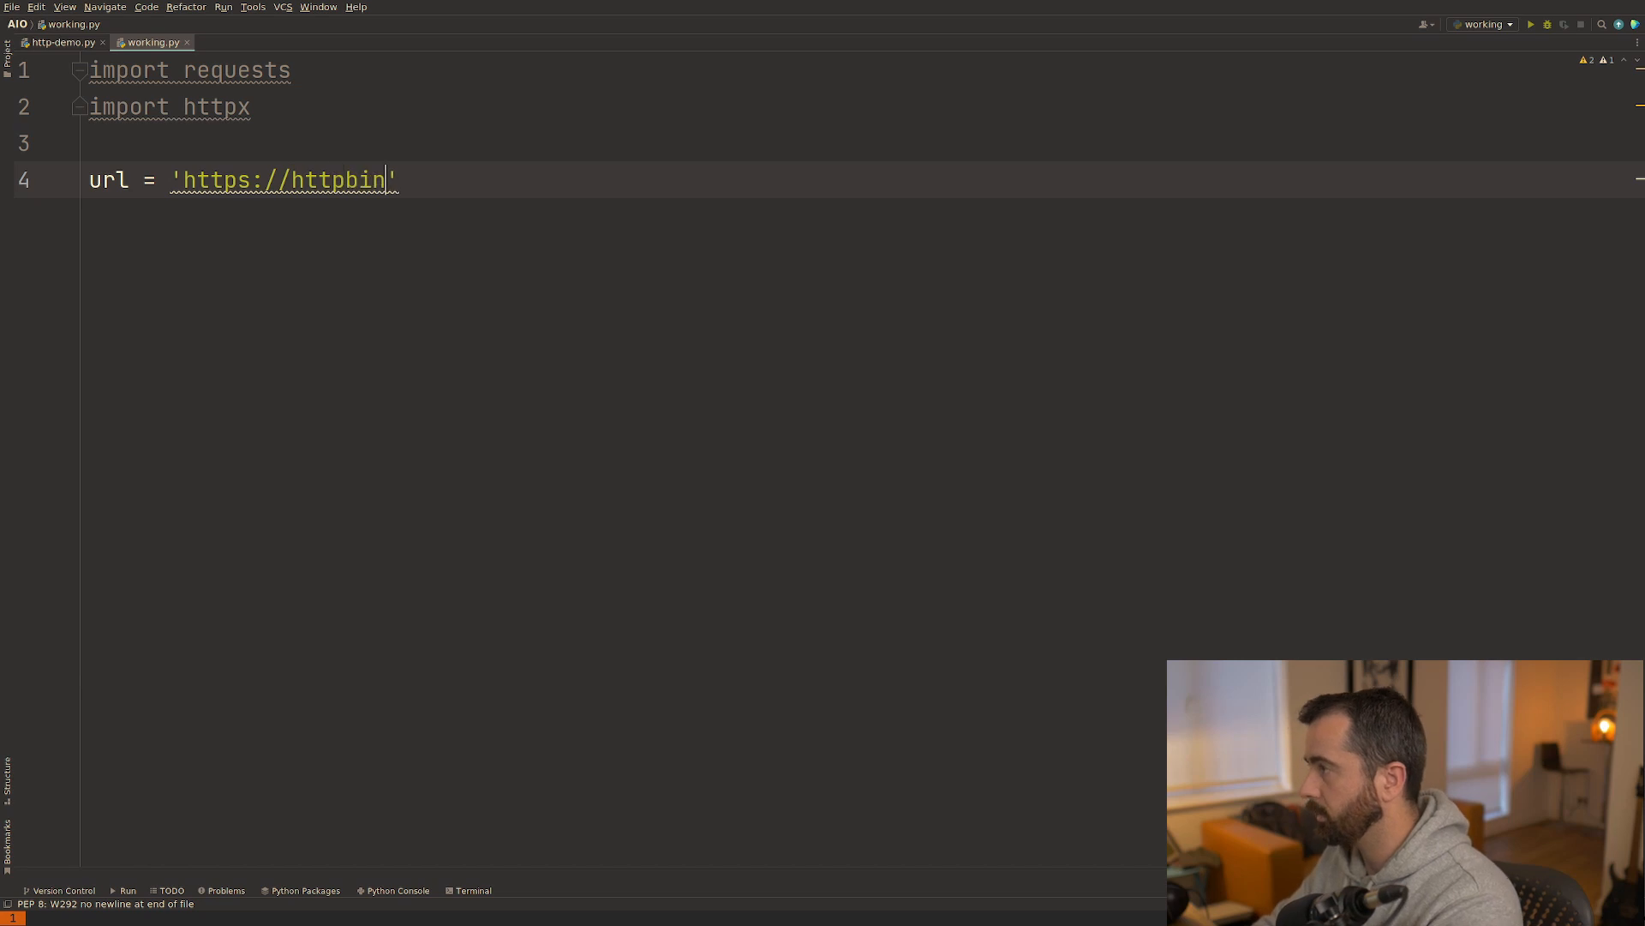
pyautogui.write('.org/')
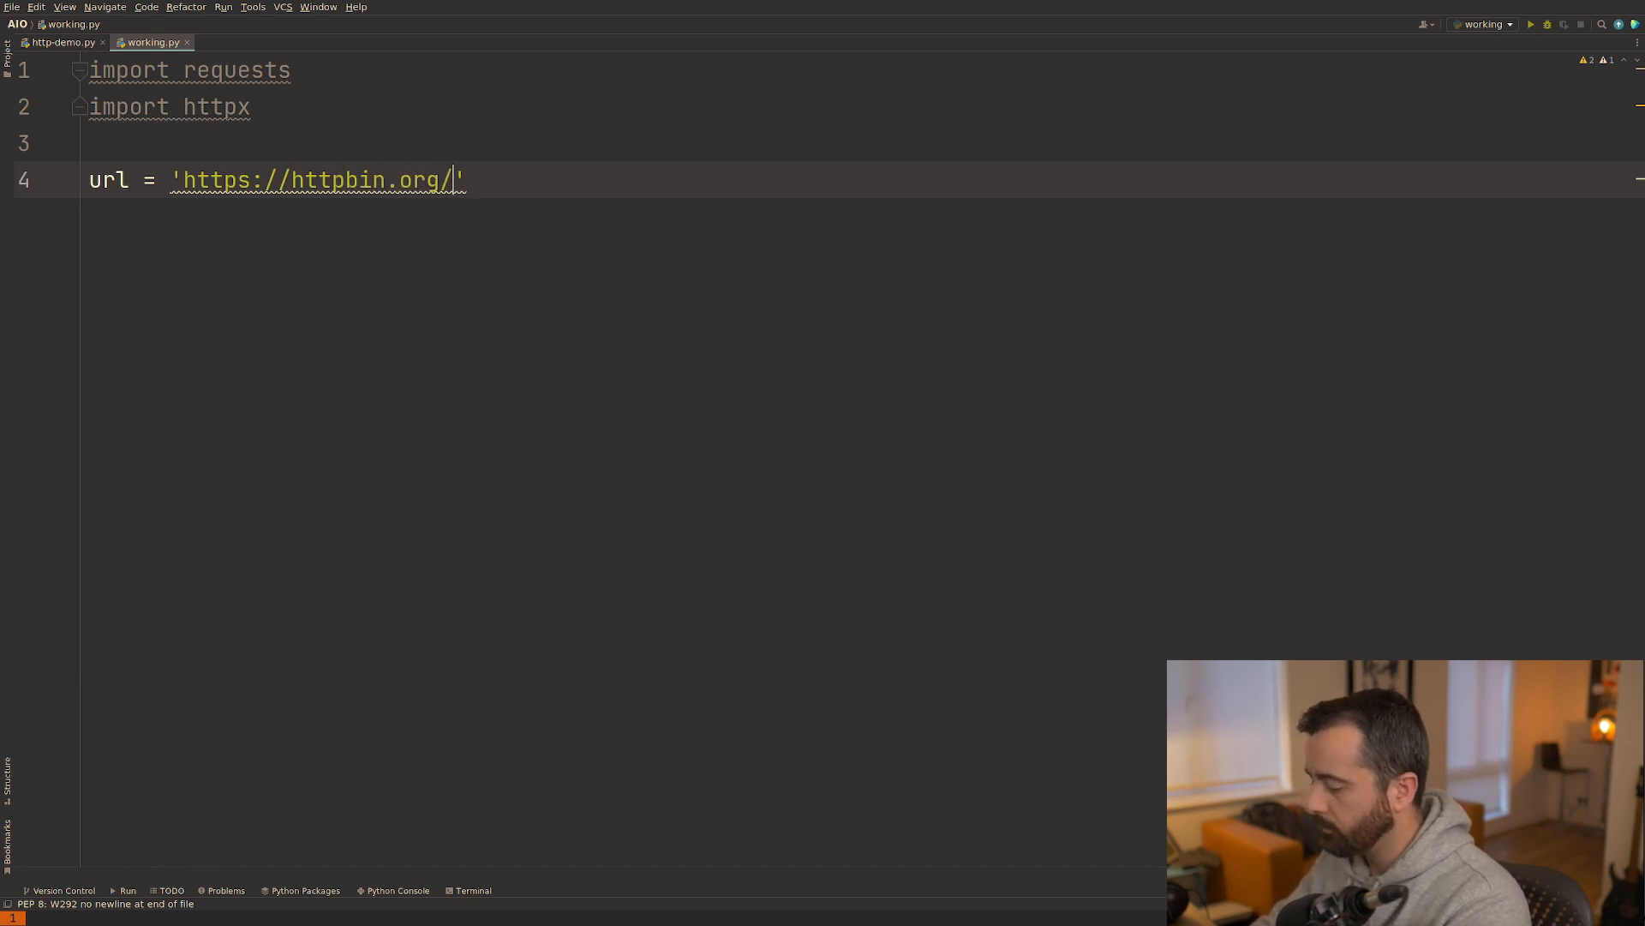
pyautogui.write('headers')
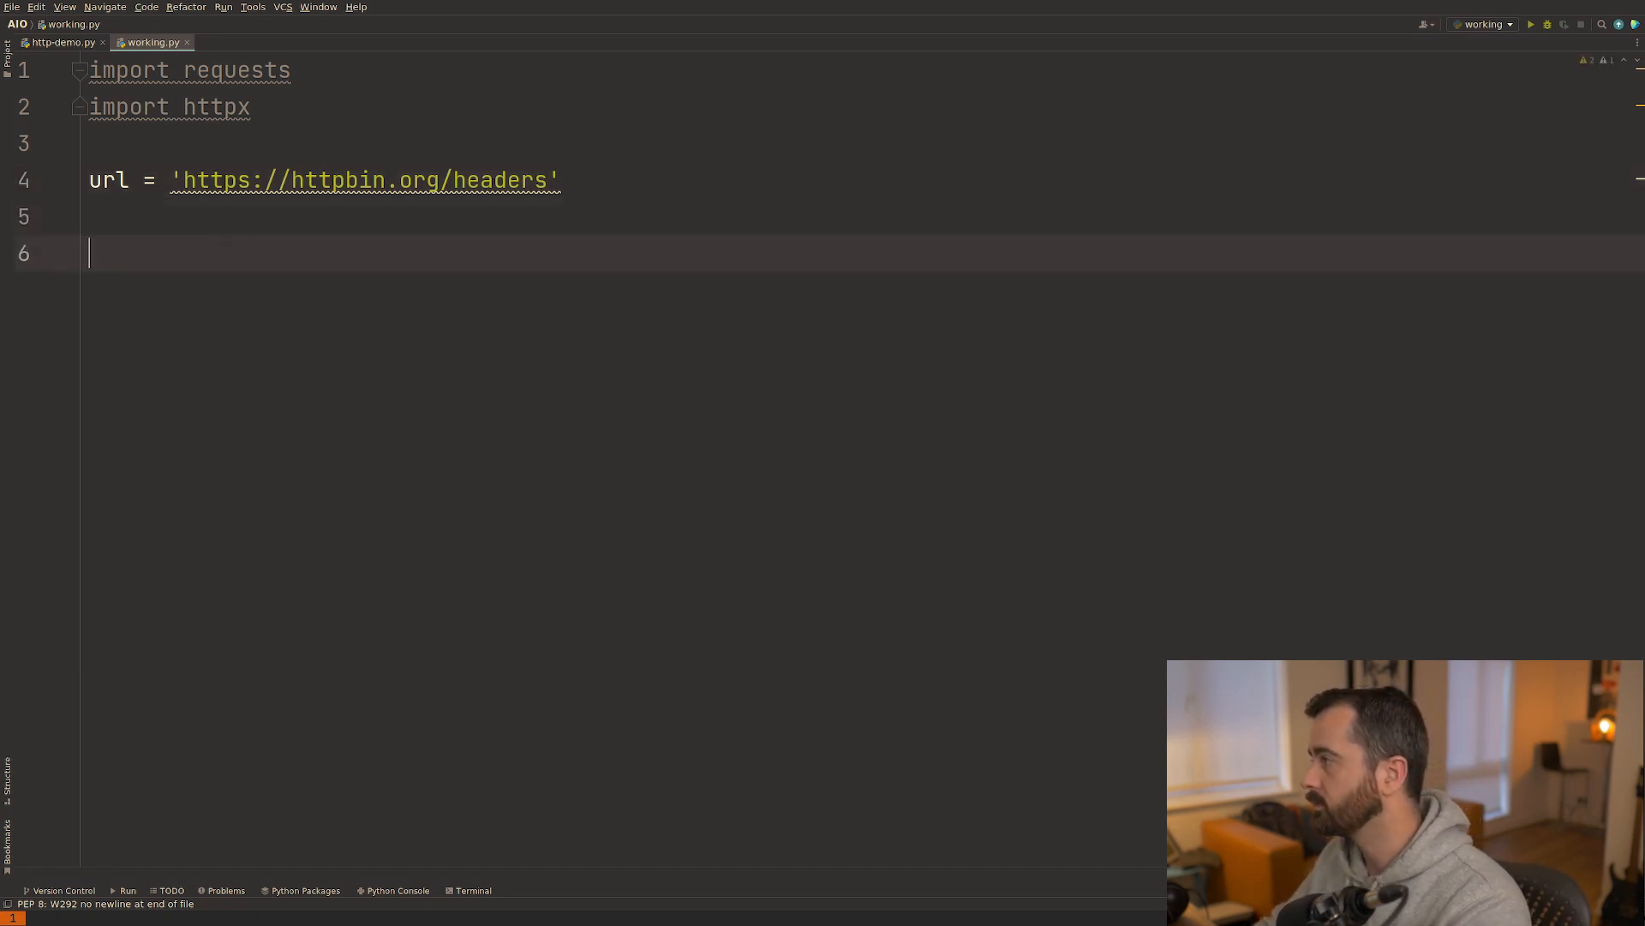
# Fetch the URL with r = requests.get(url) and print r.text.
pyautogui.write('r =')
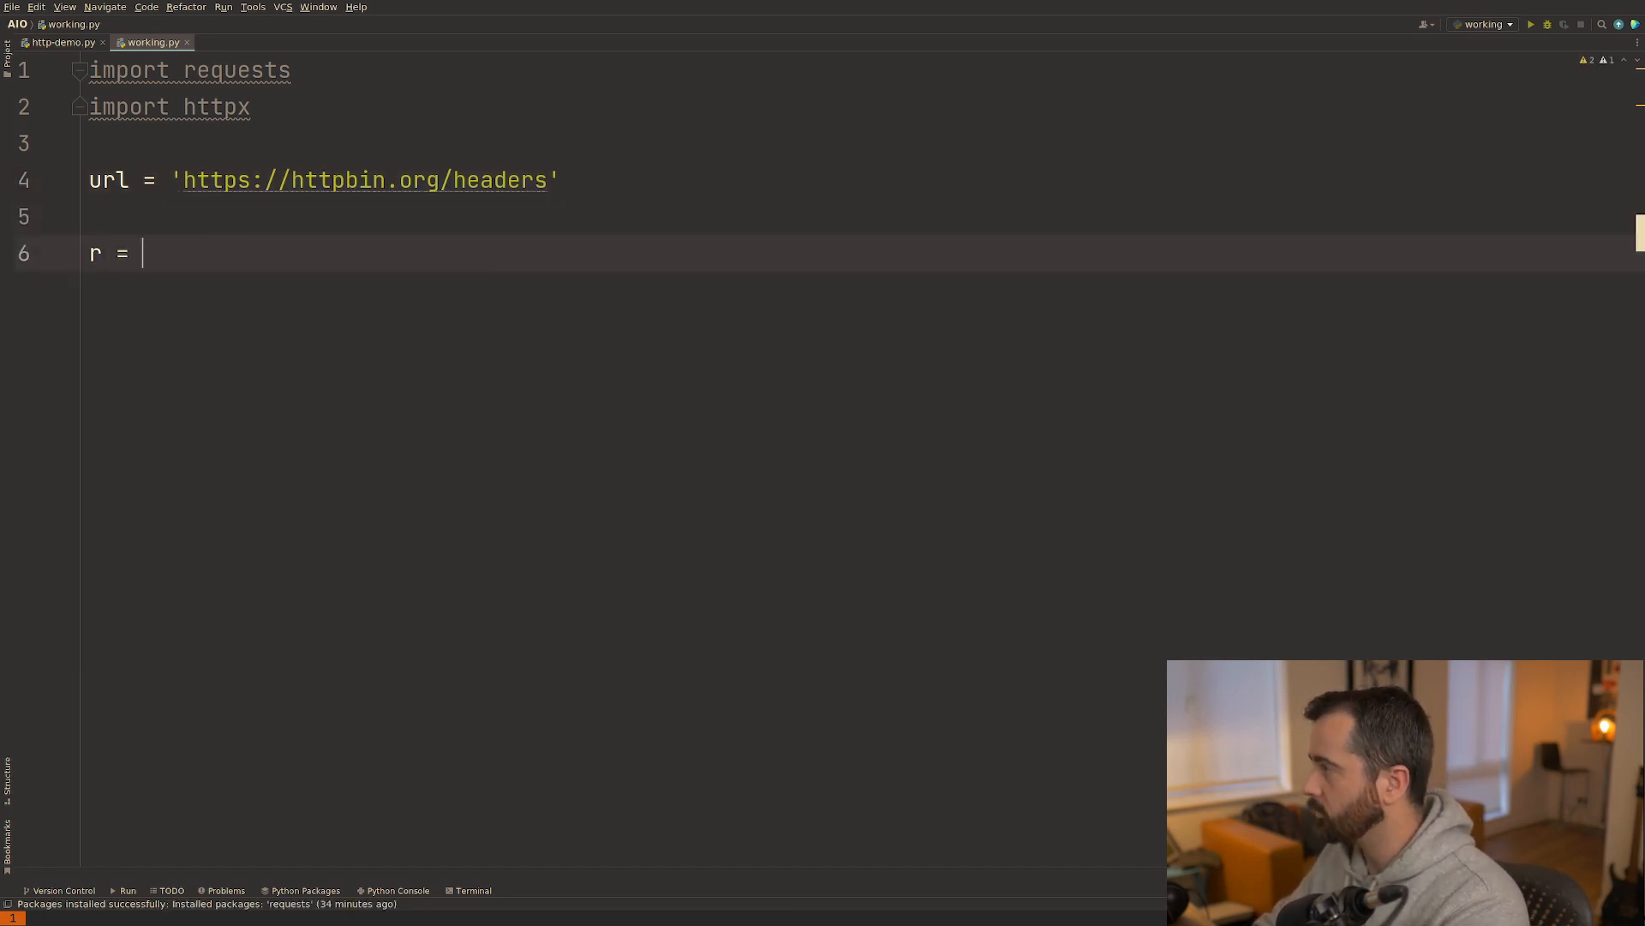
pyautogui.write('requests.ge')
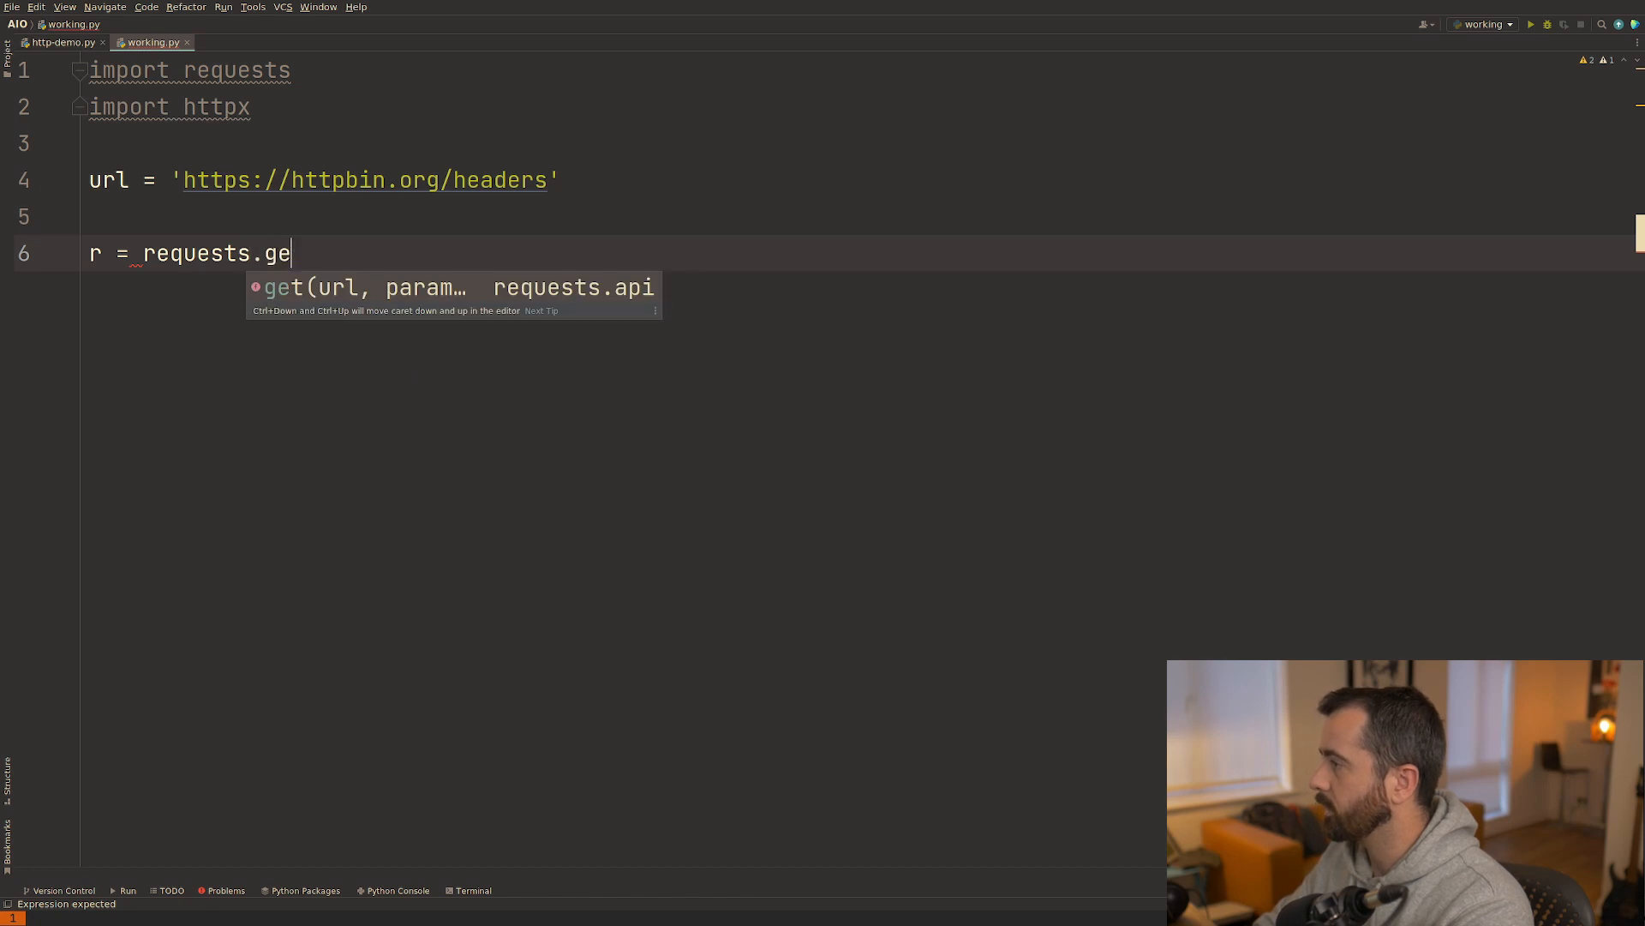
pyautogui.write('t(url)')
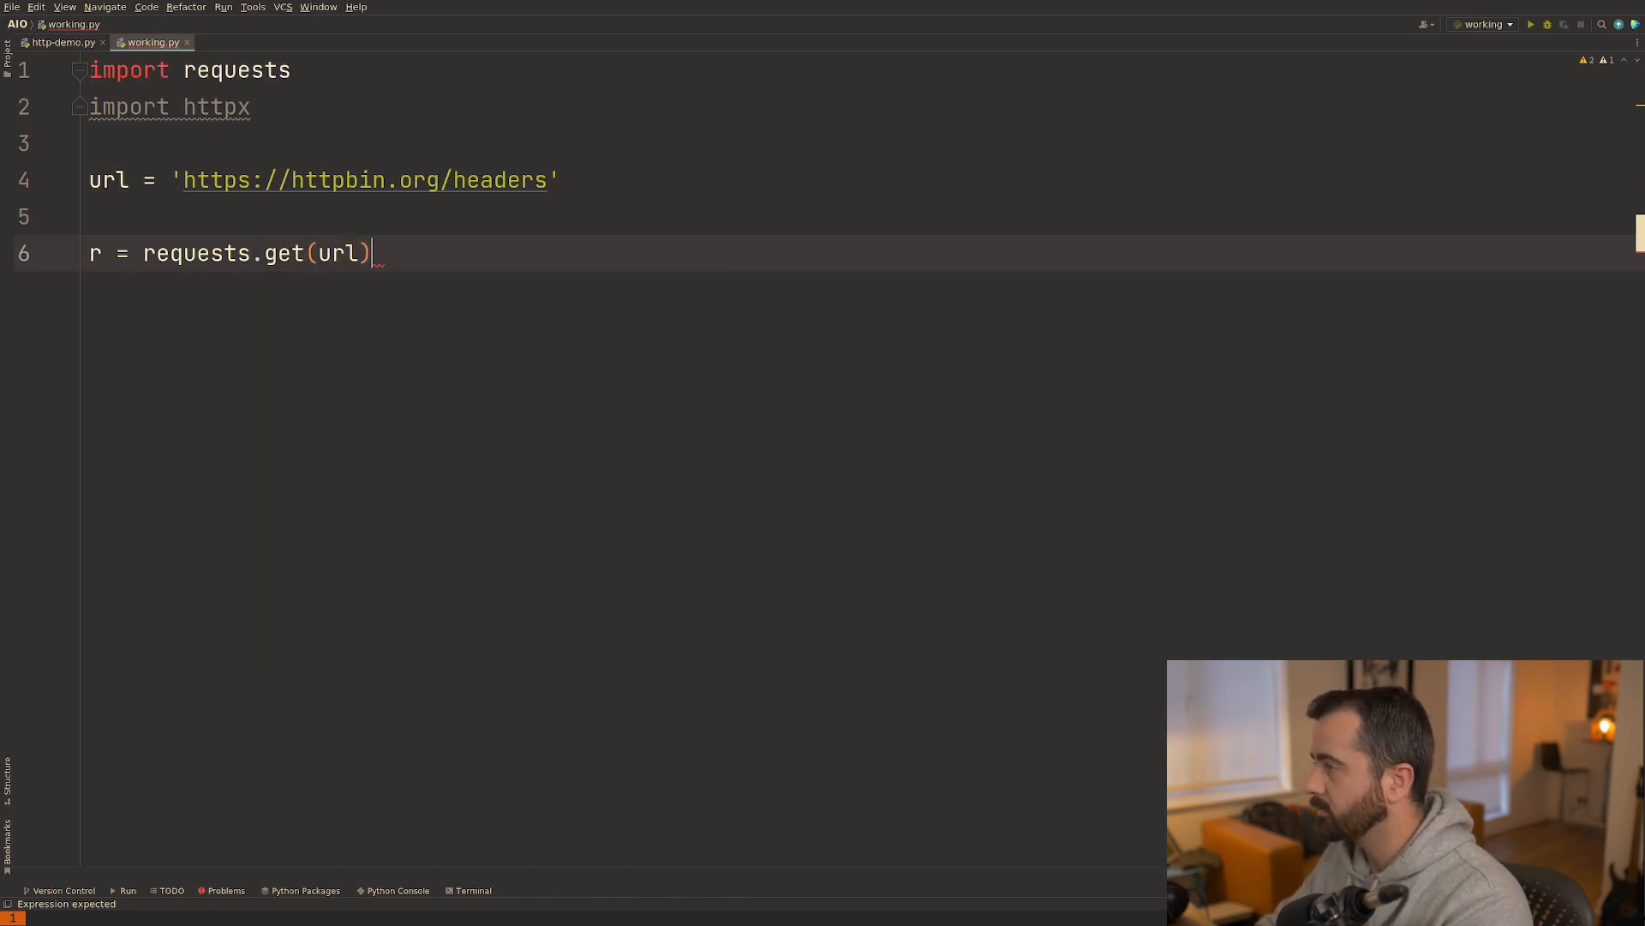
pyautogui.write('print')
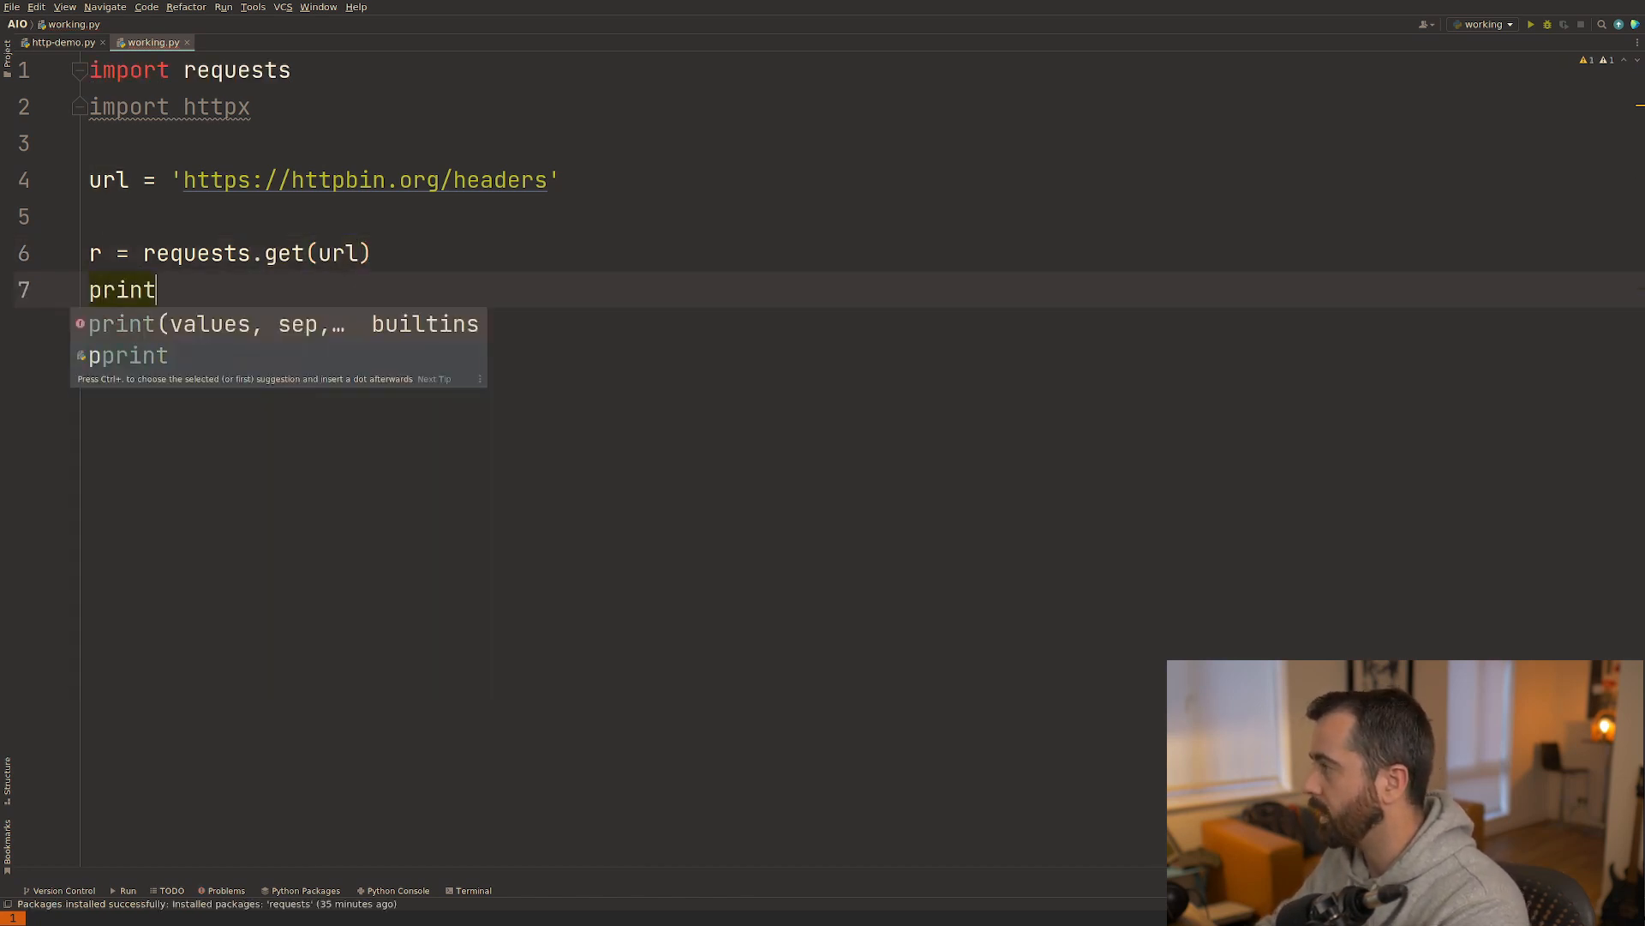
pyautogui.write('(r.text')
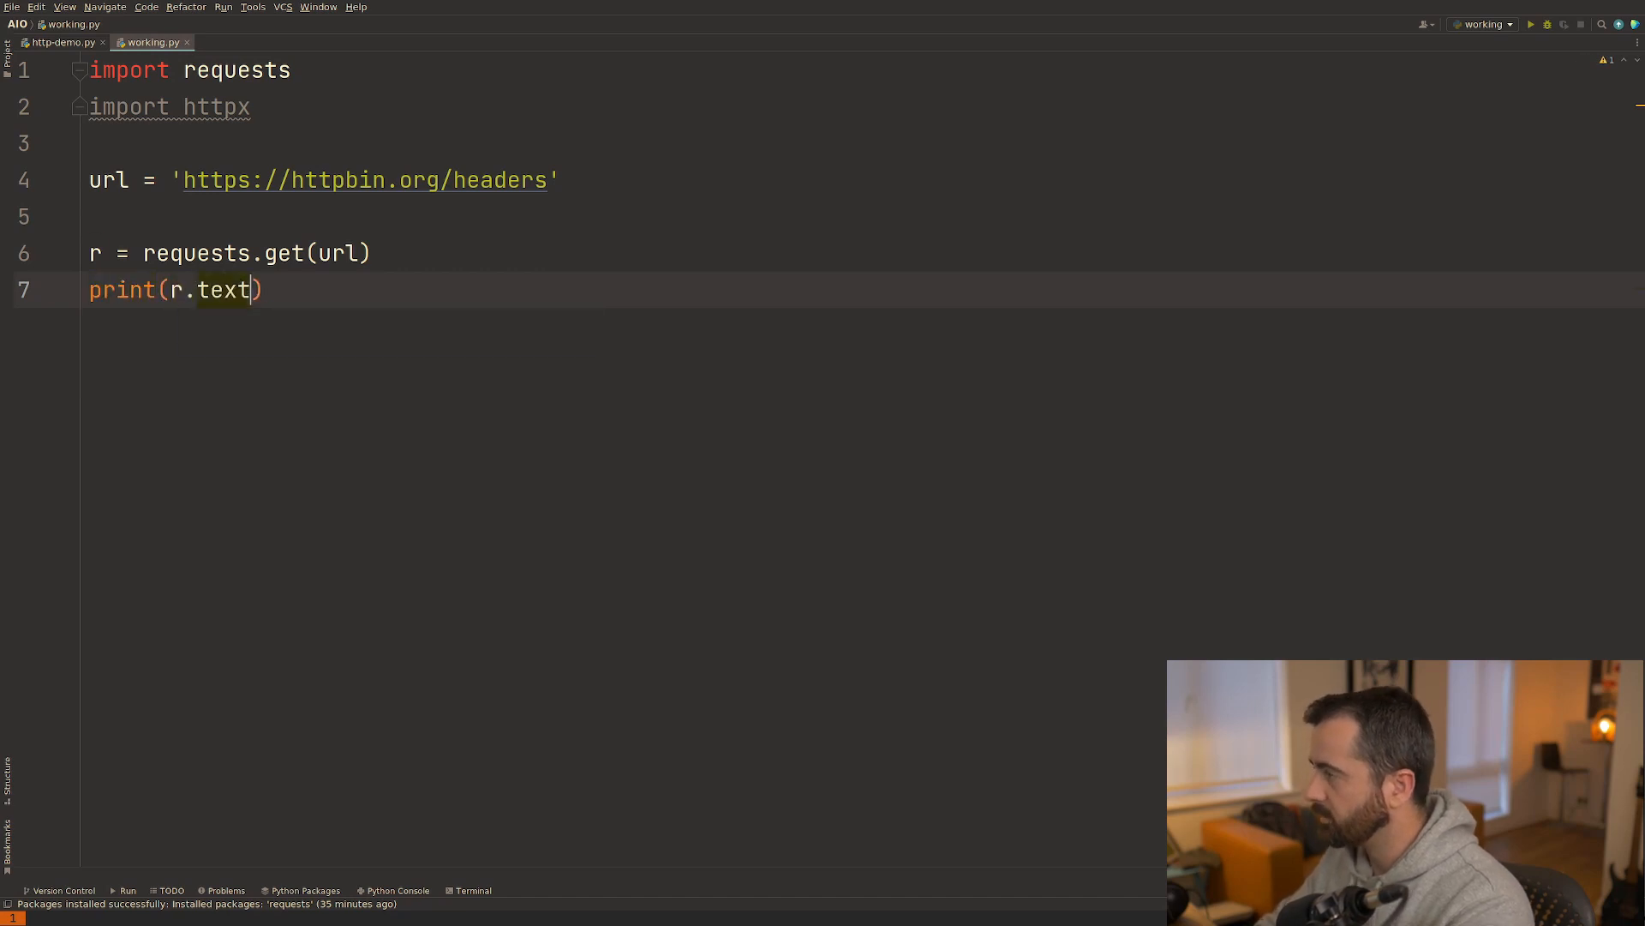
# Run working.py to see the JSON headers httpbin returns for the requests call.
pyautogui.click(1529, 24)
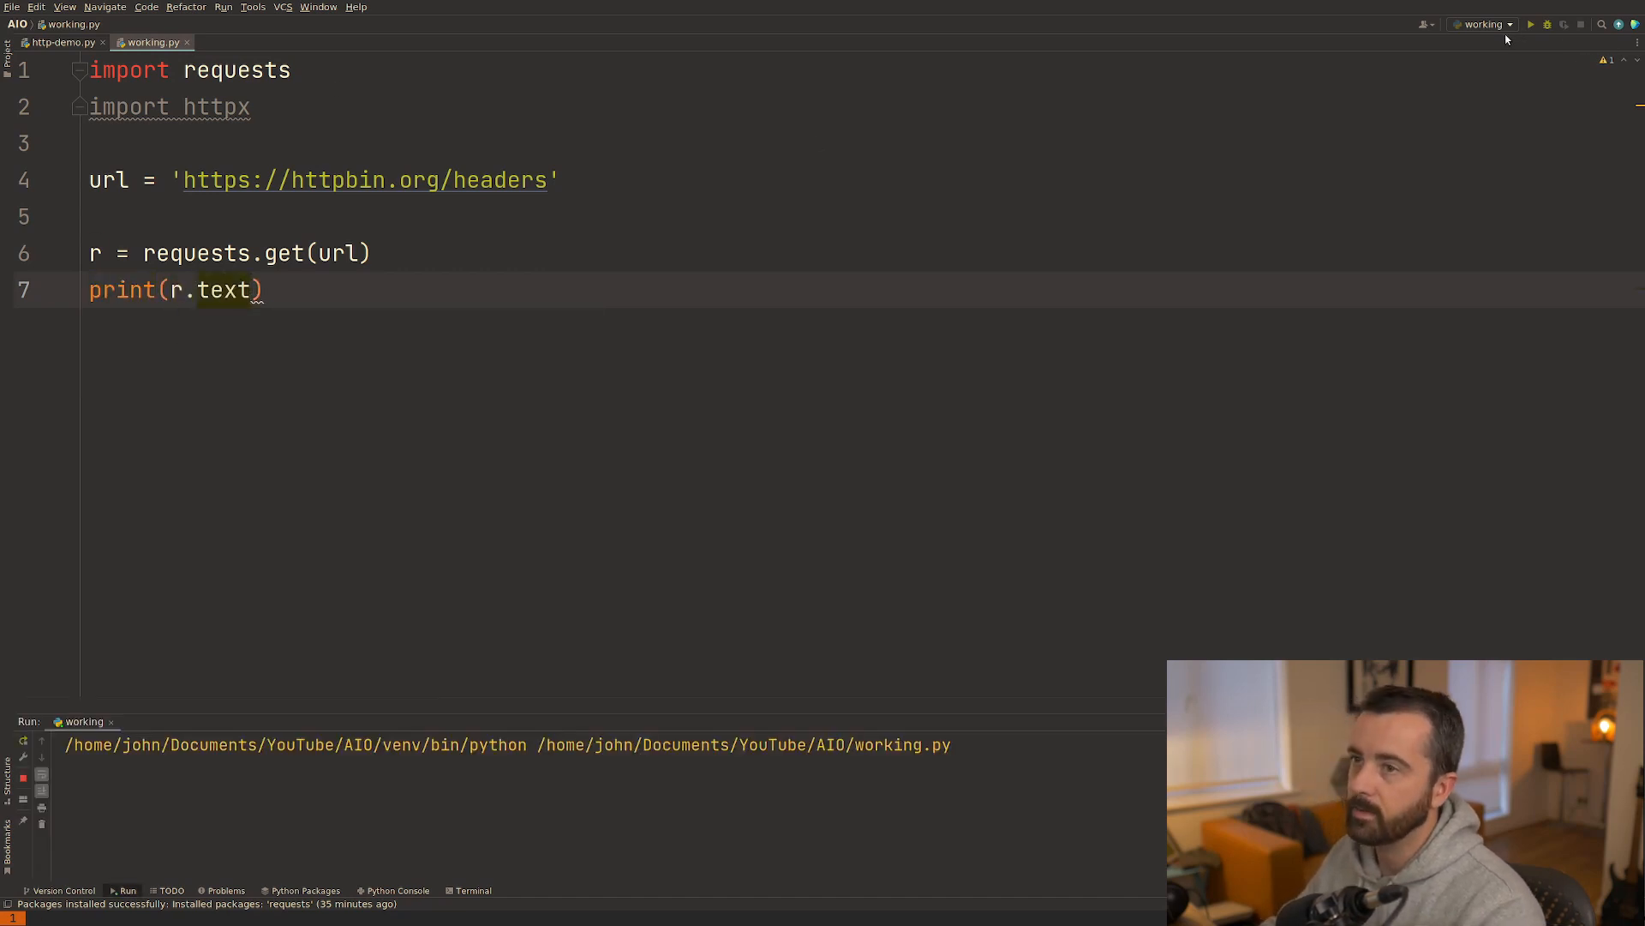
pyautogui.click(1529, 24)
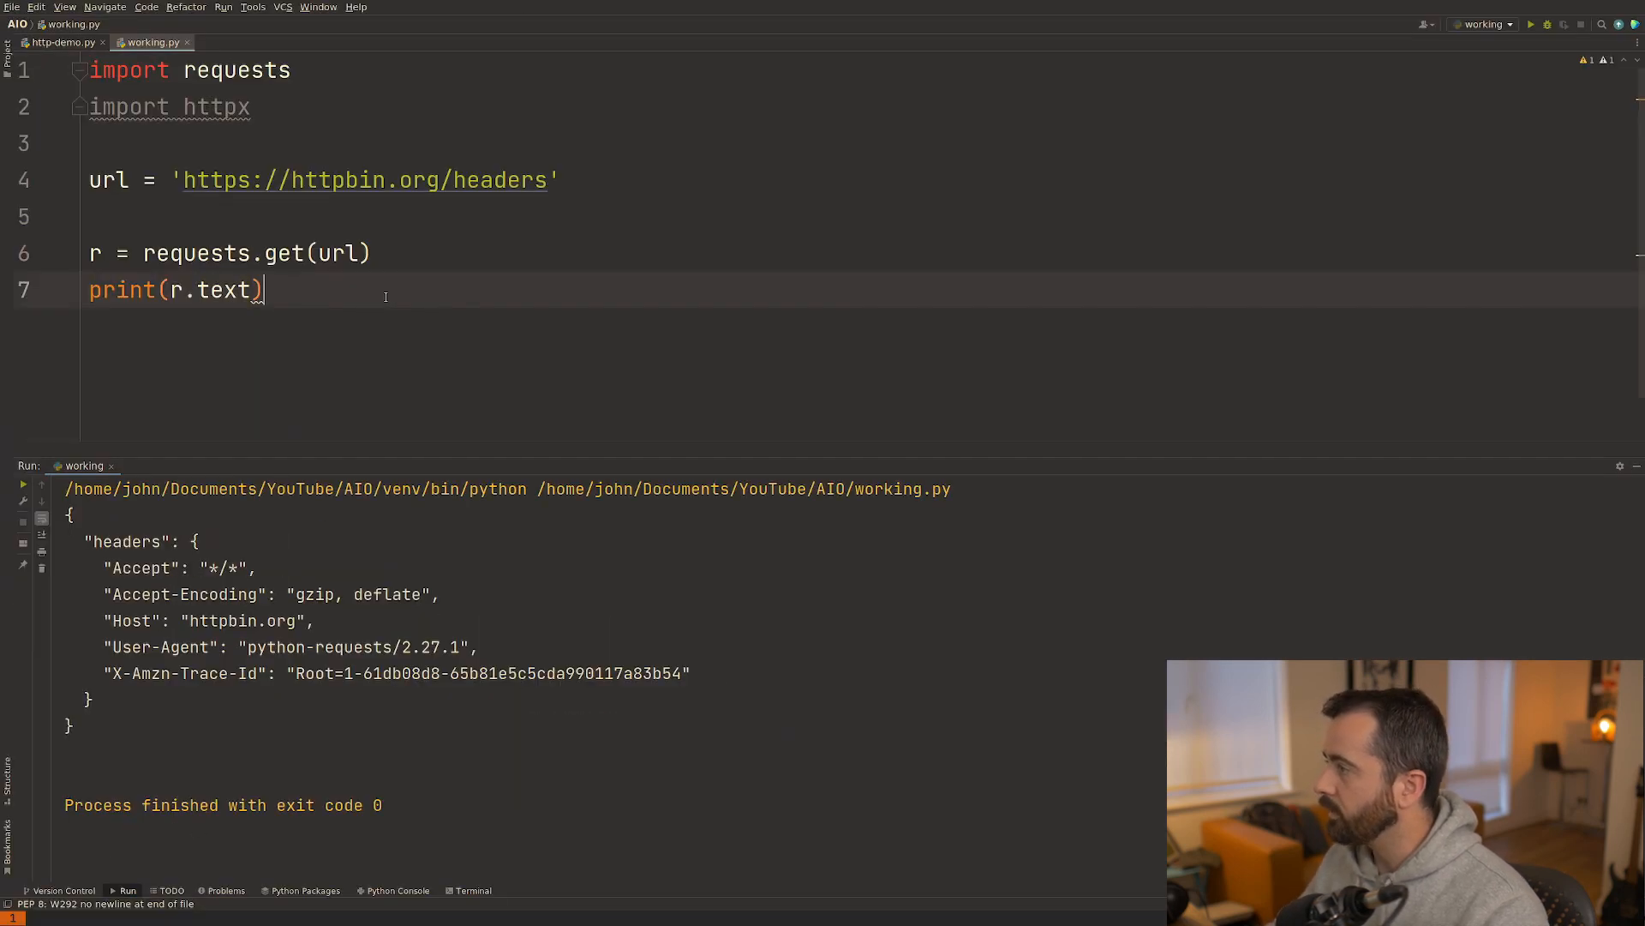
# Add r = httpx.get(url) fetching the same URL with httpx and printing its text.
pyautogui.press('enter')
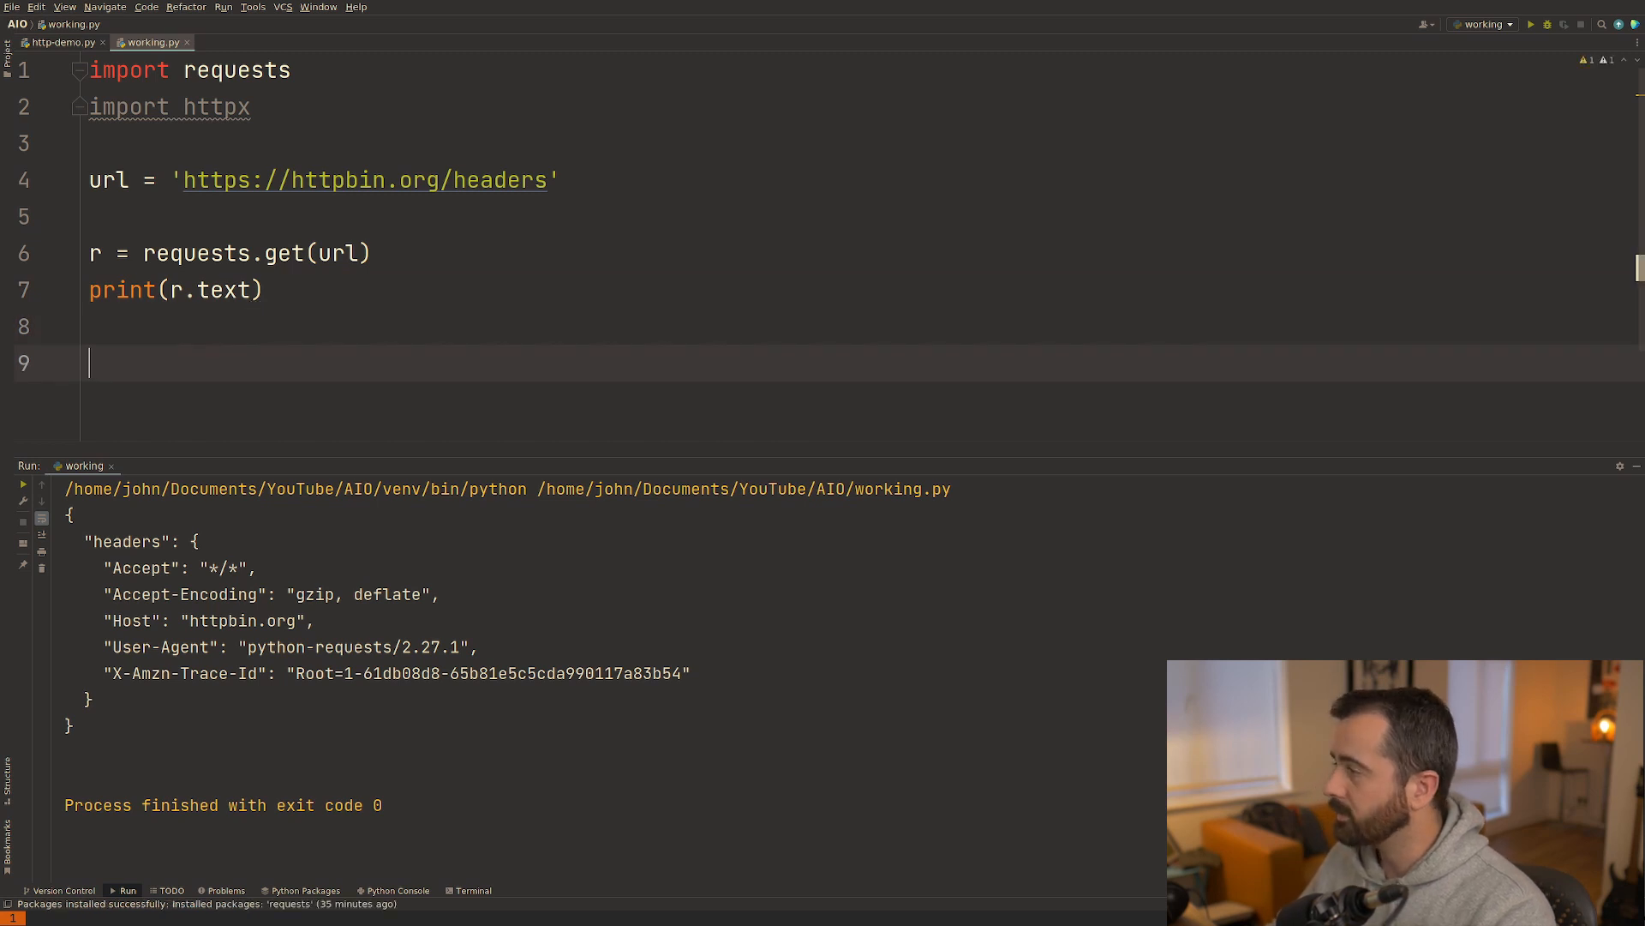
pyautogui.write('r =')
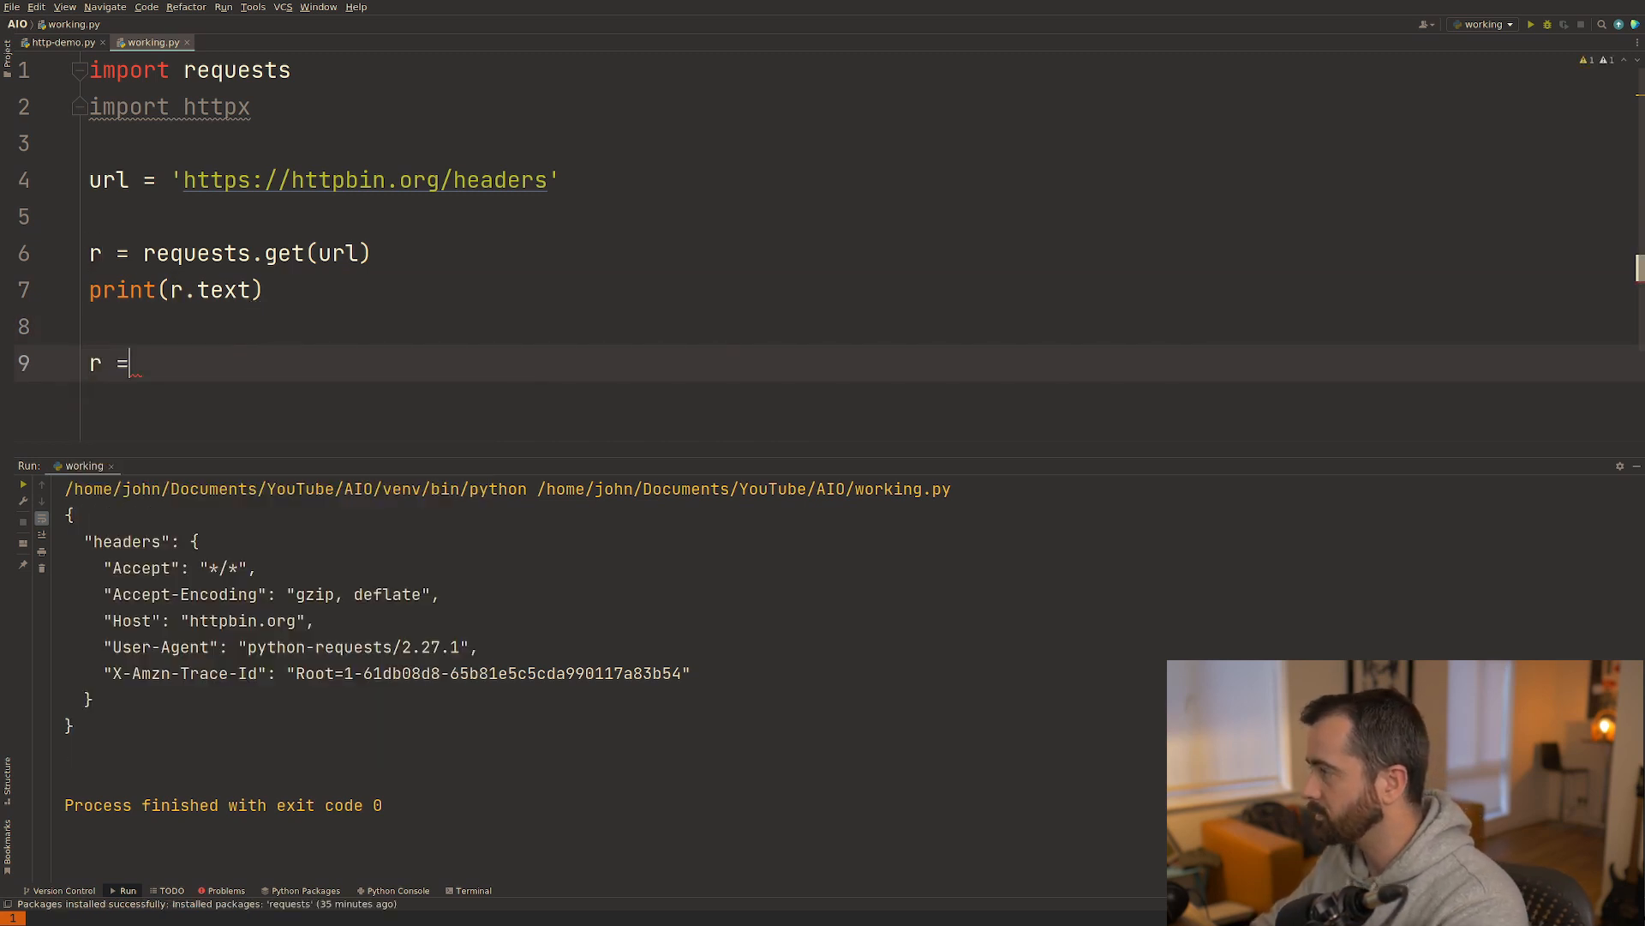
pyautogui.write('httpx.g')
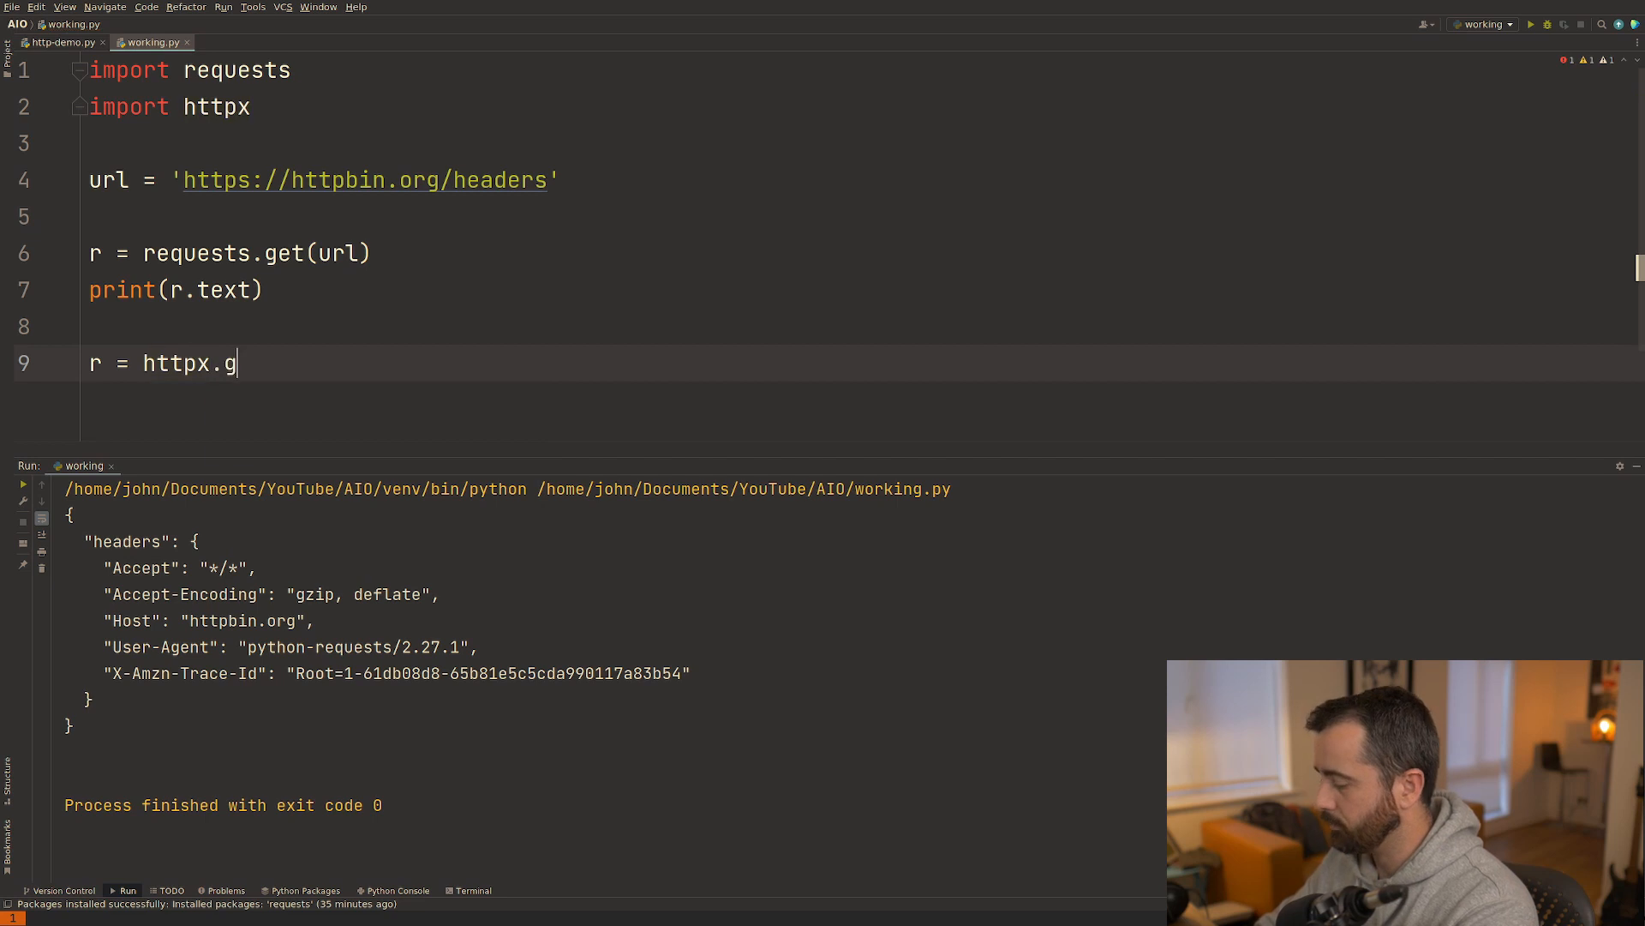
pyautogui.write('et(url')
pyautogui.write('print(r.text)')
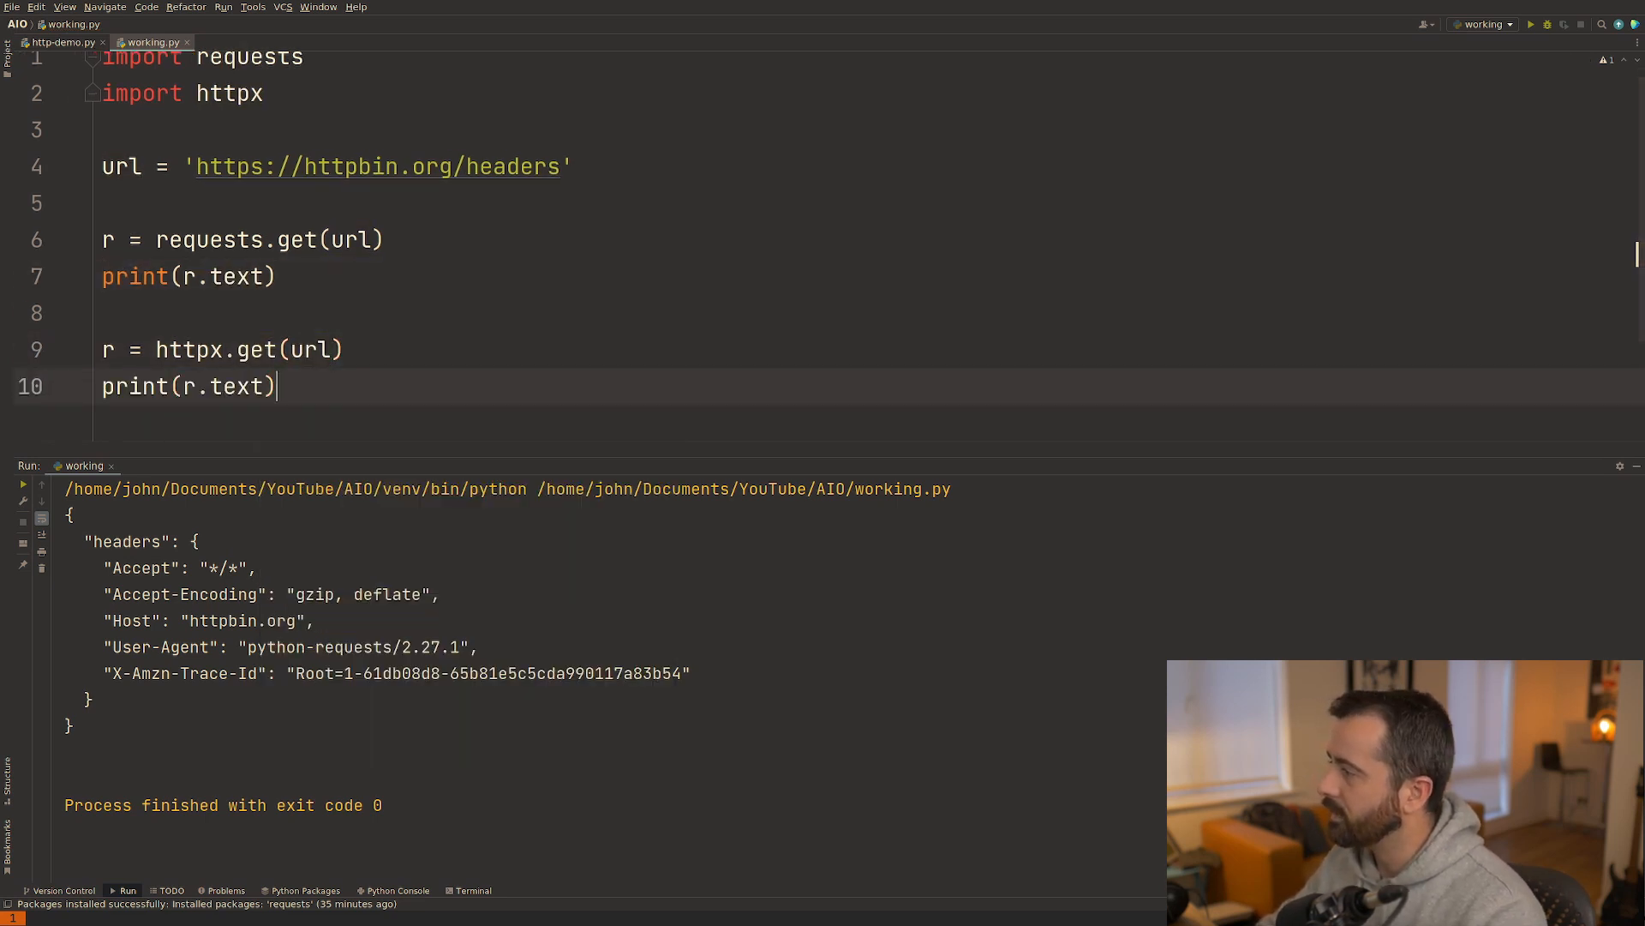
# Run working.py and read the python-httpx/0.21.1 User-Agent in the second headers response.
pyautogui.click(1529, 24)
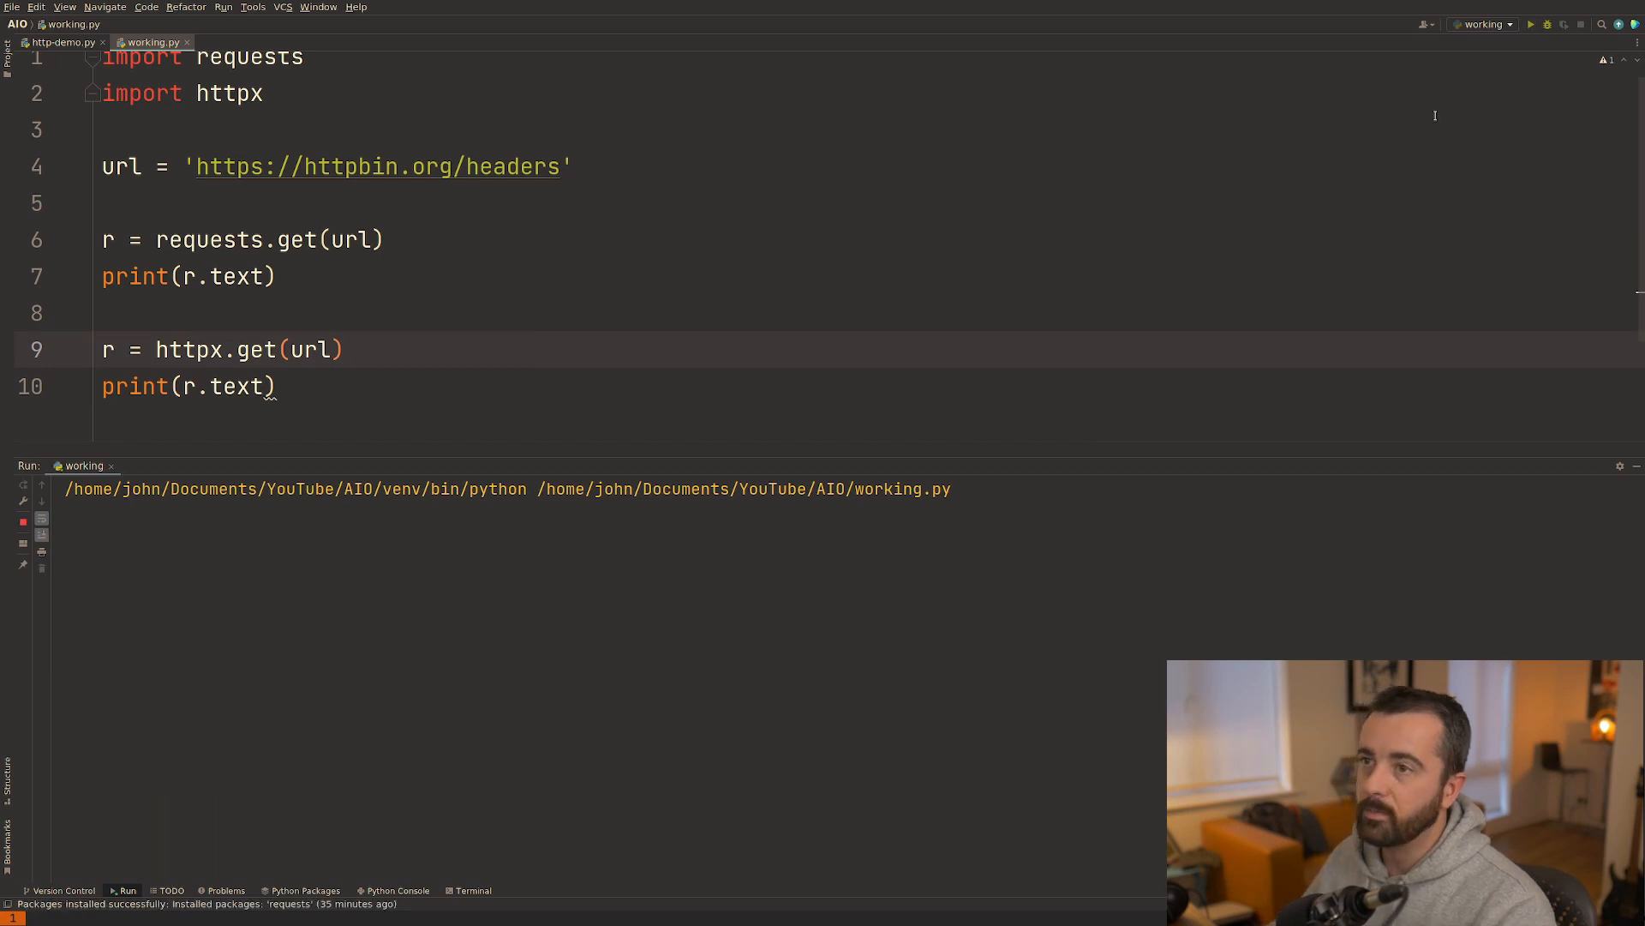
pyautogui.click(1530, 24)
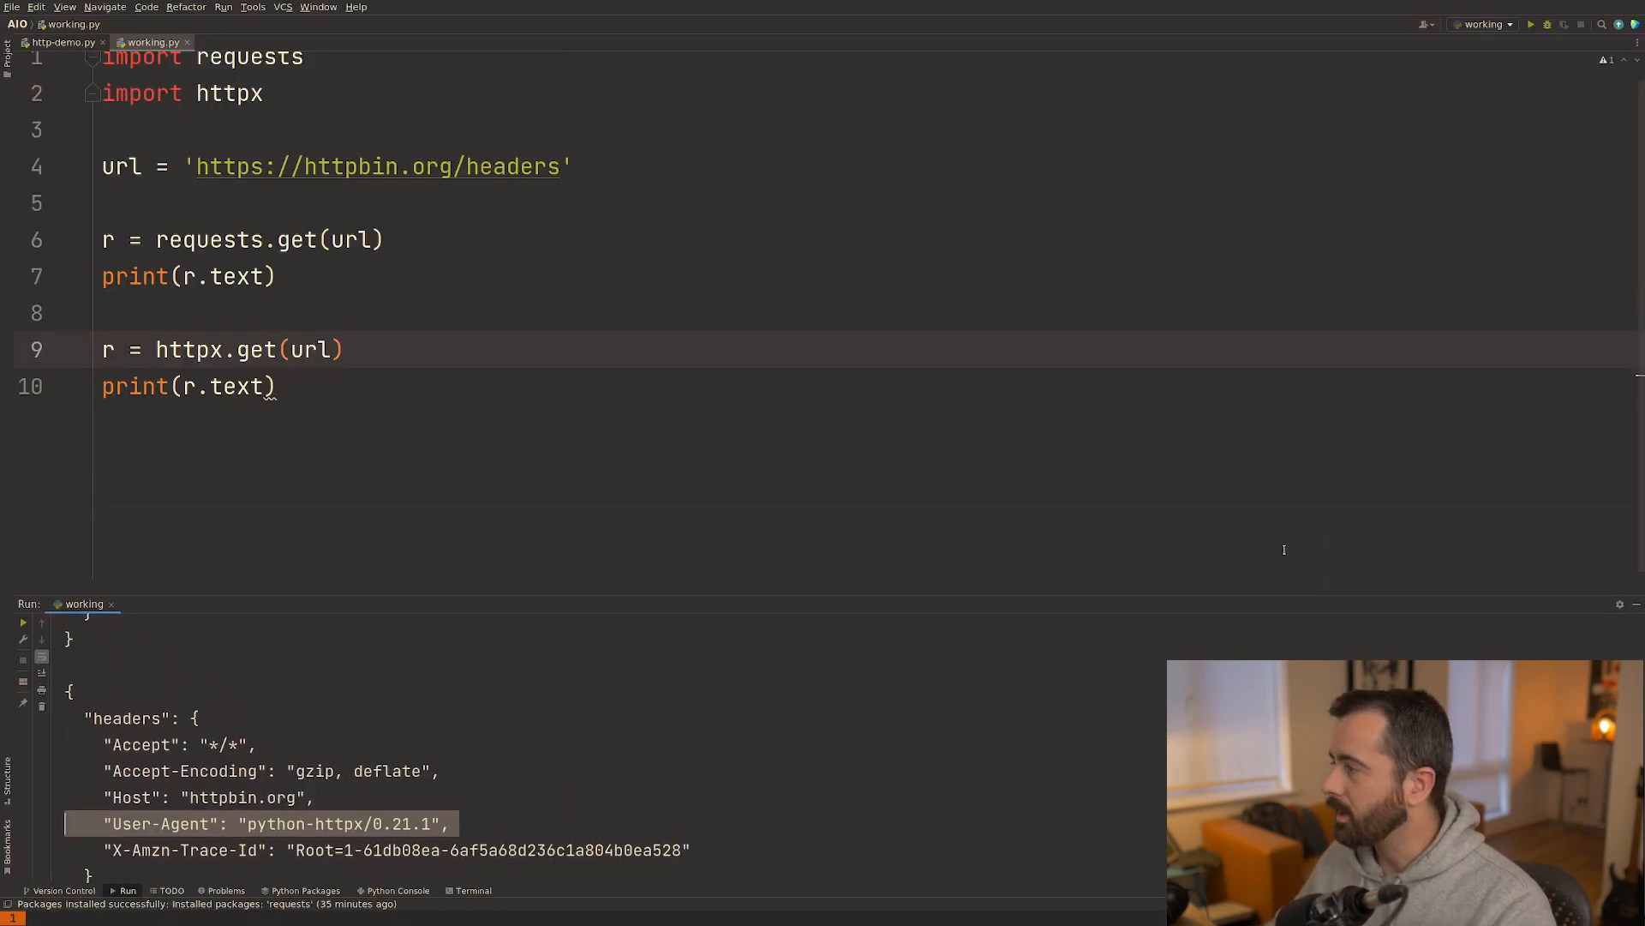
pyautogui.moveTo(563, 396)
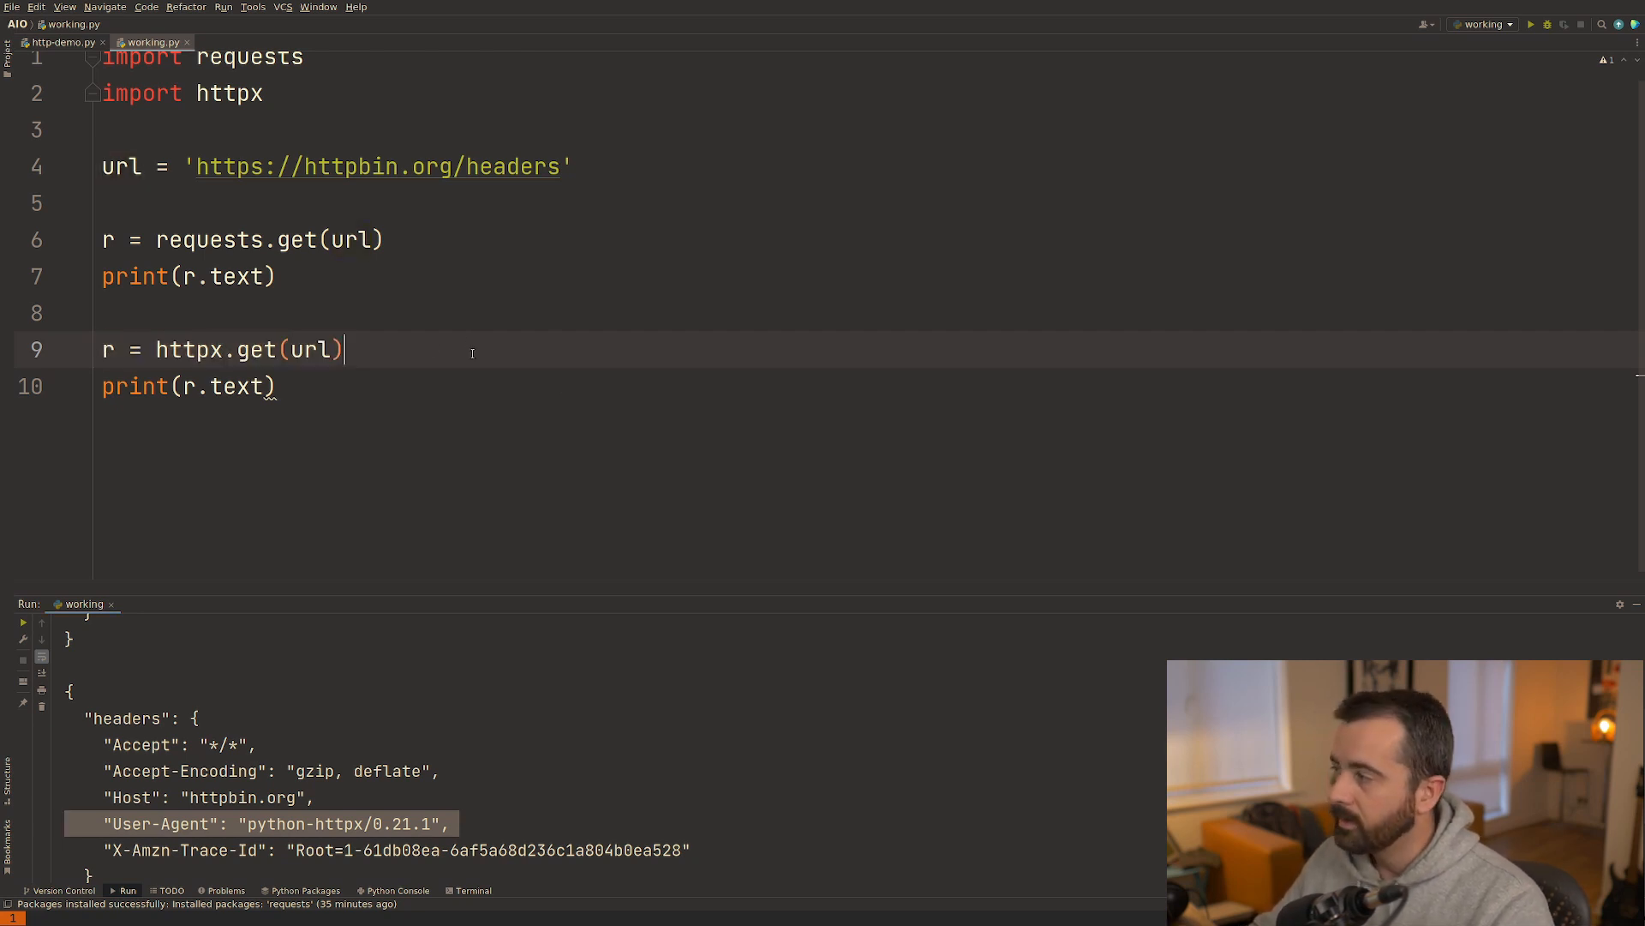
pyautogui.moveTo(464, 349)
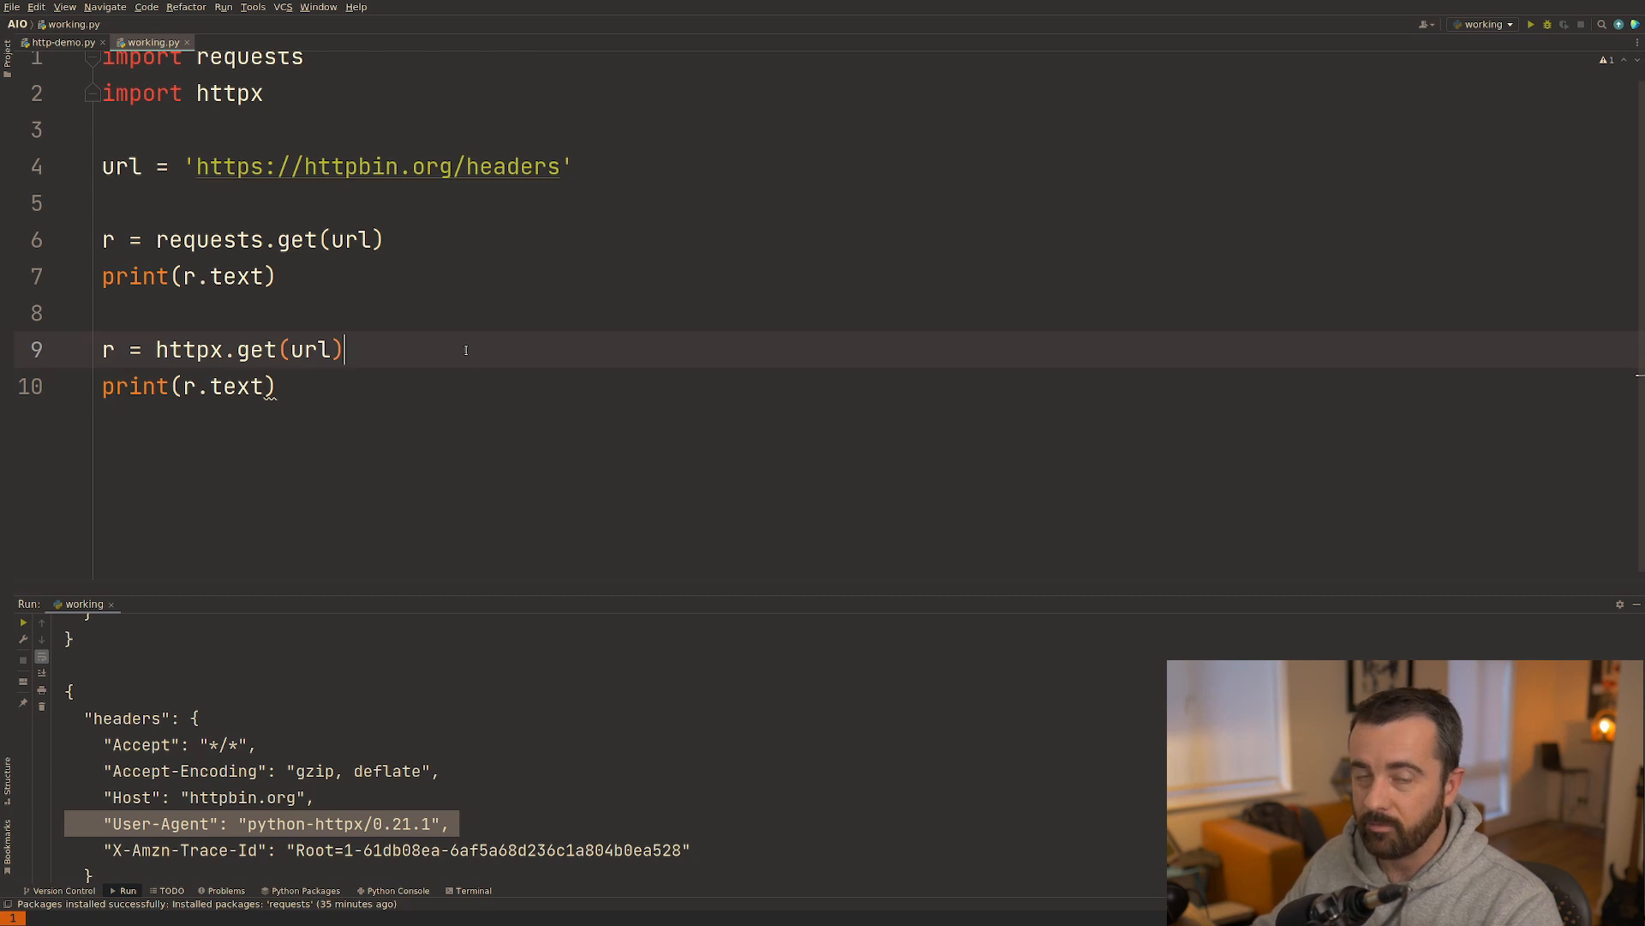
pyautogui.moveTo(301, 274)
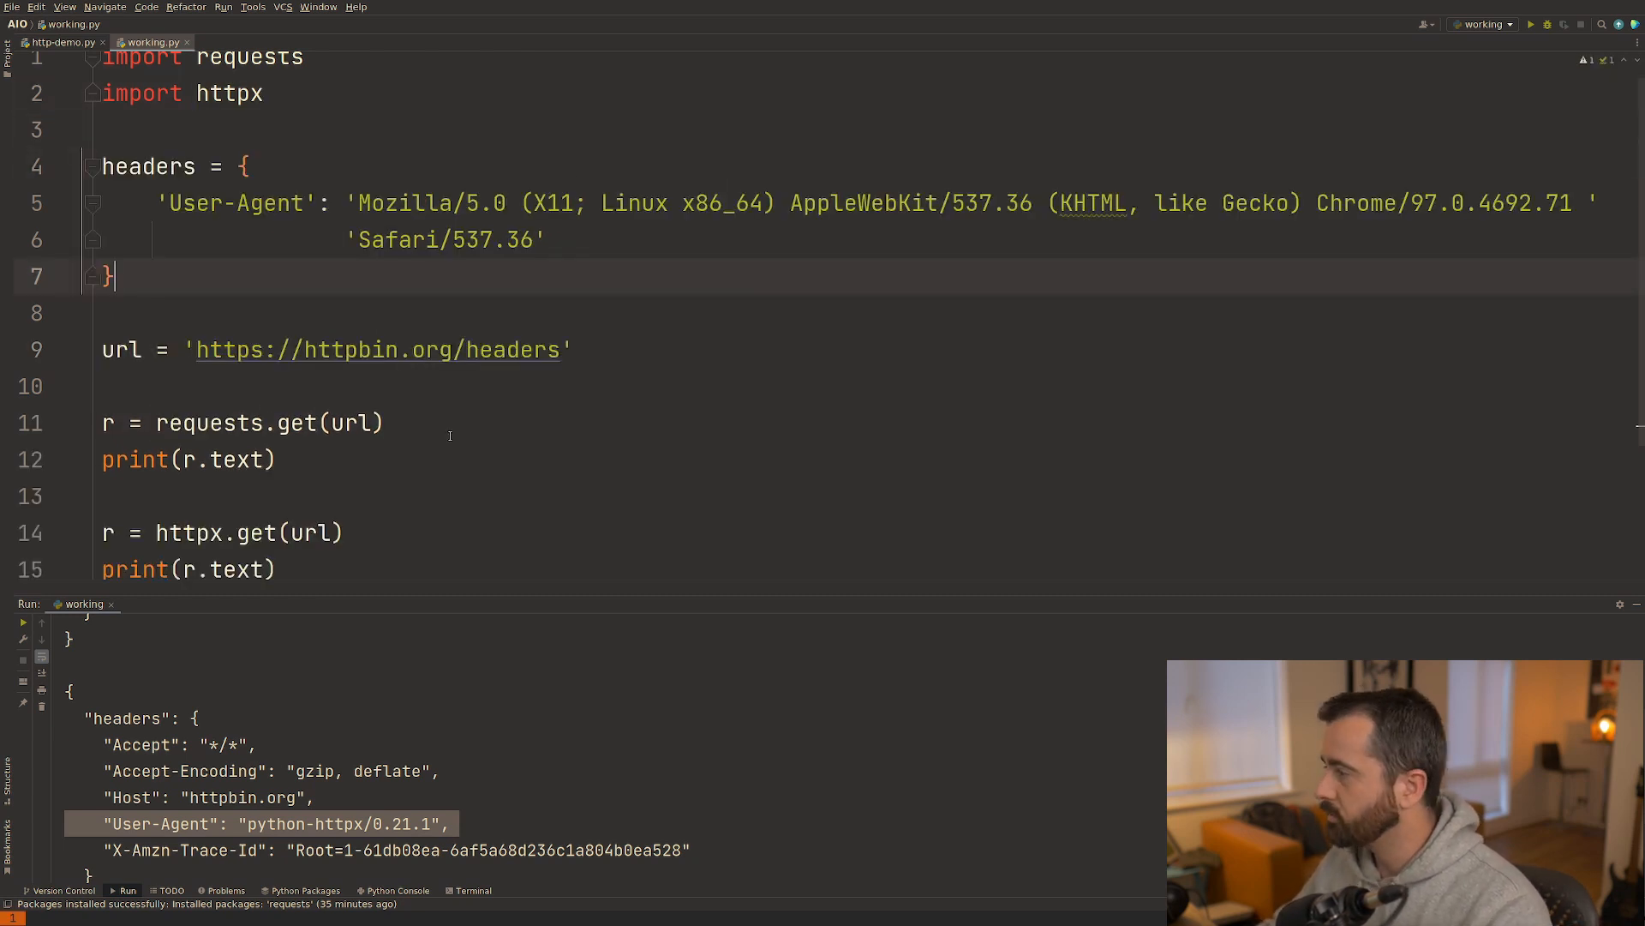
# Pass headers=headers with a Chrome User-Agent to both requests.get and httpx.get, then run to confirm.
pyautogui.write(', header')
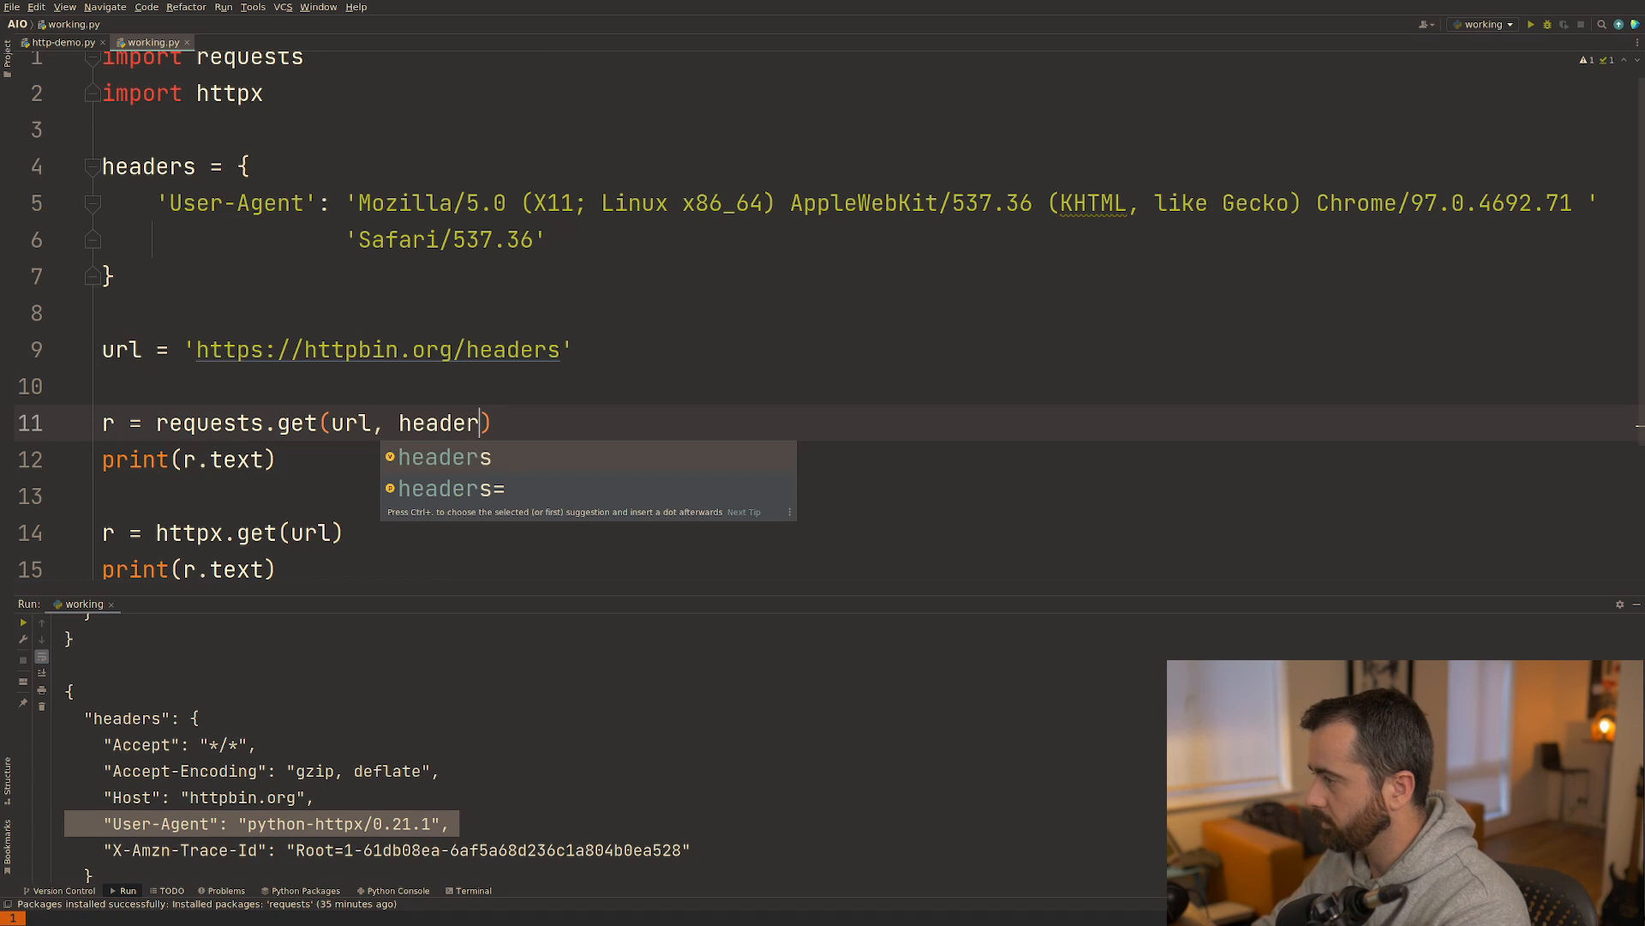
pyautogui.click(451, 489)
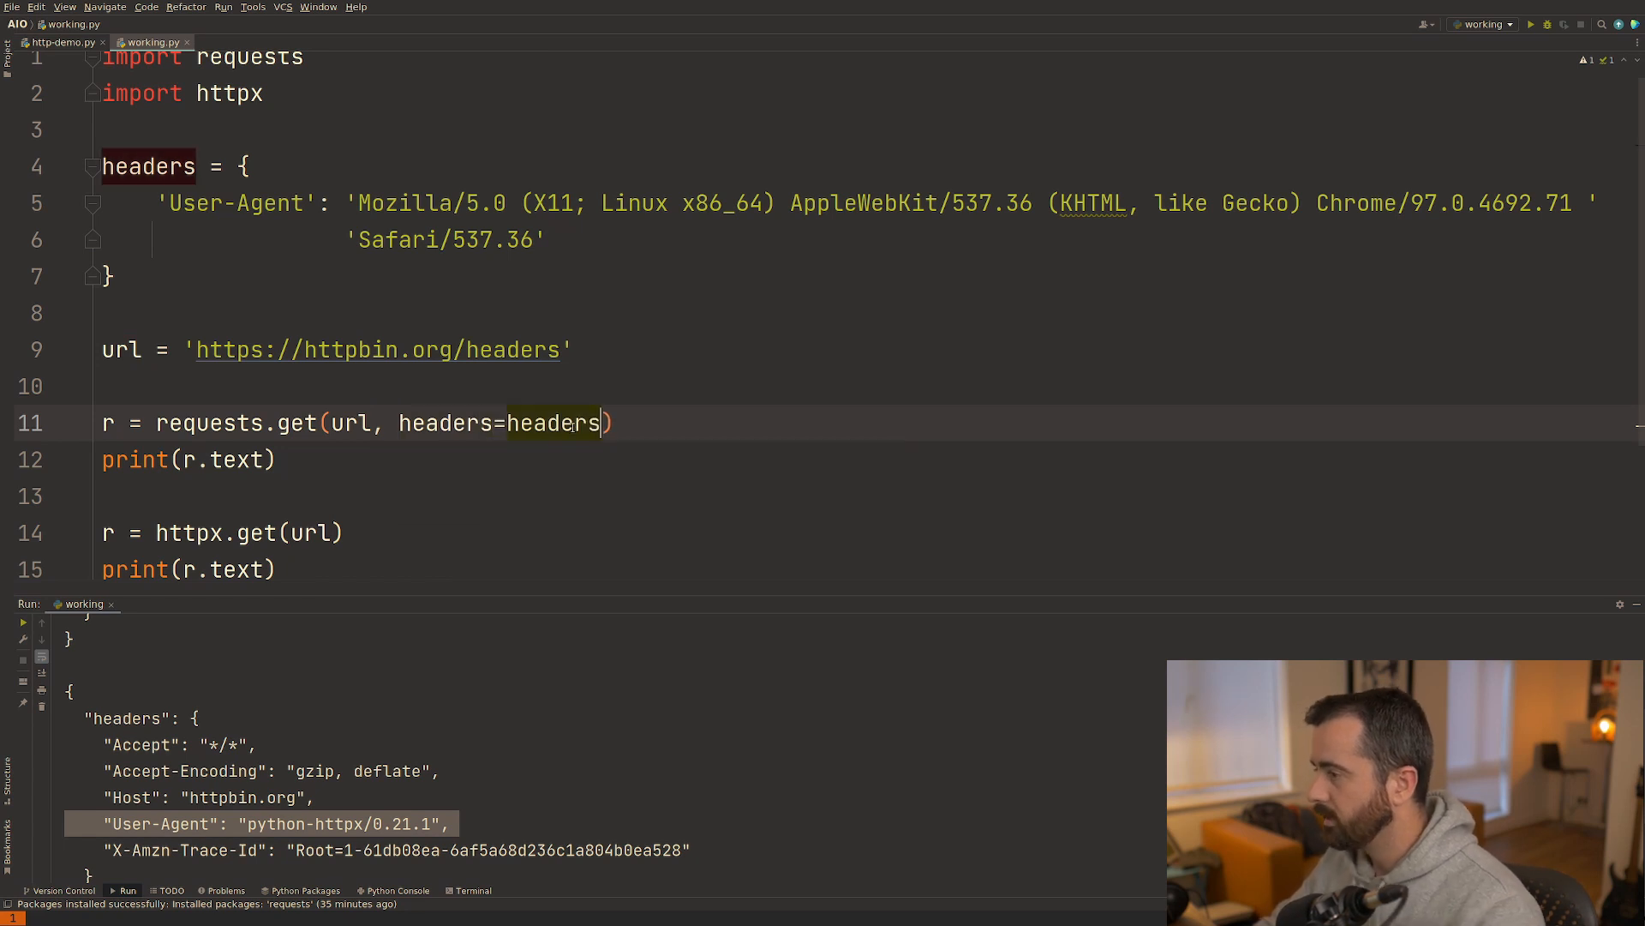
pyautogui.click(310, 532)
pyautogui.write(', headers=headers')
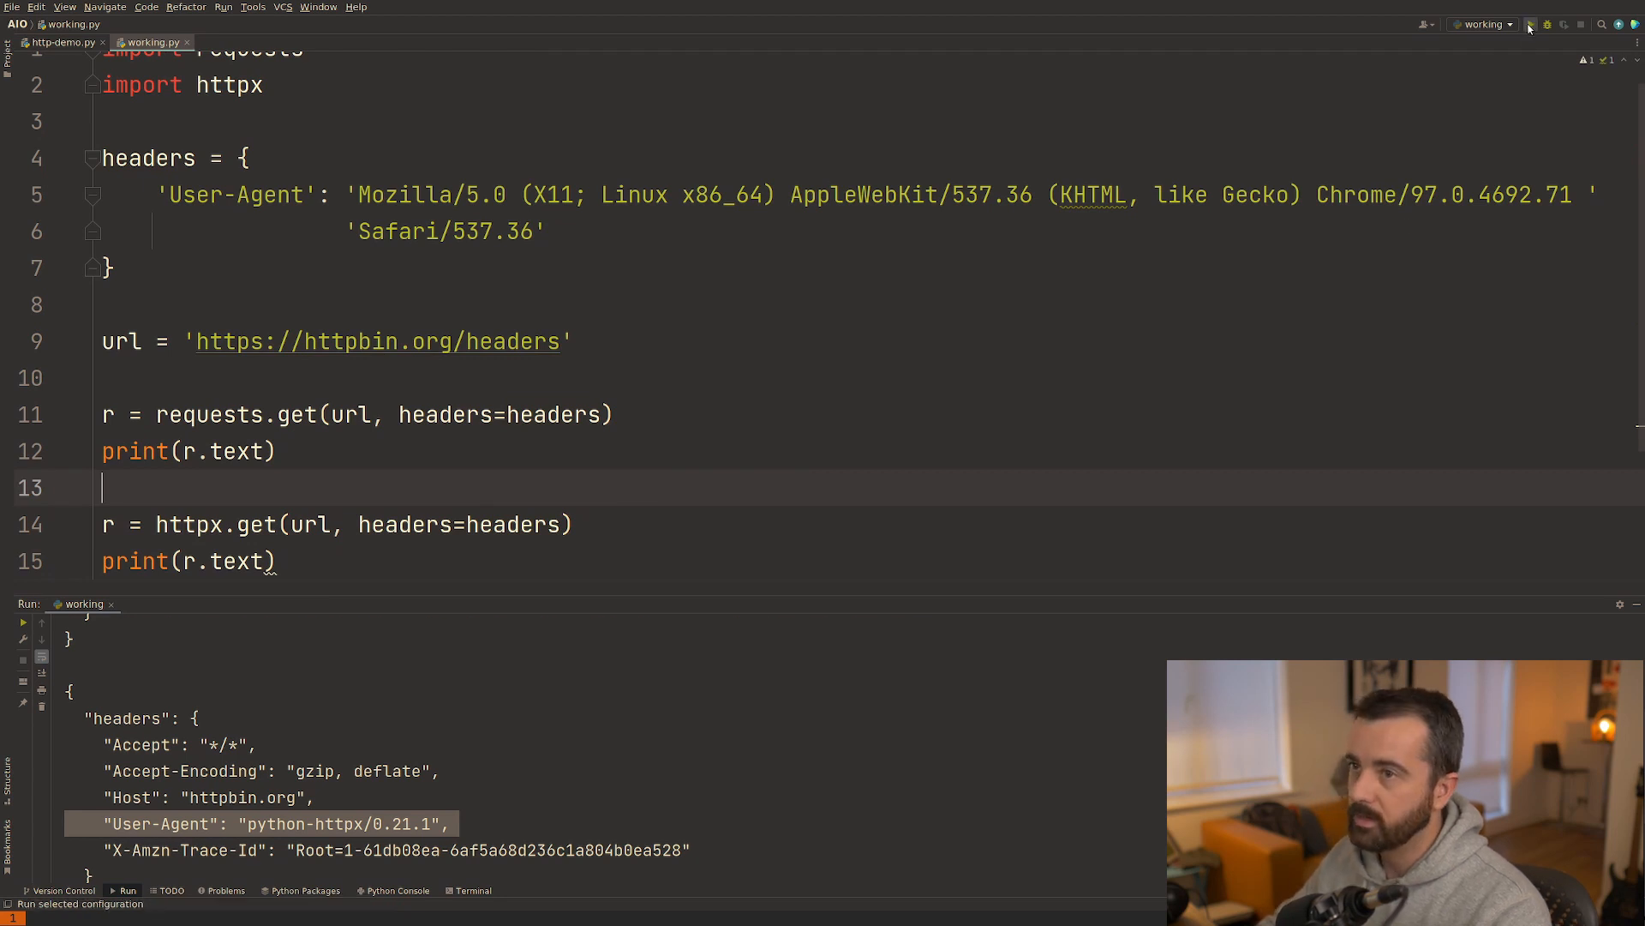
pyautogui.click(1531, 24)
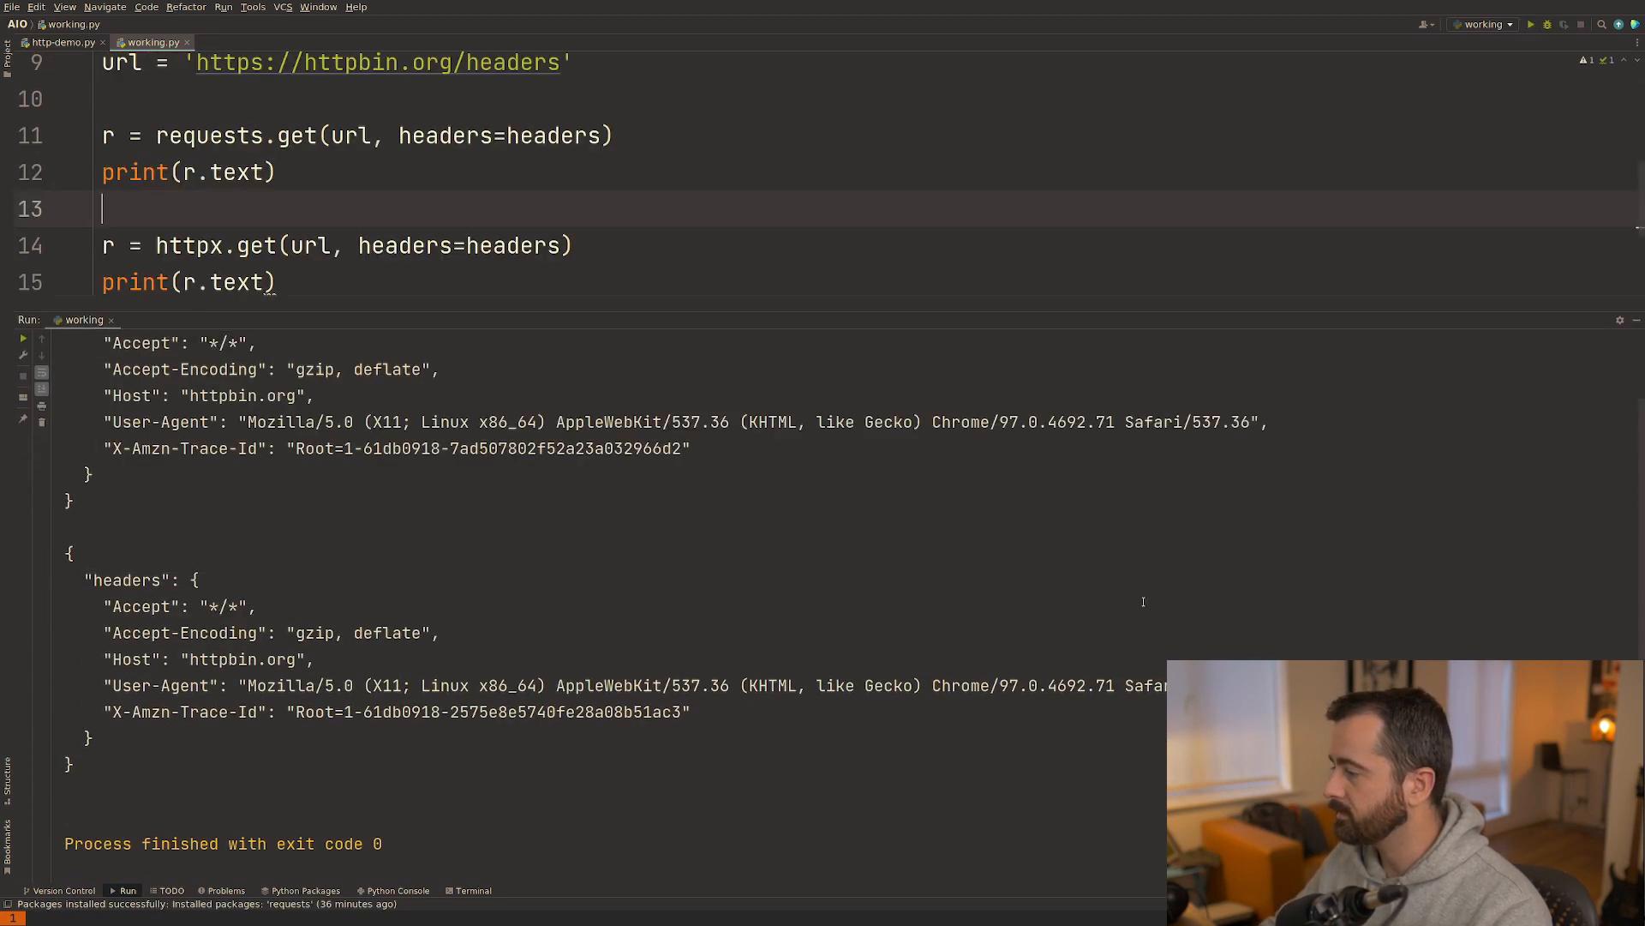
pyautogui.moveTo(1316, 339)
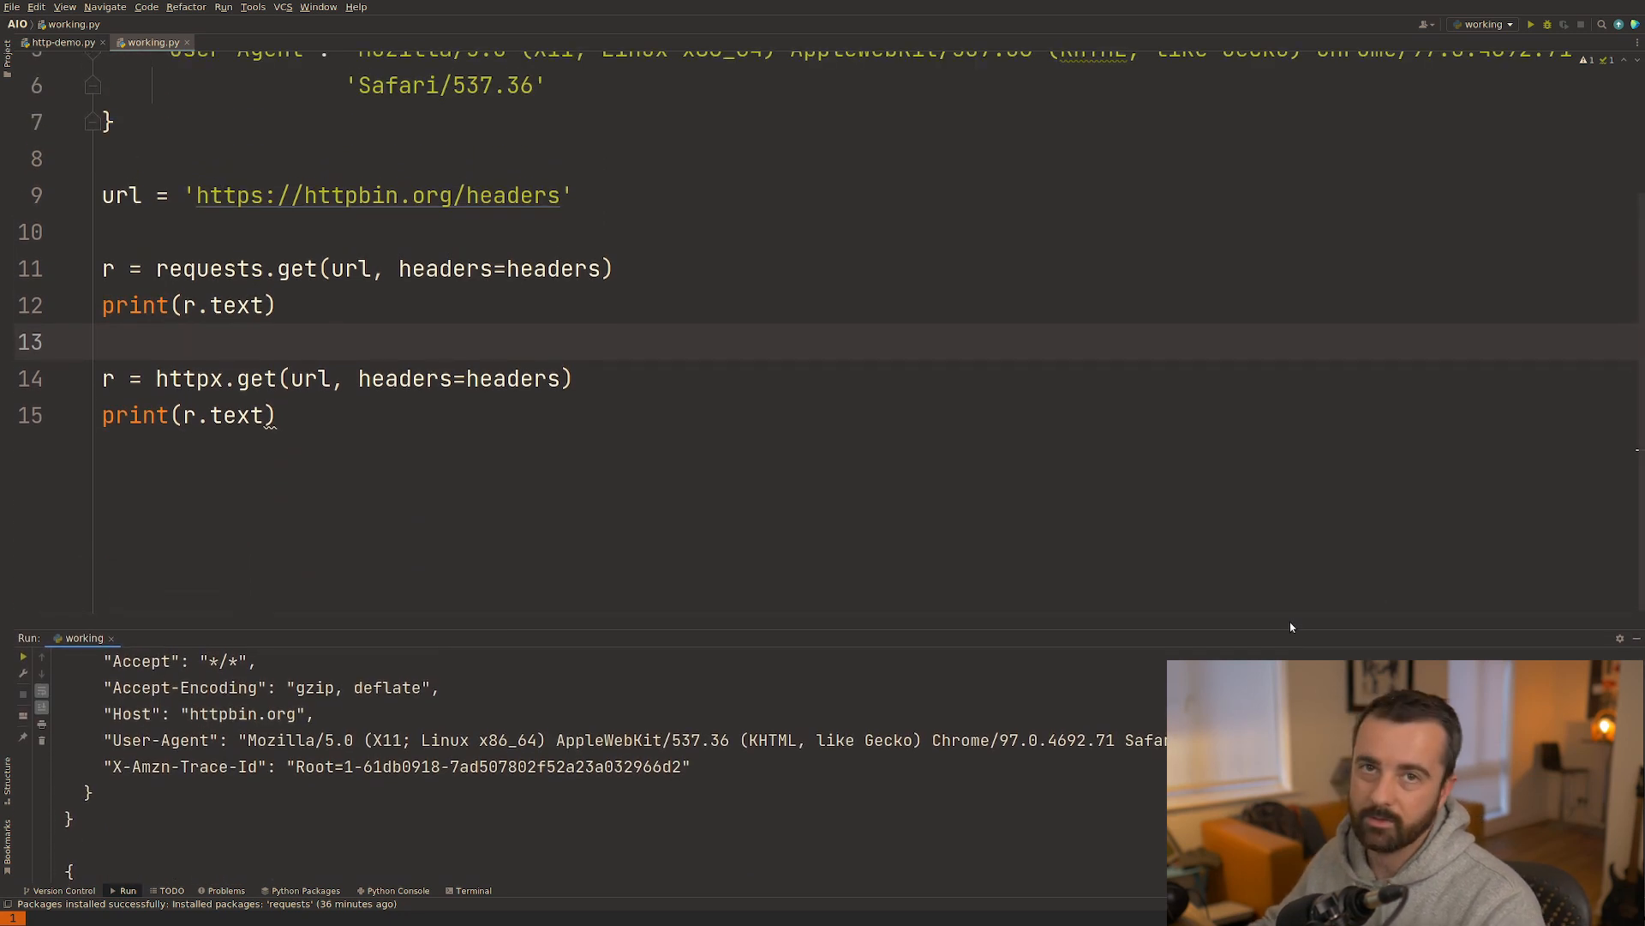
pyautogui.scroll(3)
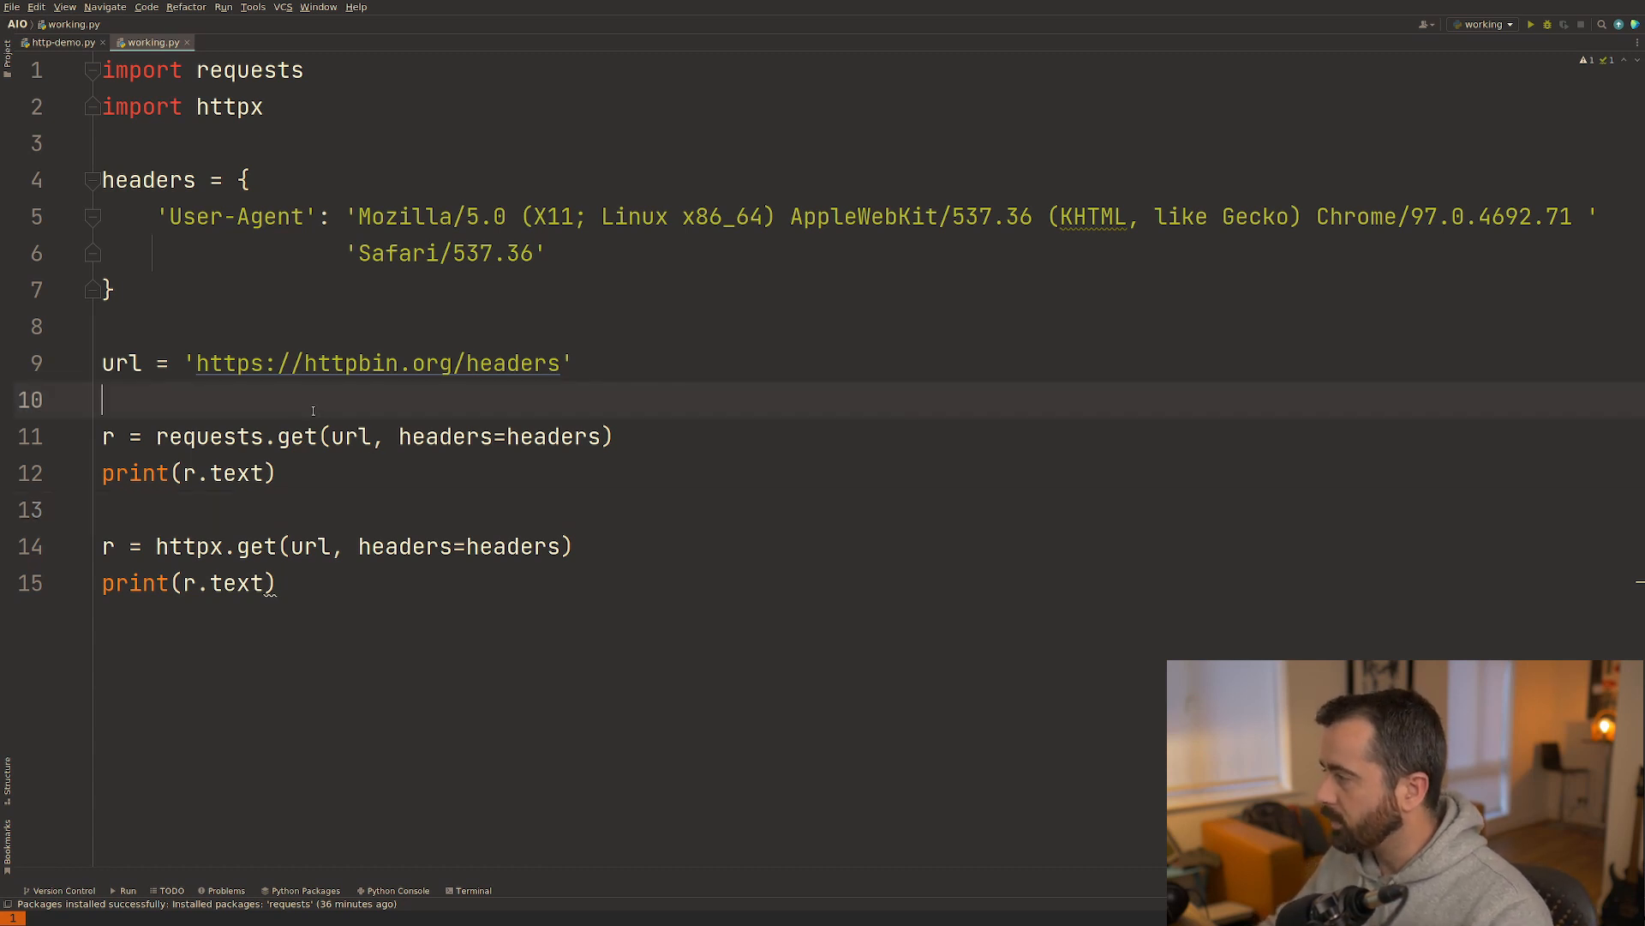
# Wrap the requests call in 'with requests.Session() as s:' using s.get.
pyautogui.write('with requiests.Session(')
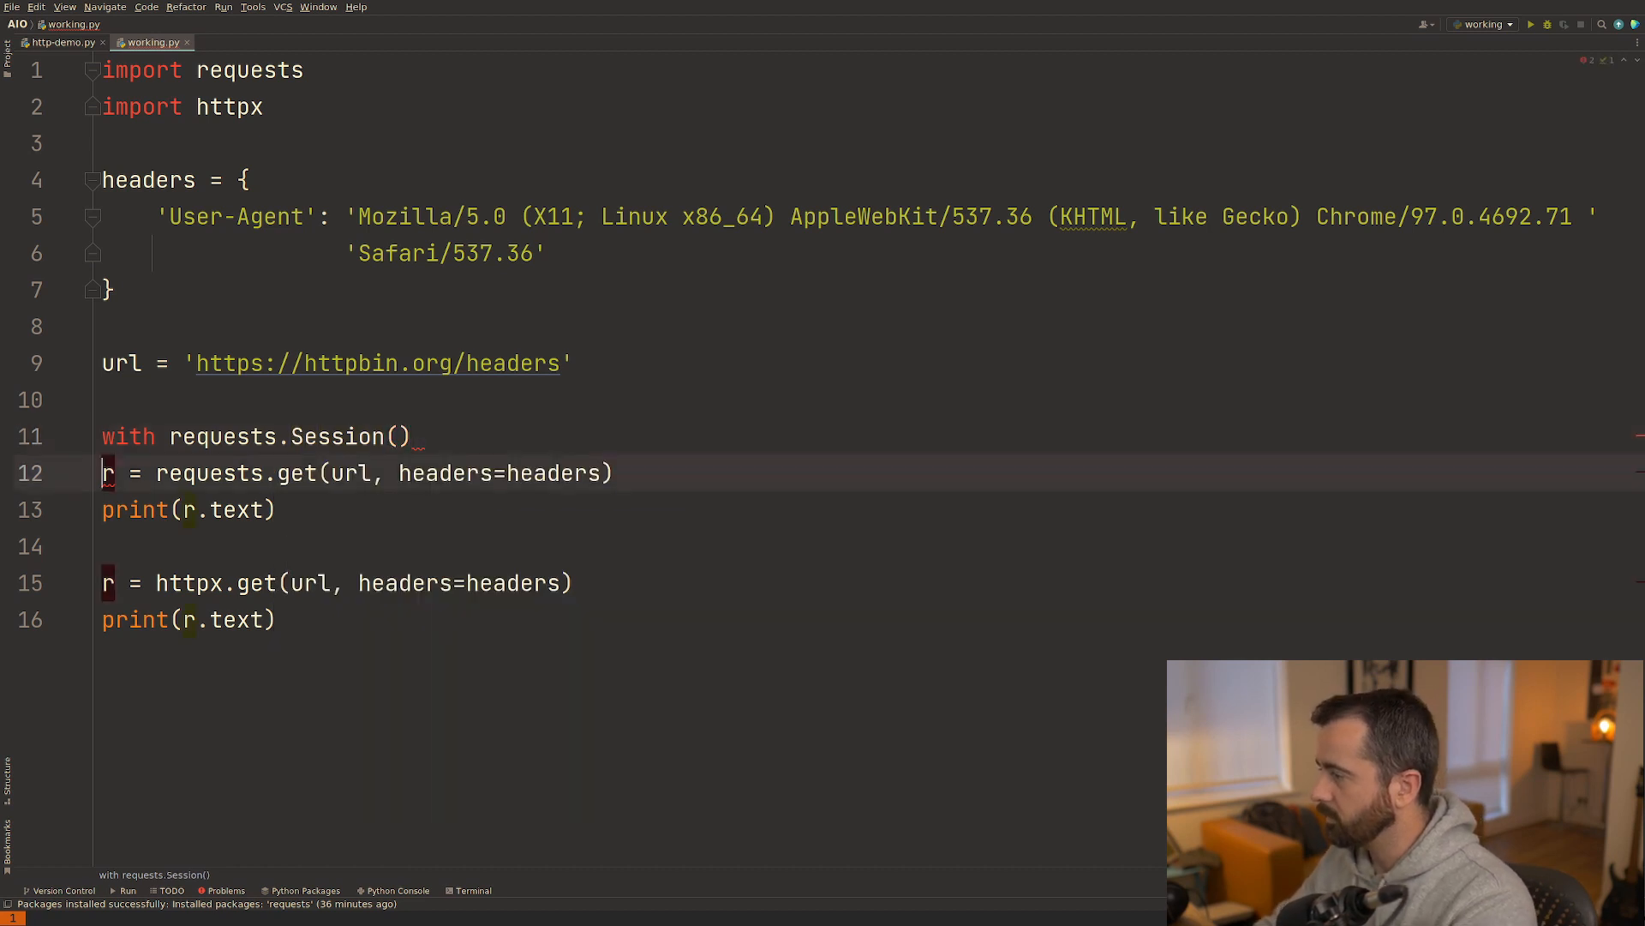
pyautogui.write('asf')
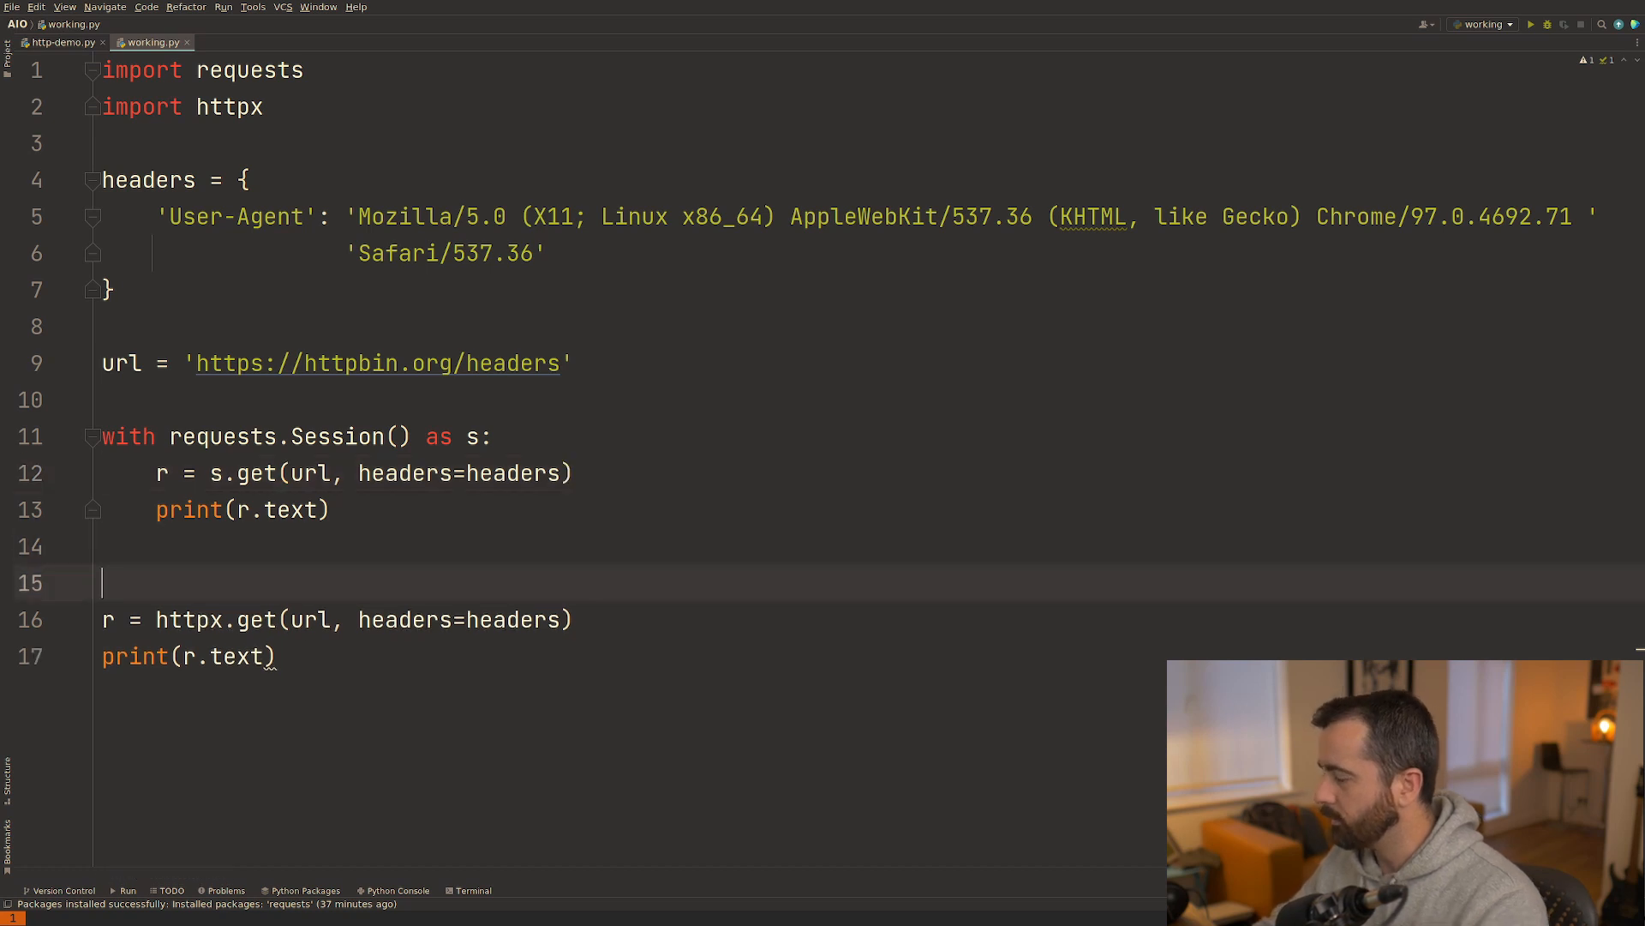
# Wrap the httpx call in 'with httpx.Client() as hs:' using hs.get, then rerun.
pyautogui.write('with.')
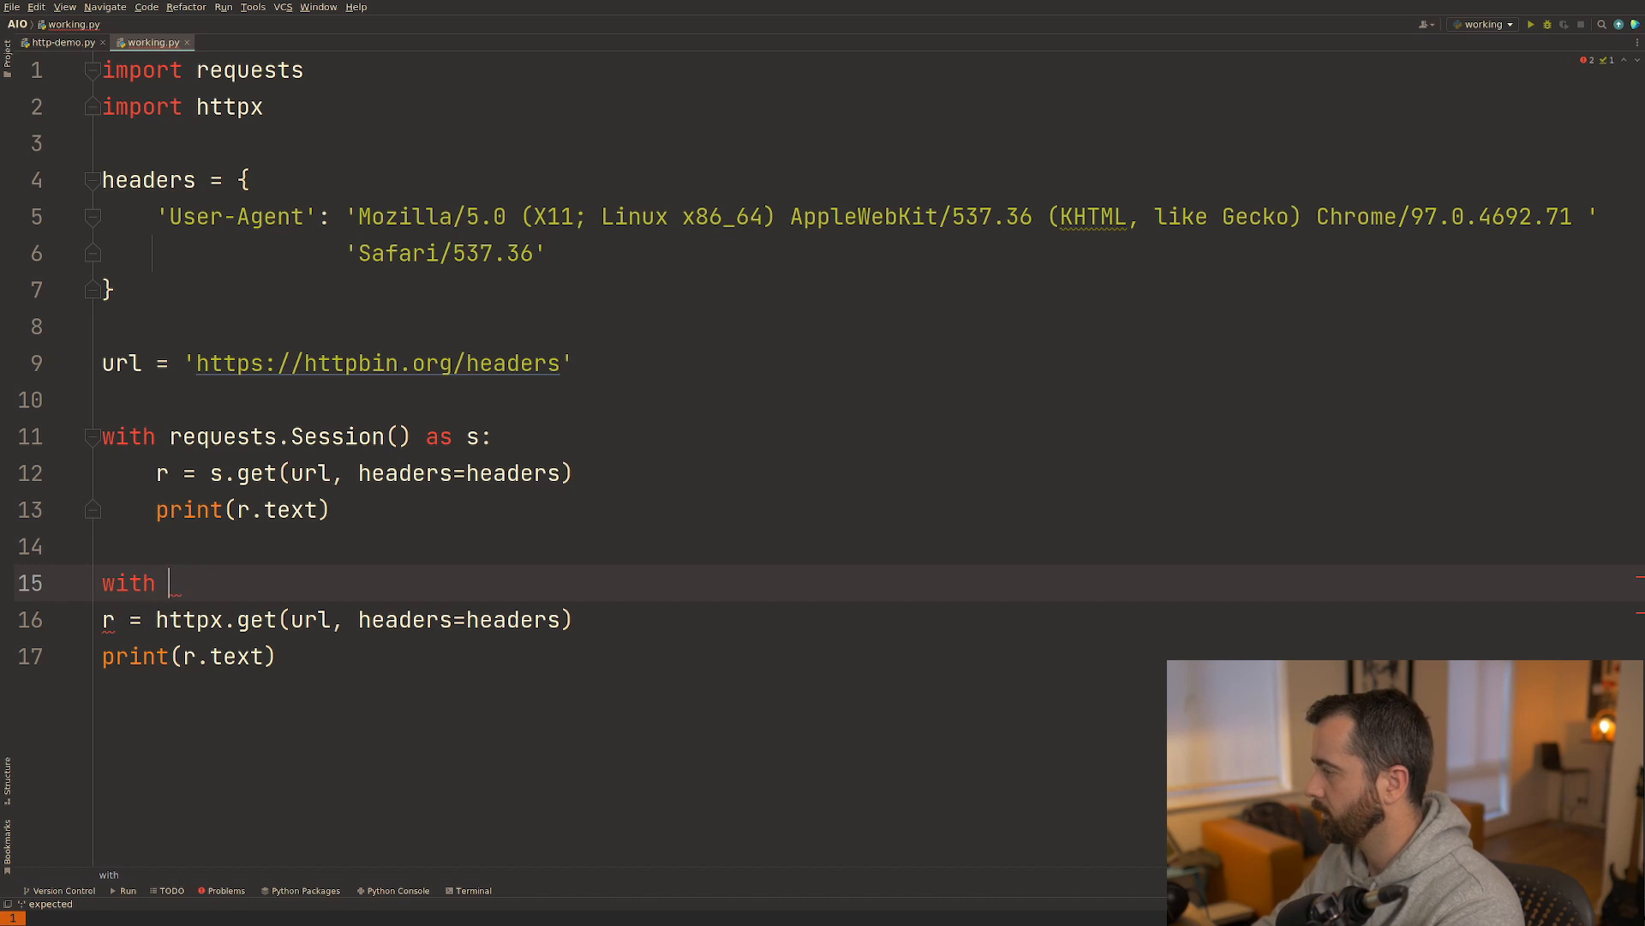
pyautogui.write('httpx.c')
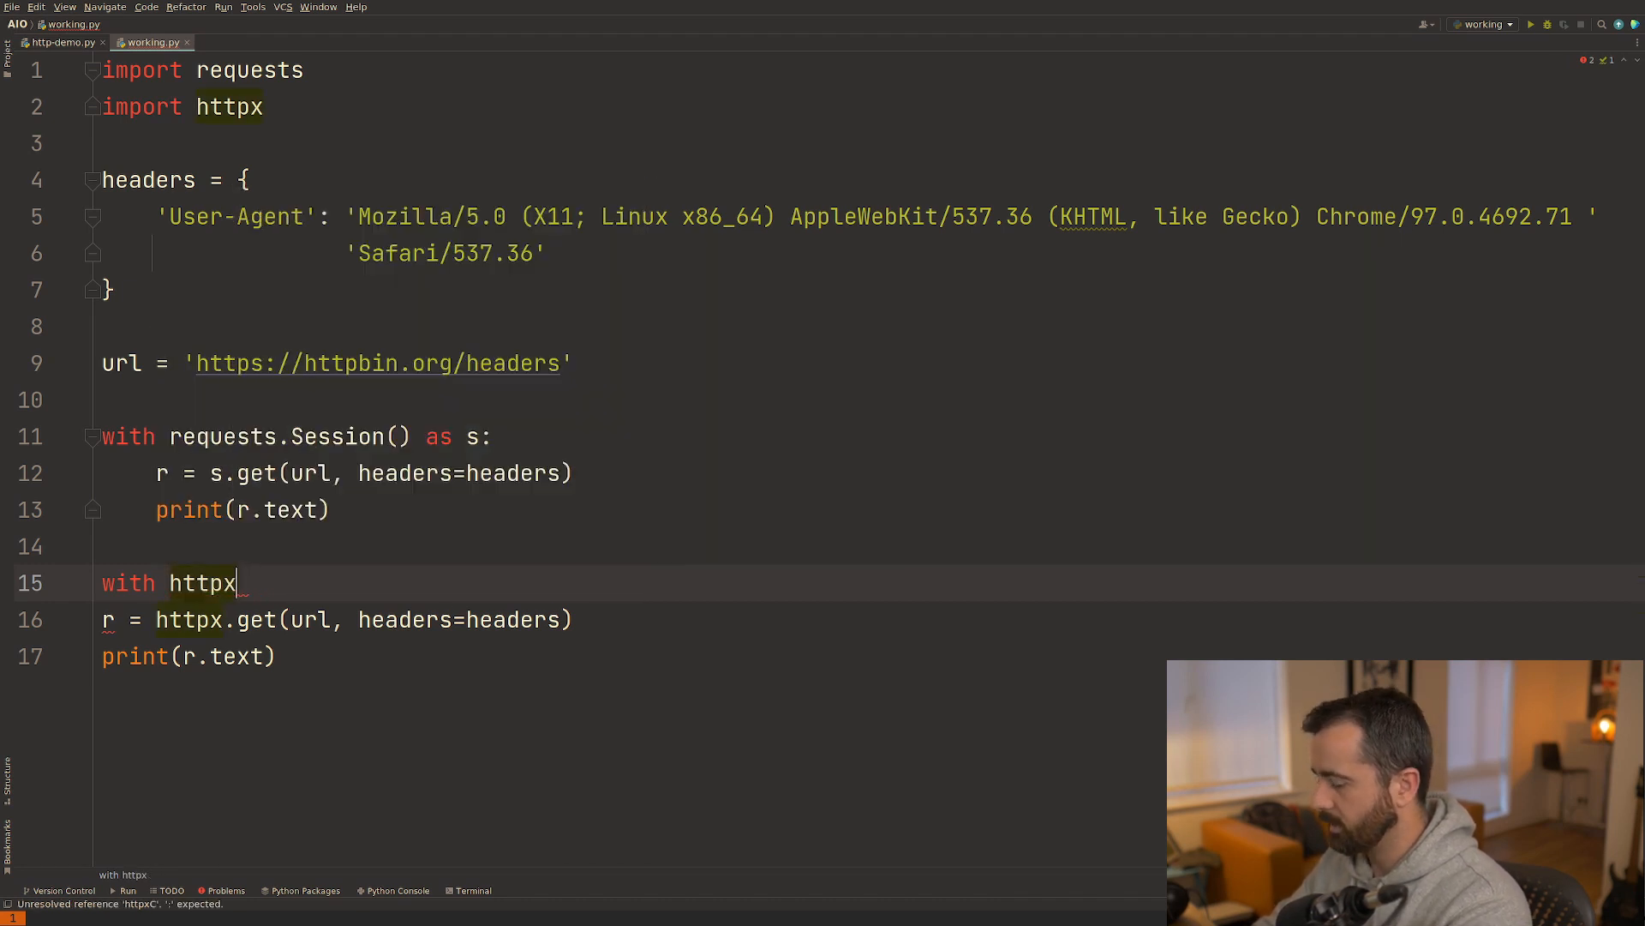
pyautogui.write('.Client()')
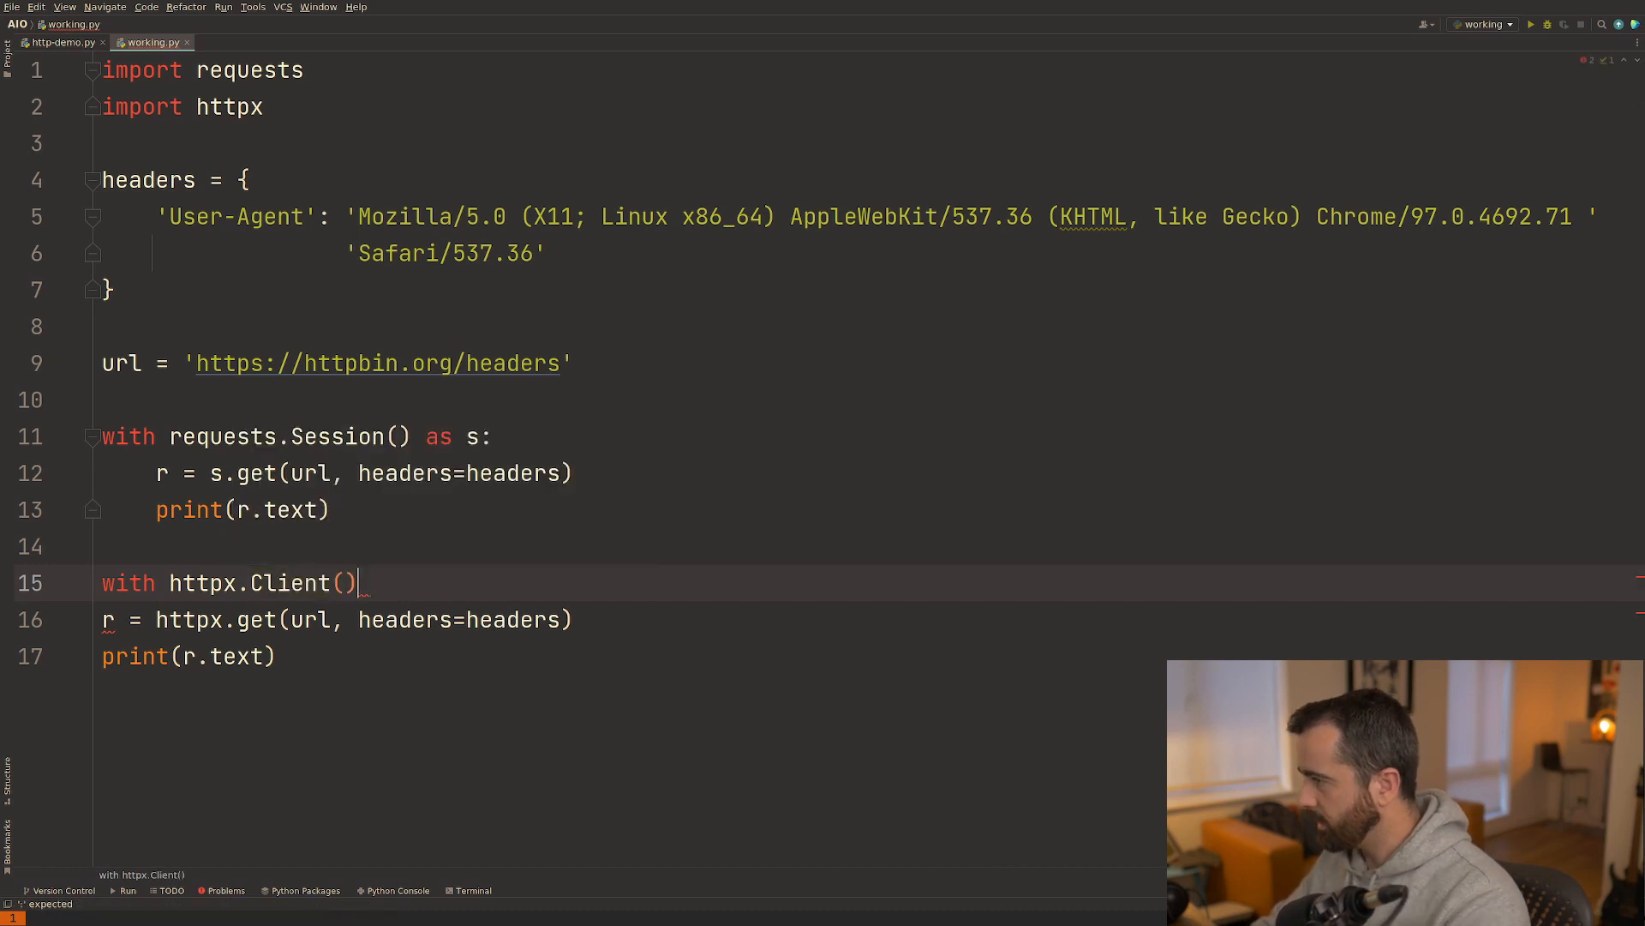
pyautogui.write('as s:')
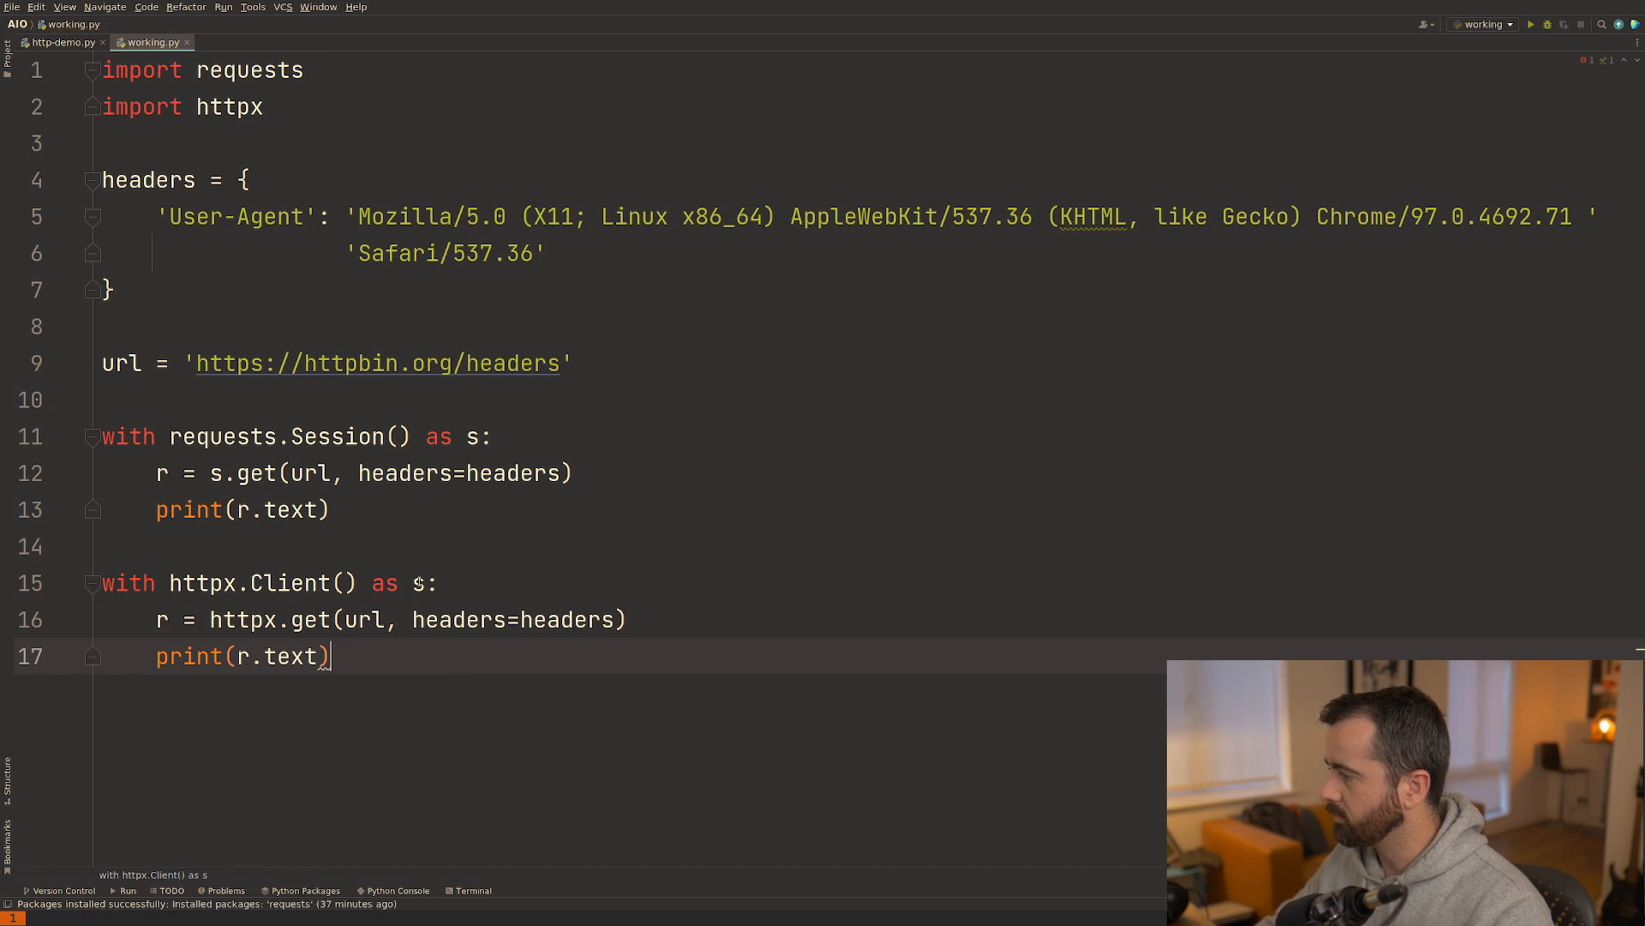
pyautogui.write('sh')
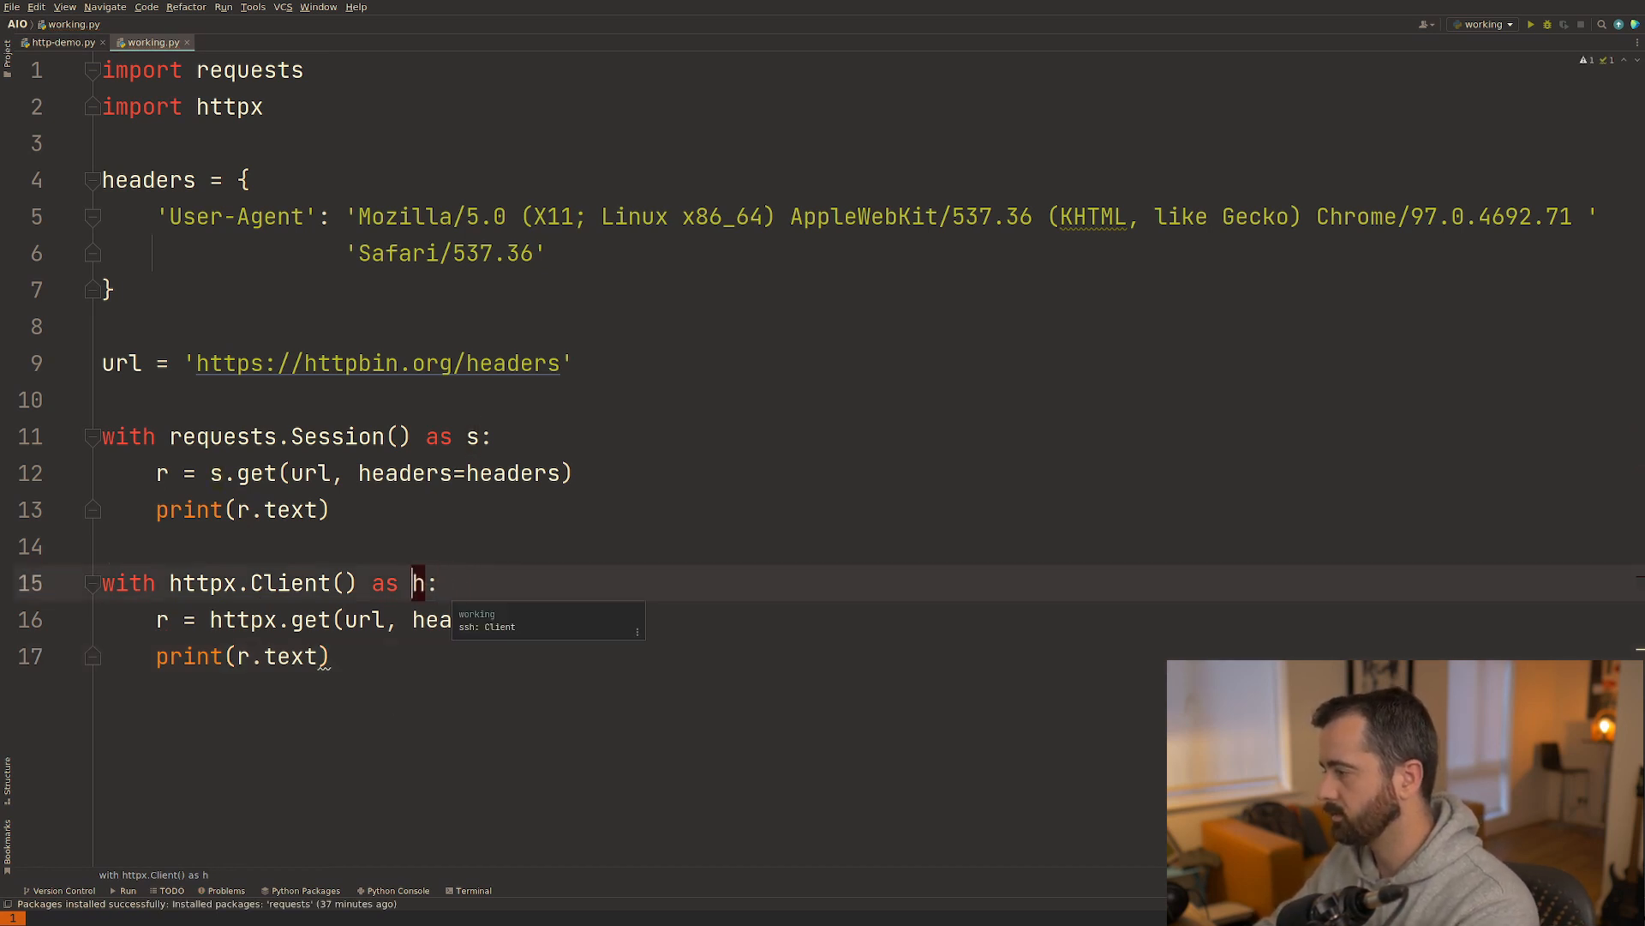
pyautogui.write('s')
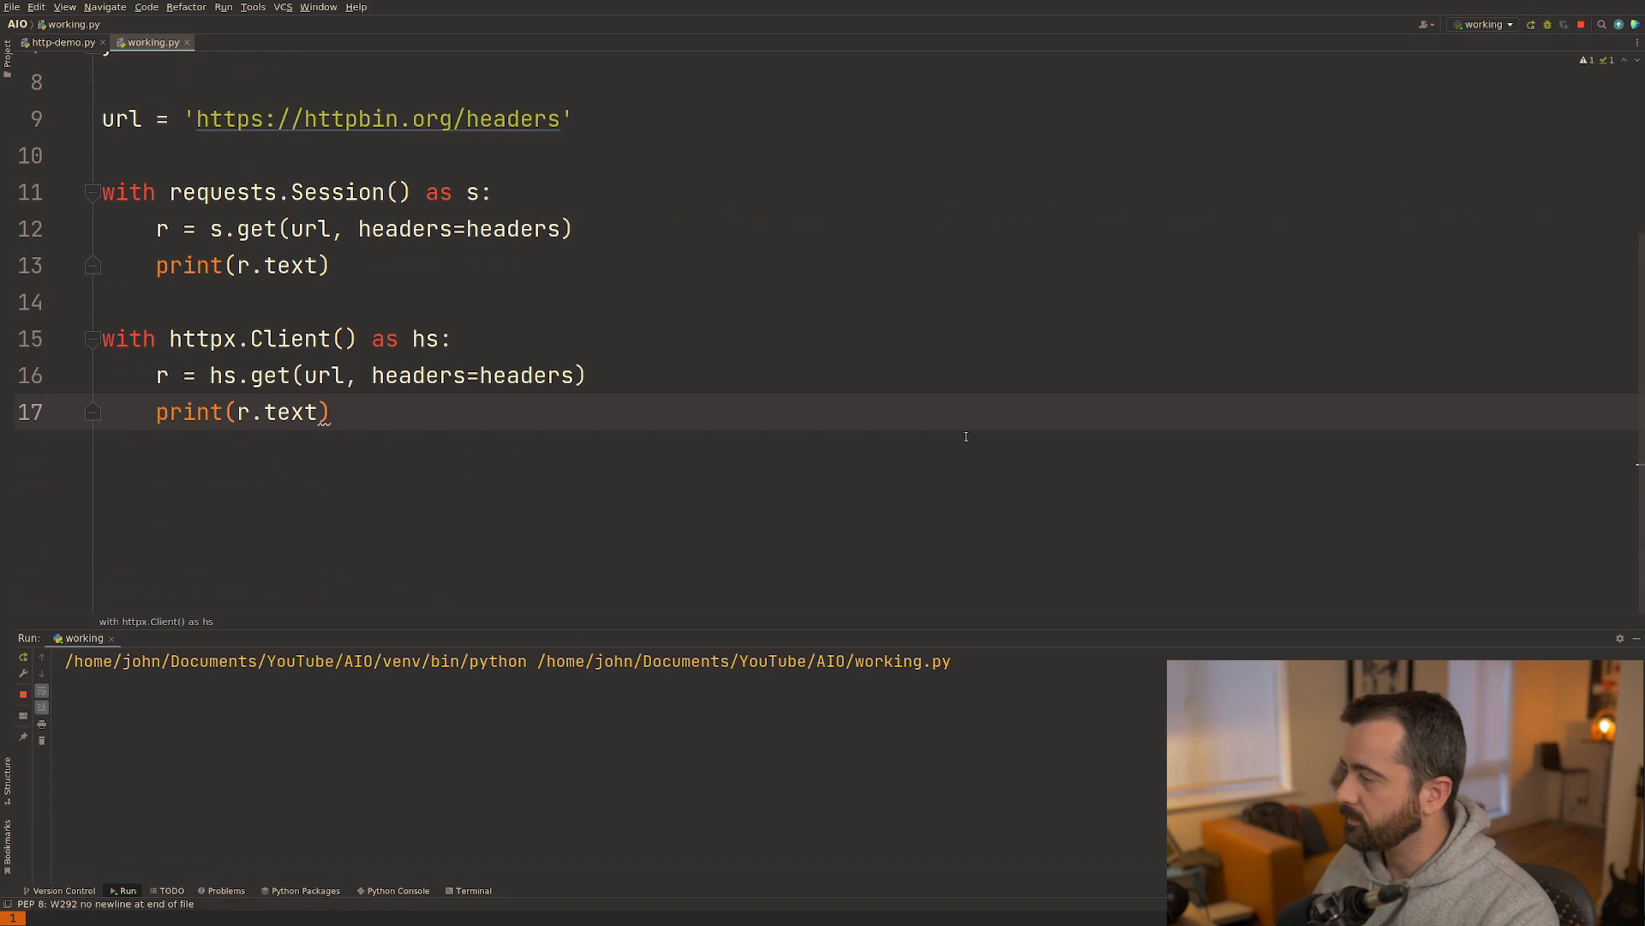
# Swap httpx.Client for httpx.AsyncClient, then bring up the http-demo.py async script.
pyautogui.click(1530, 24)
pyautogui.write('Async')
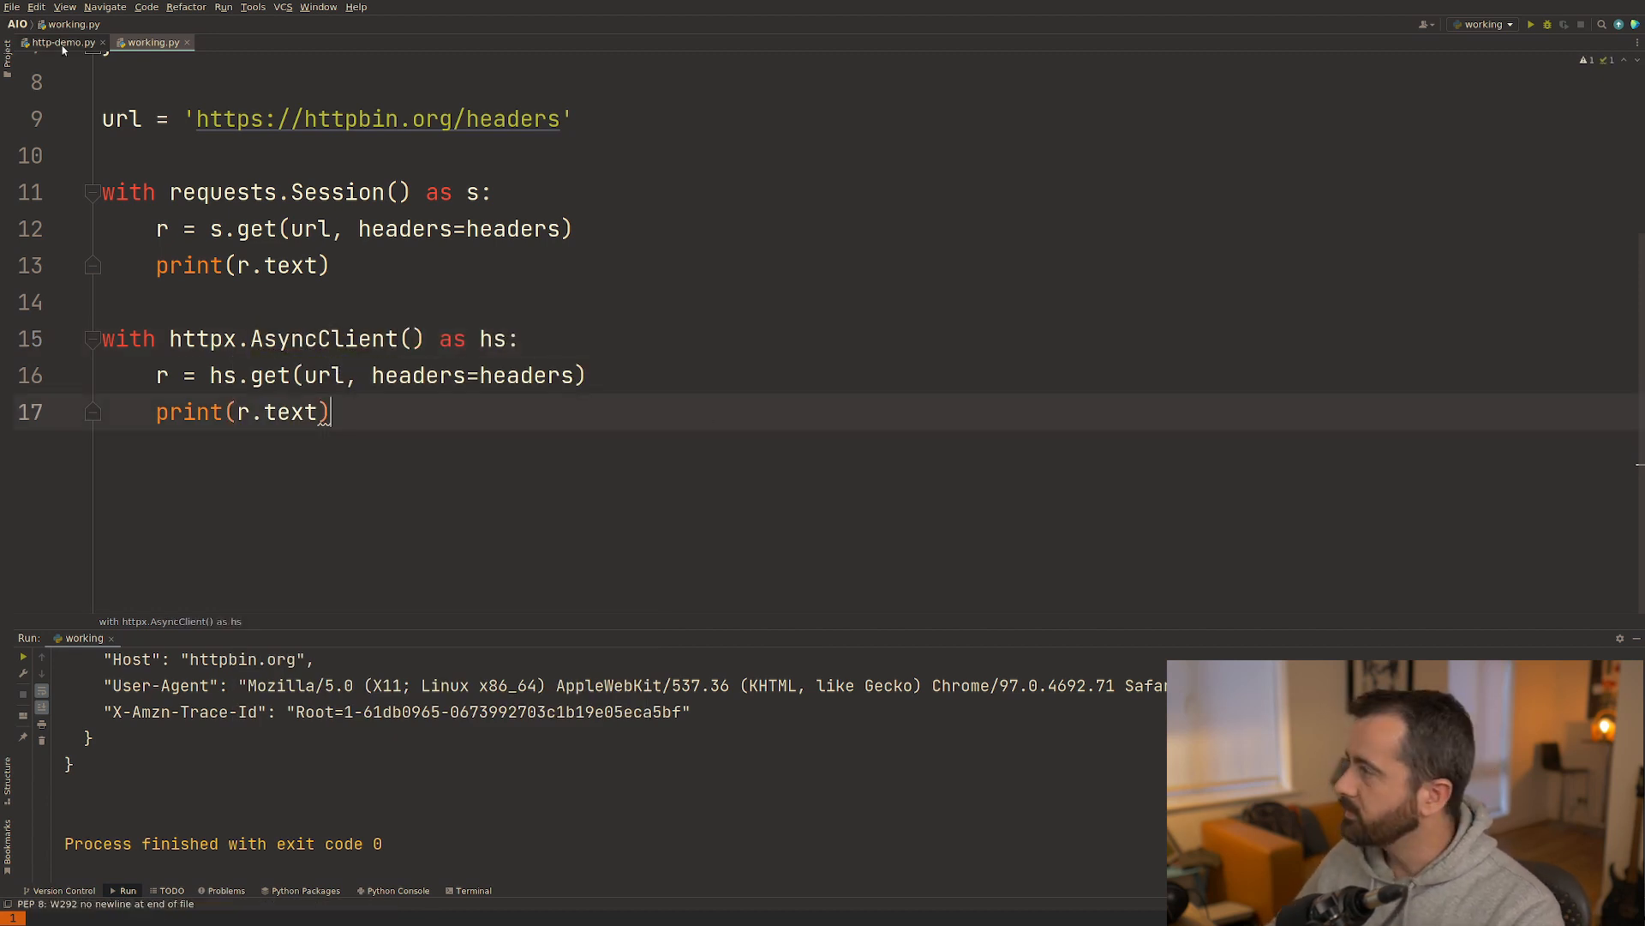
pyautogui.click(58, 42)
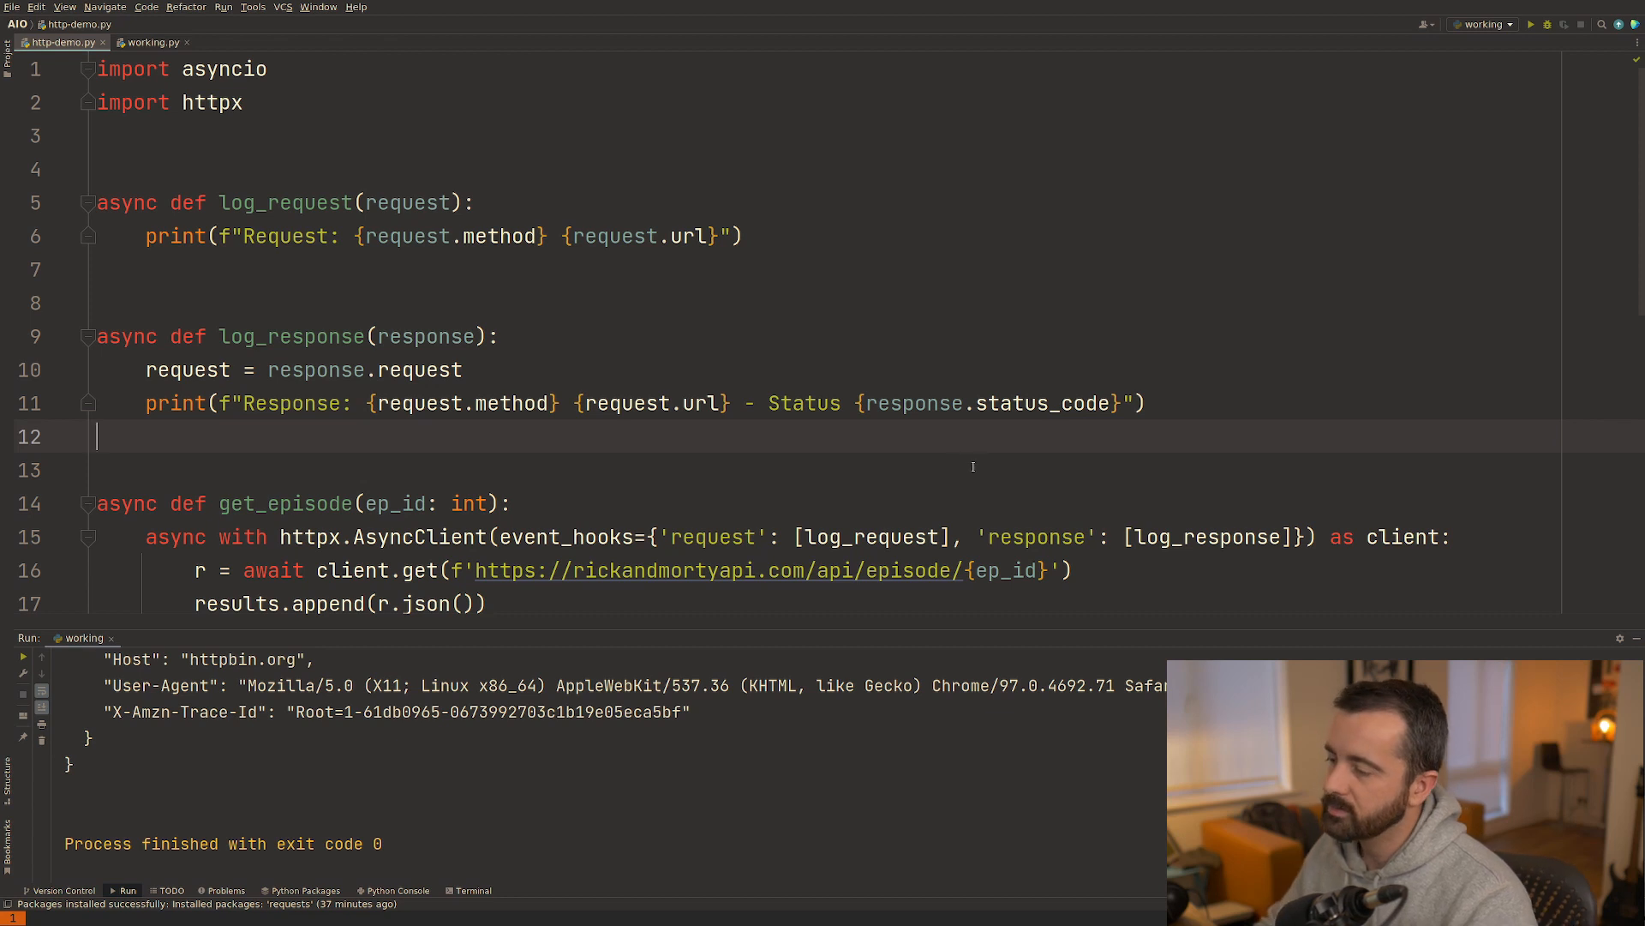
pyautogui.moveTo(1587, 646)
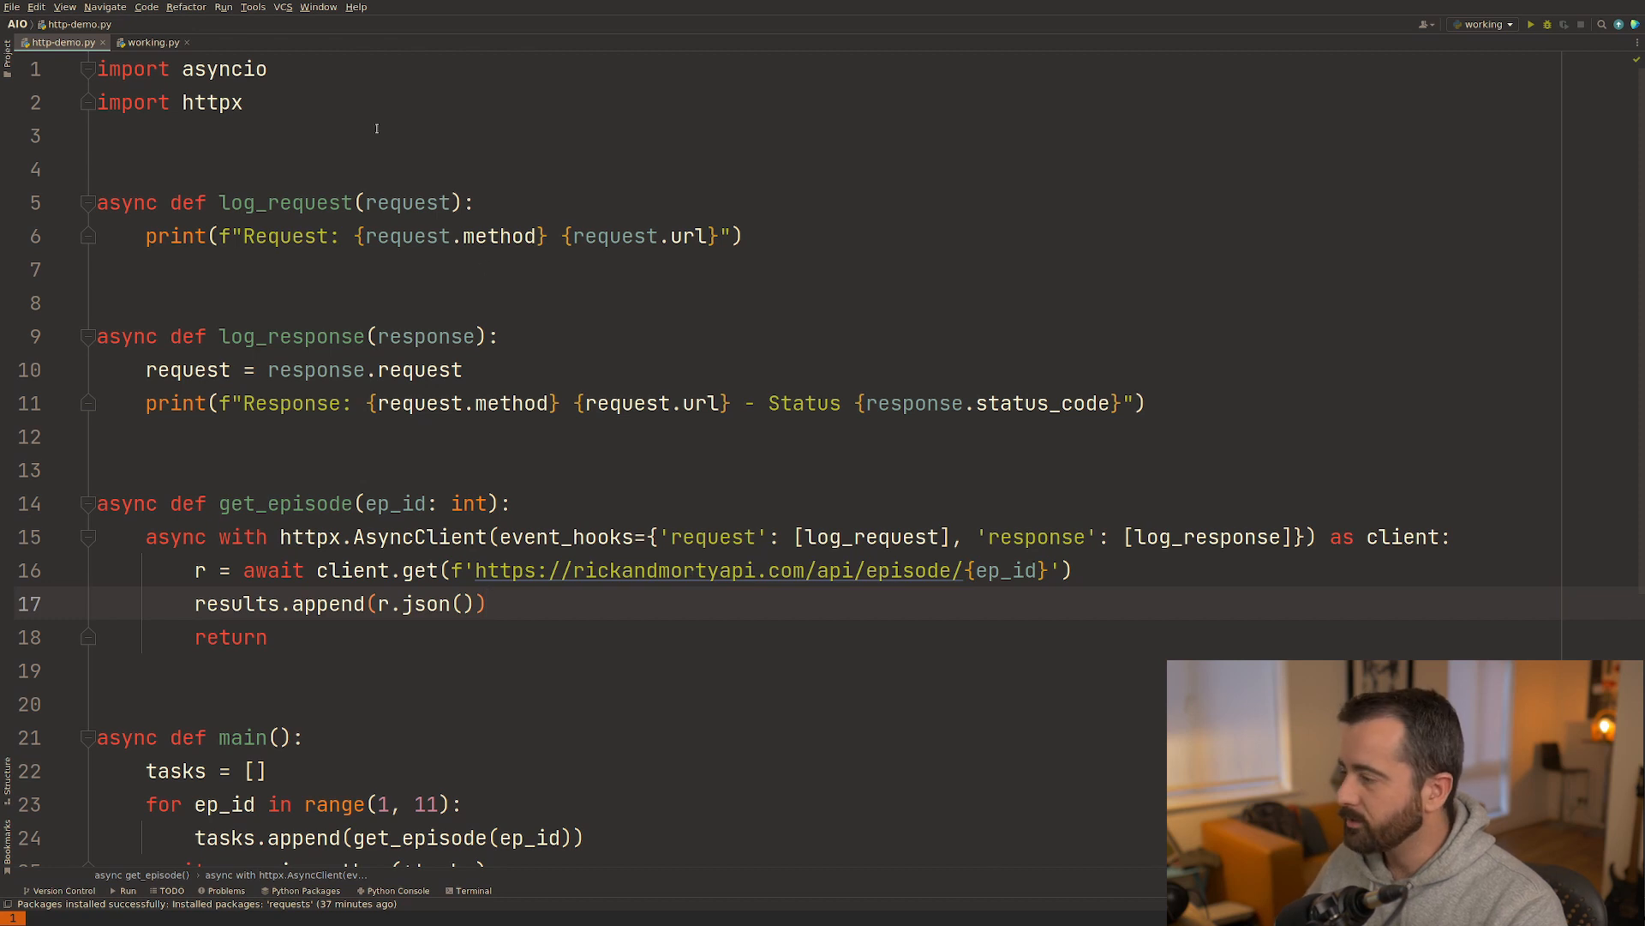
# Finish main() gathering get_episode tasks for episodes 1–10 and printing len(results), reviewing to the end.
pyautogui.click(153, 41)
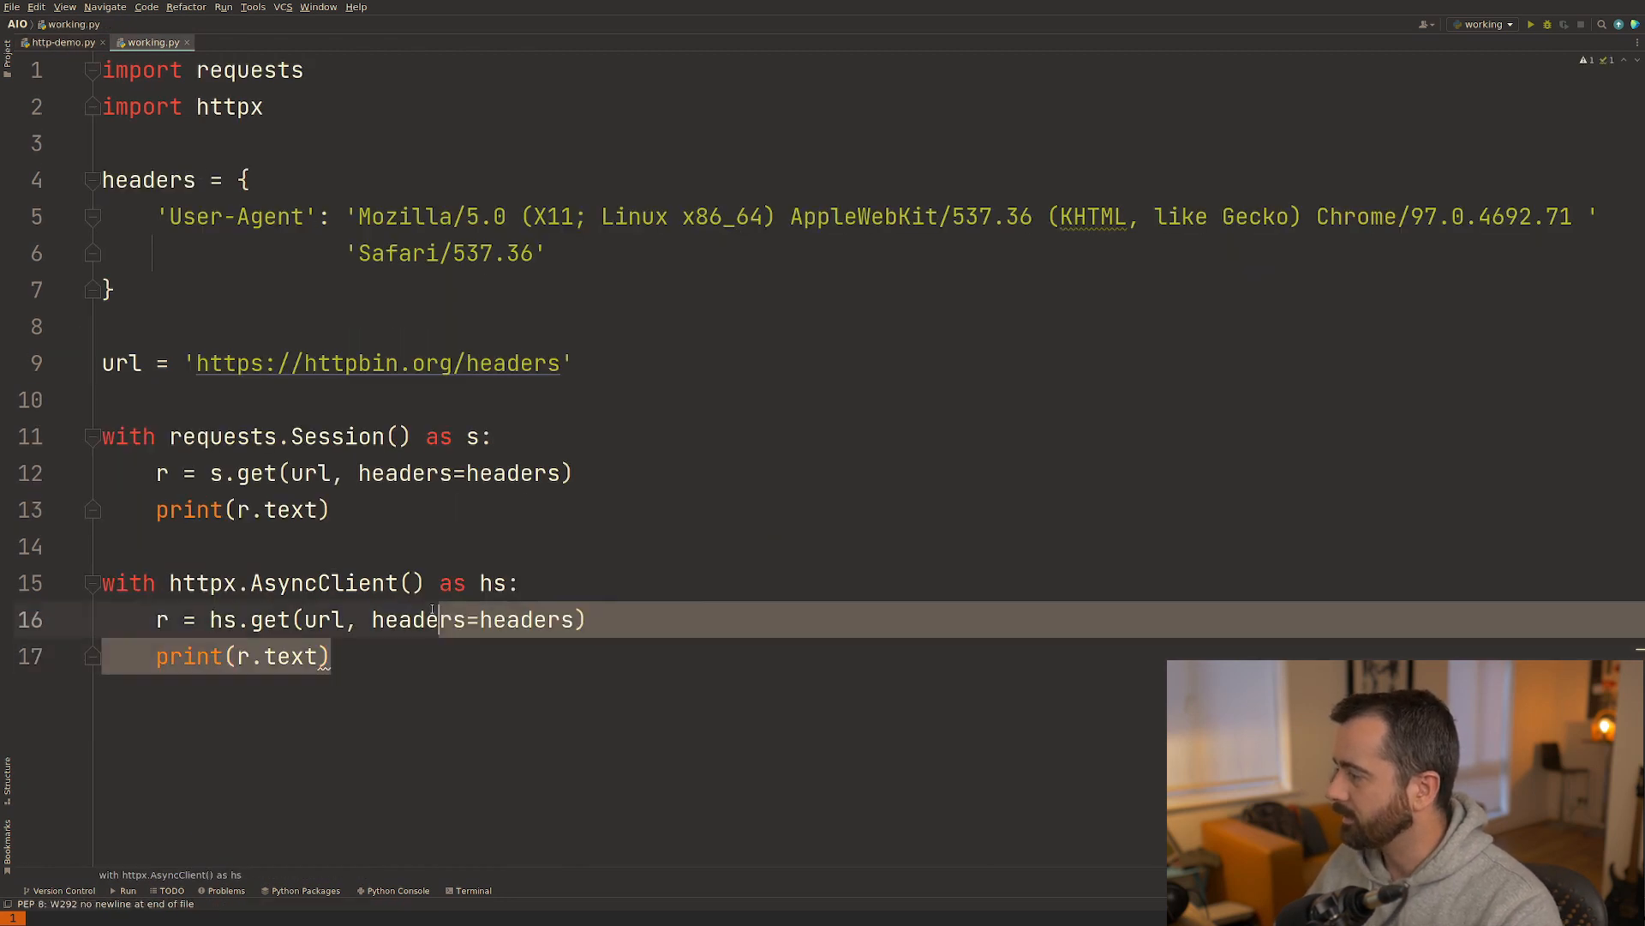
pyautogui.click(58, 41)
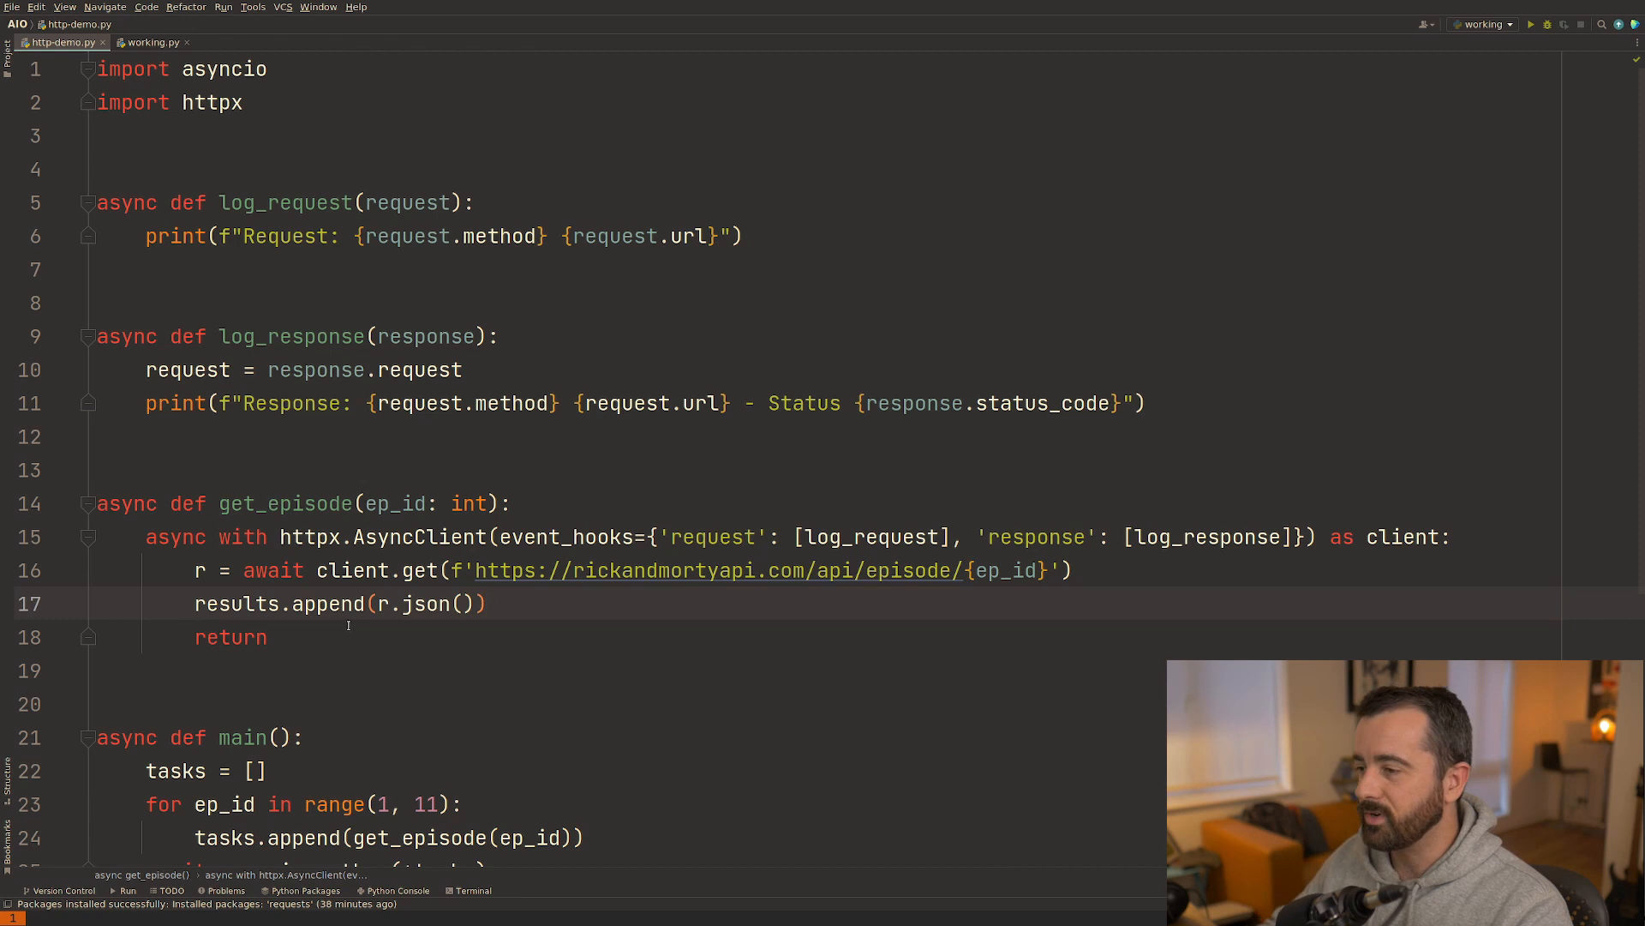
pyautogui.click(1143, 403)
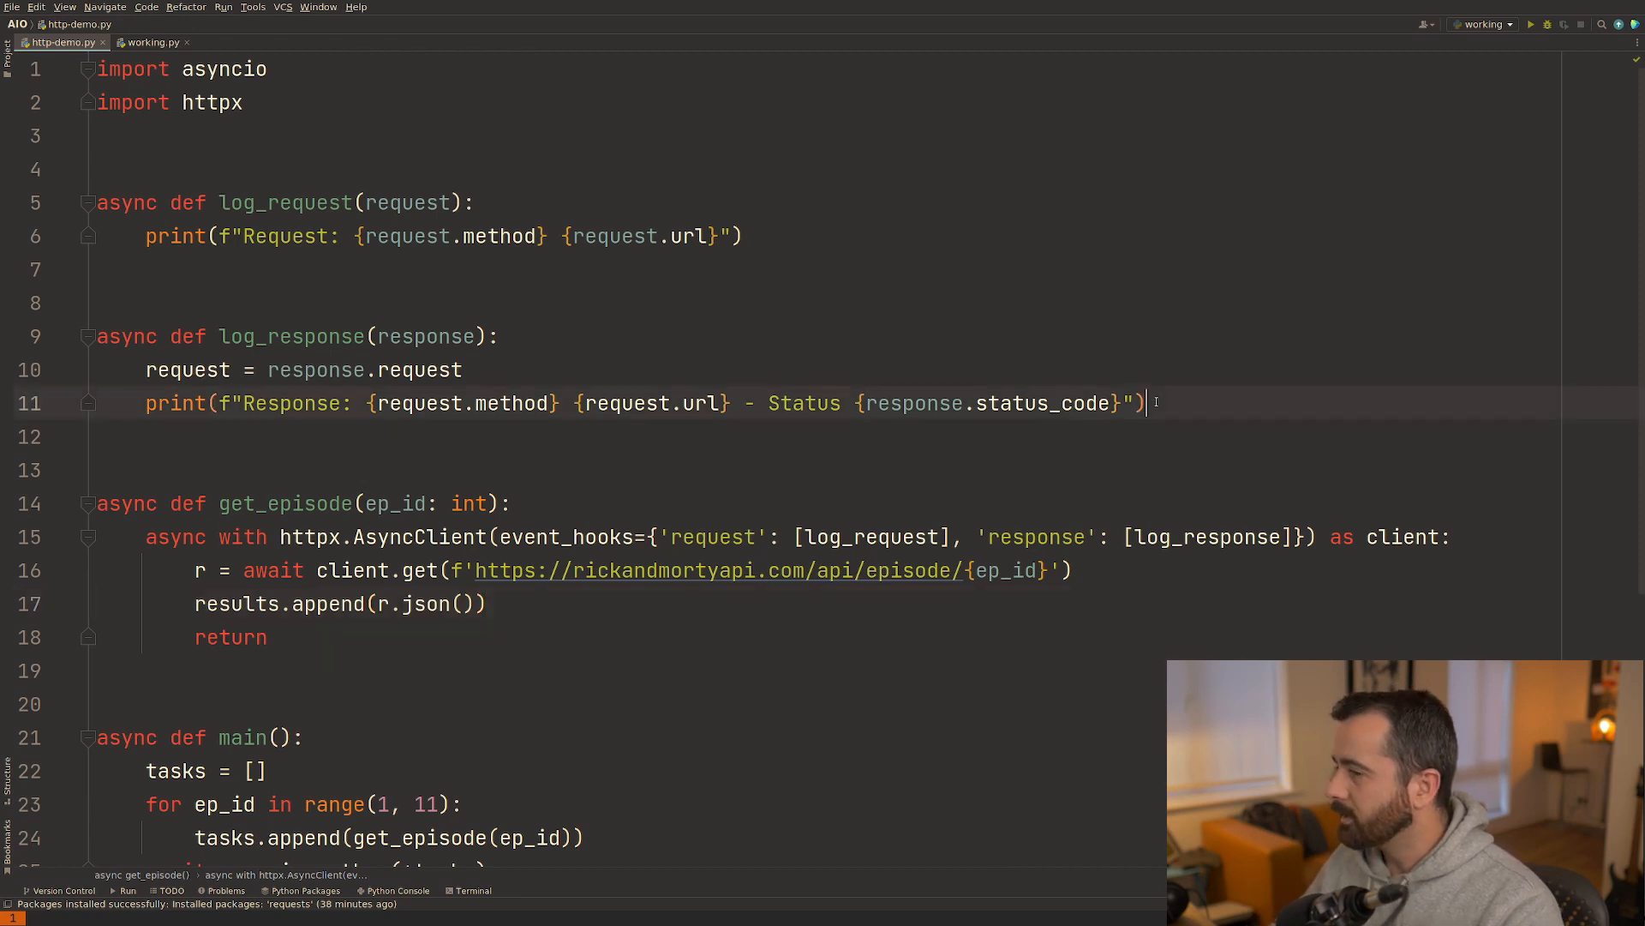
pyautogui.click(96, 437)
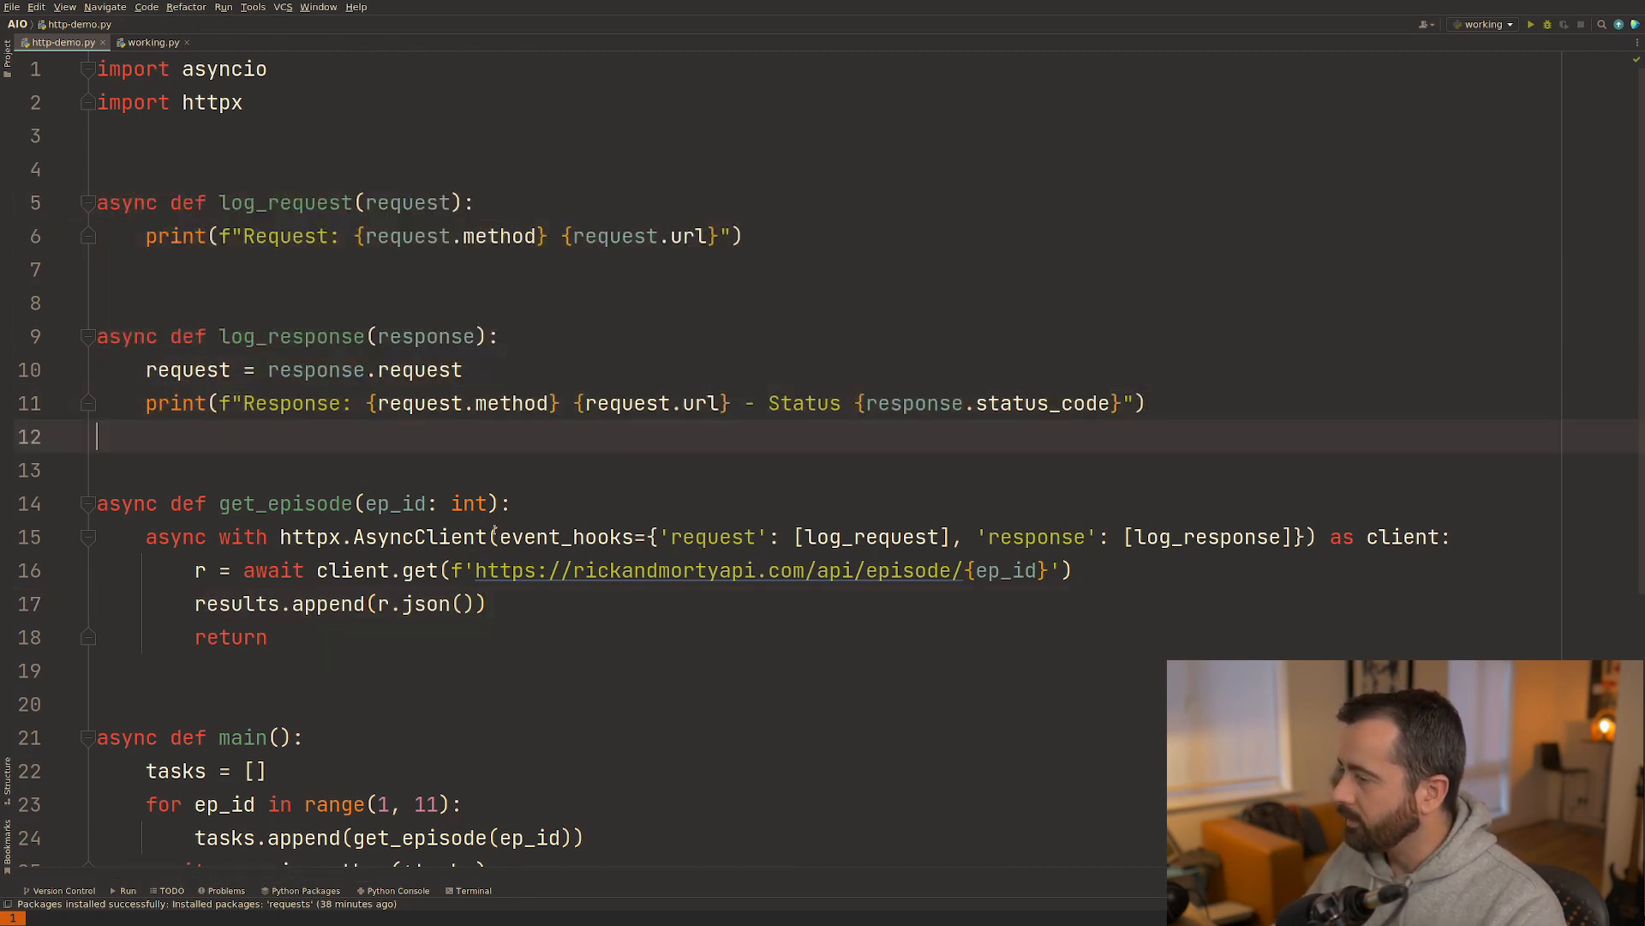
pyautogui.moveTo(1287, 439)
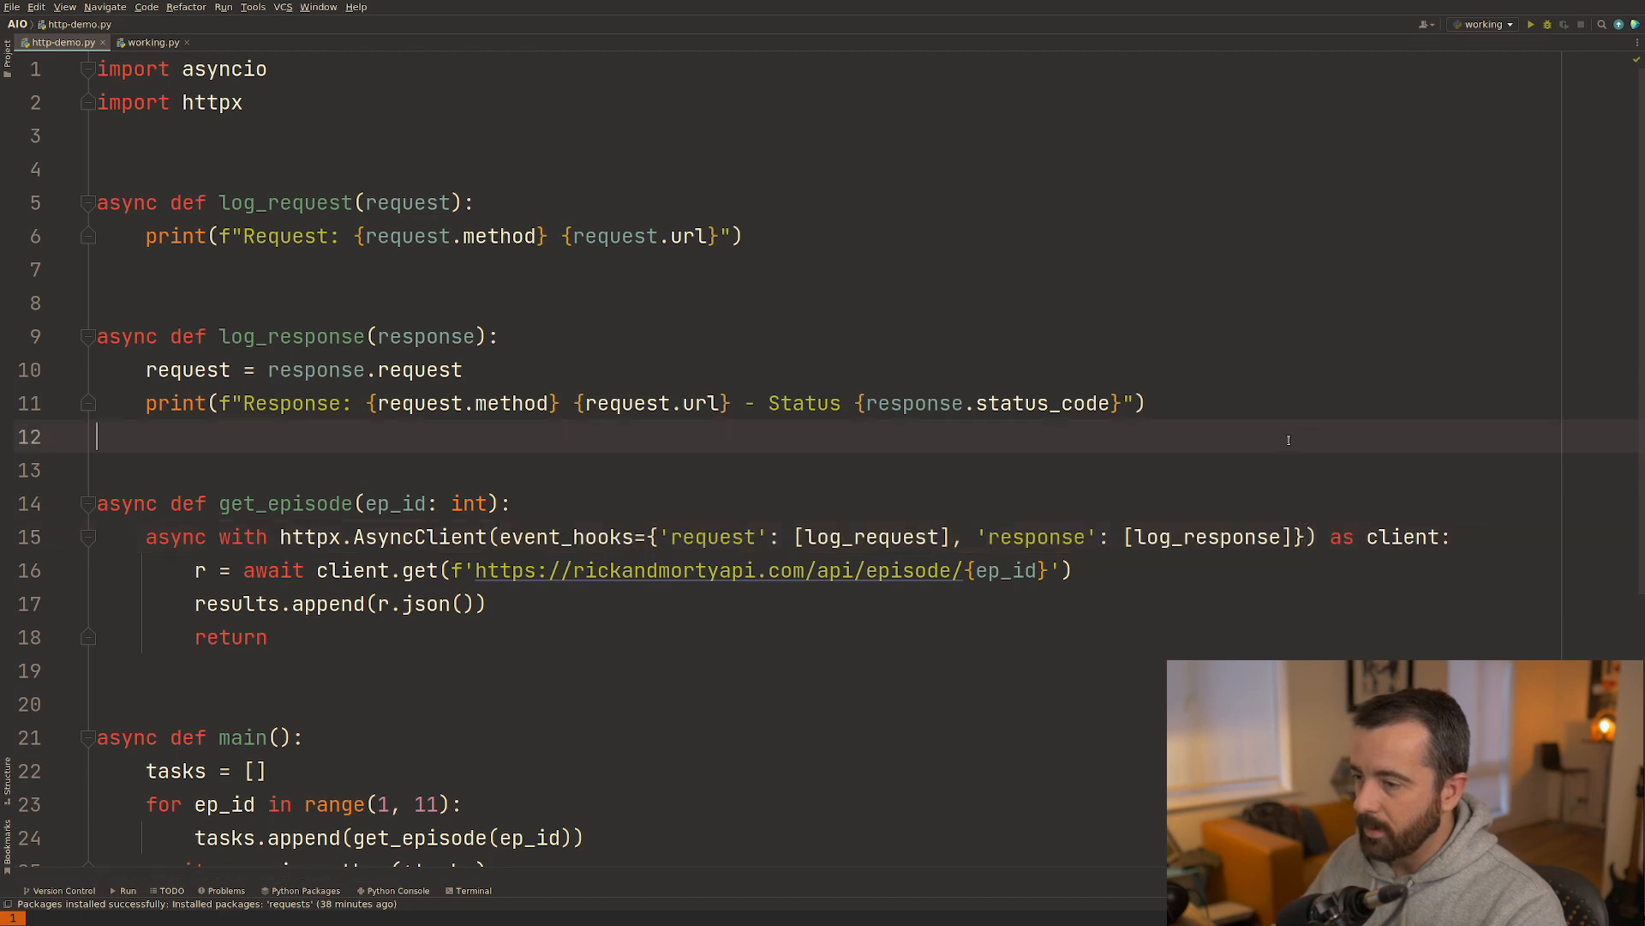
pyautogui.scroll(-3)
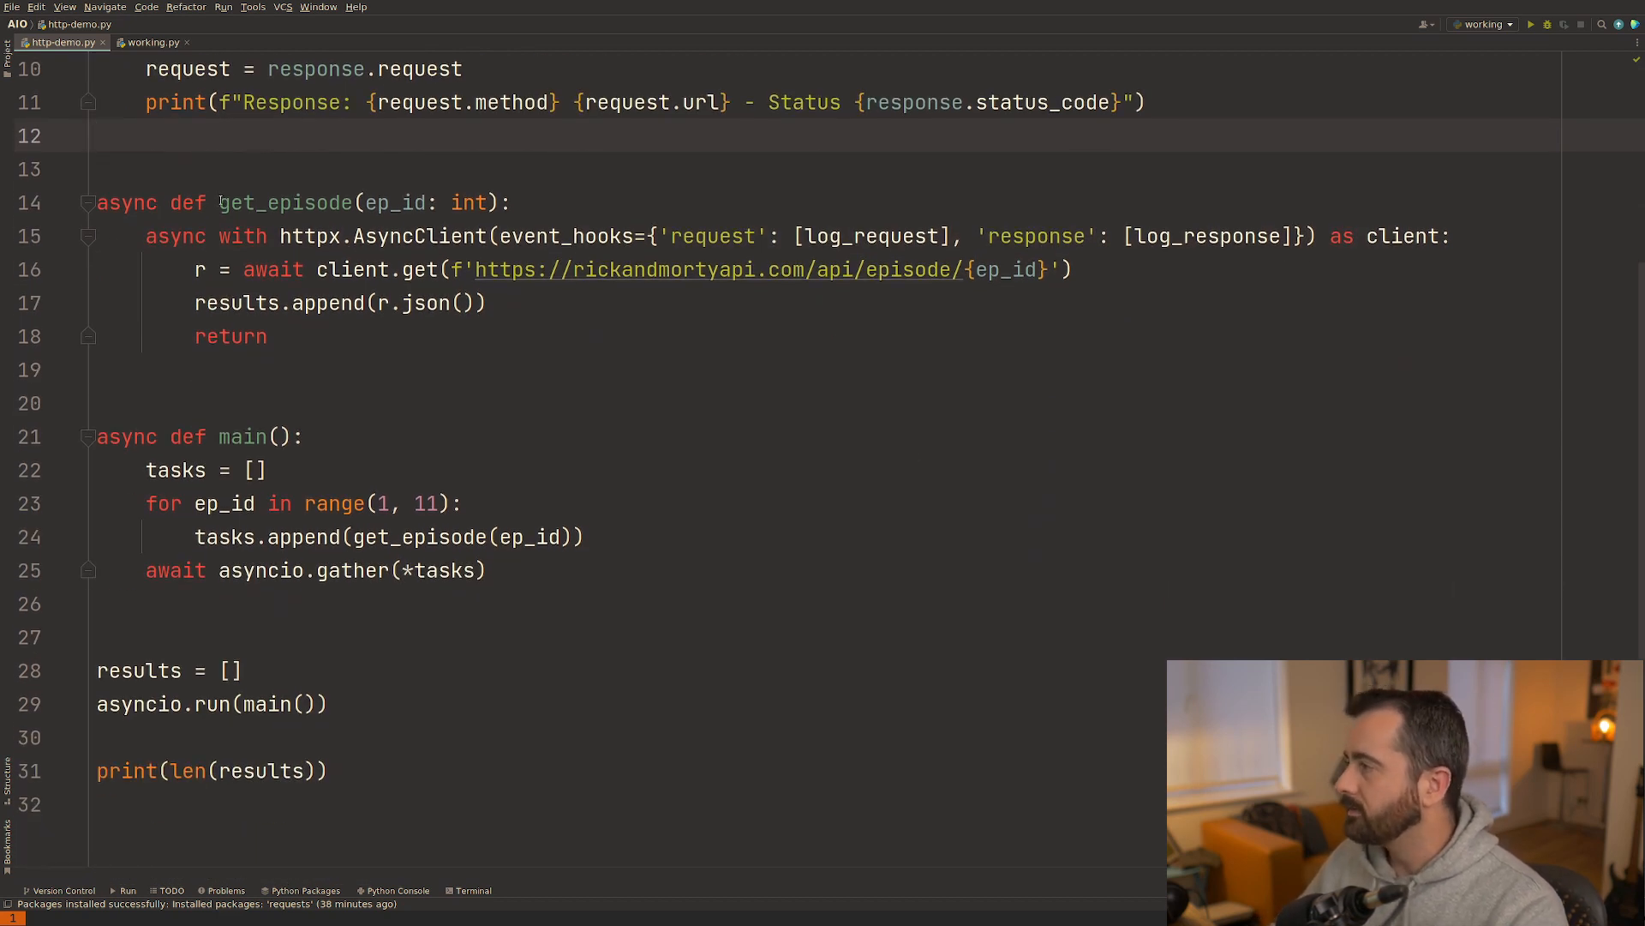
# Walk through the episode request line, the 1–10 loop and asyncio.run(main), then bring up the editor context menu.
pyautogui.click(391, 202)
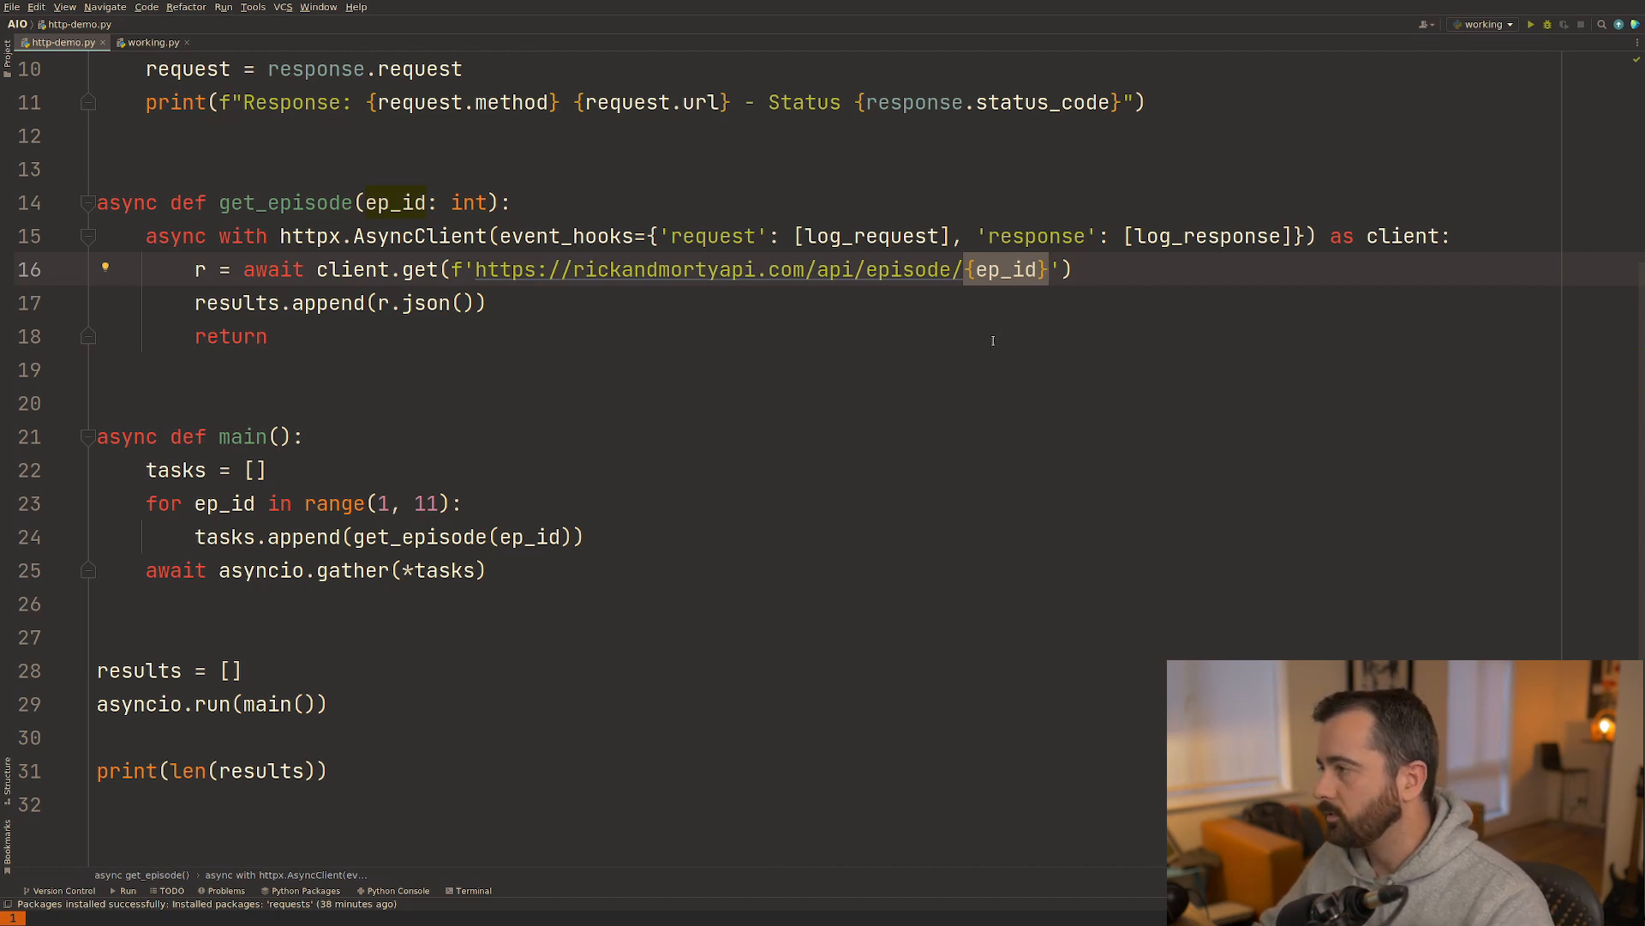
pyautogui.moveTo(983, 331)
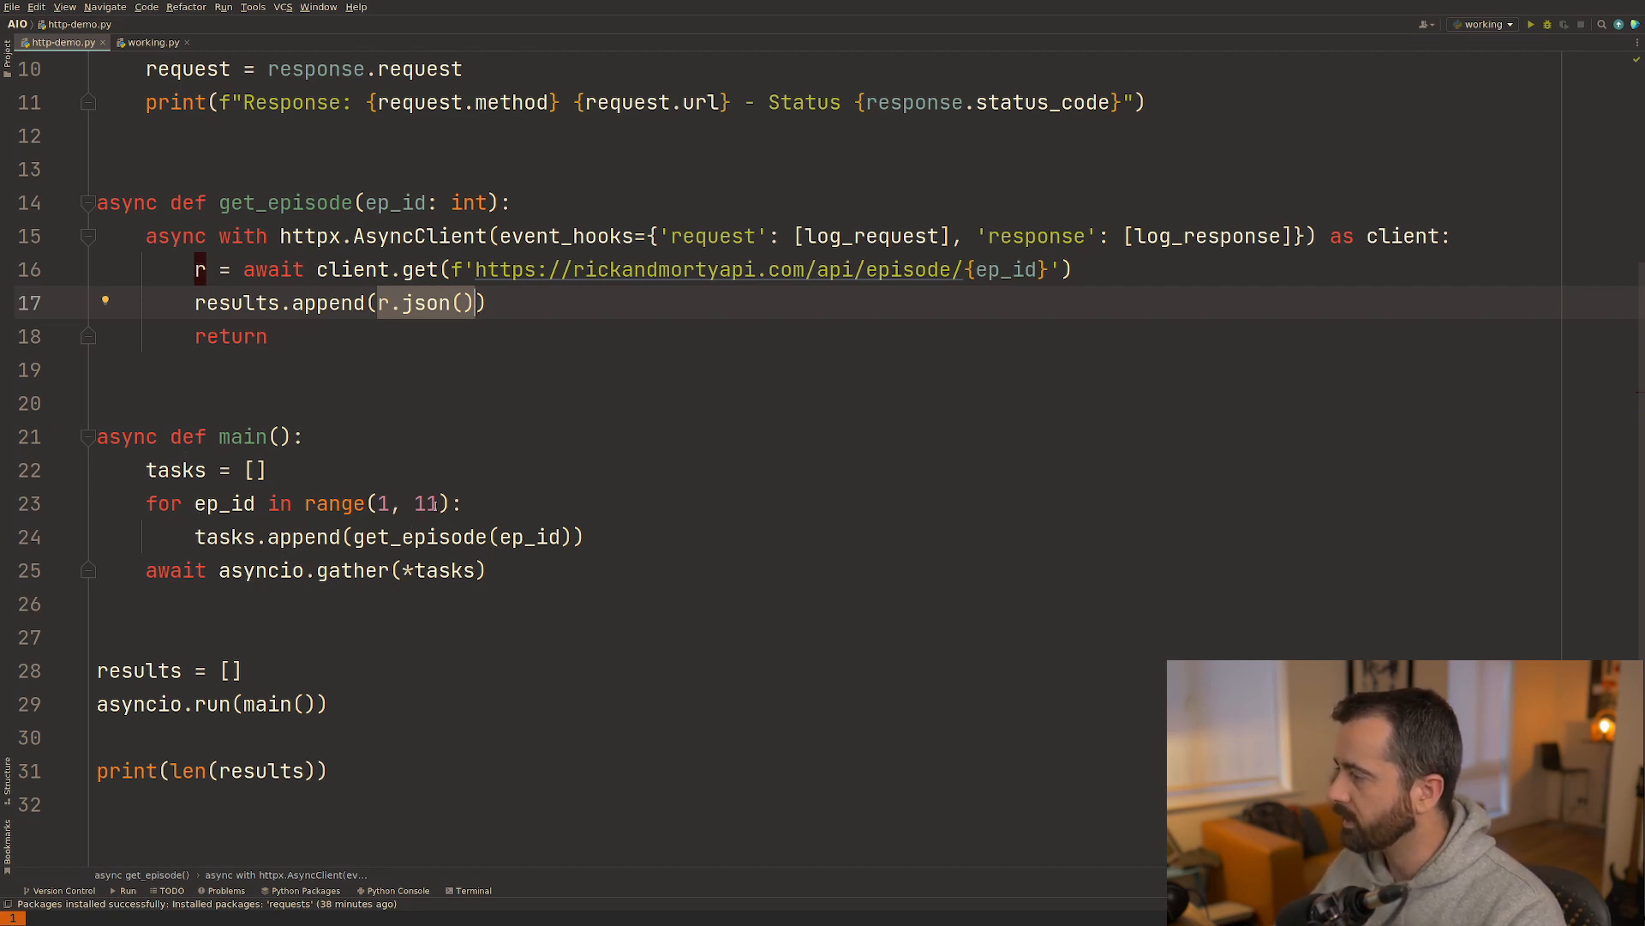
pyautogui.click(293, 502)
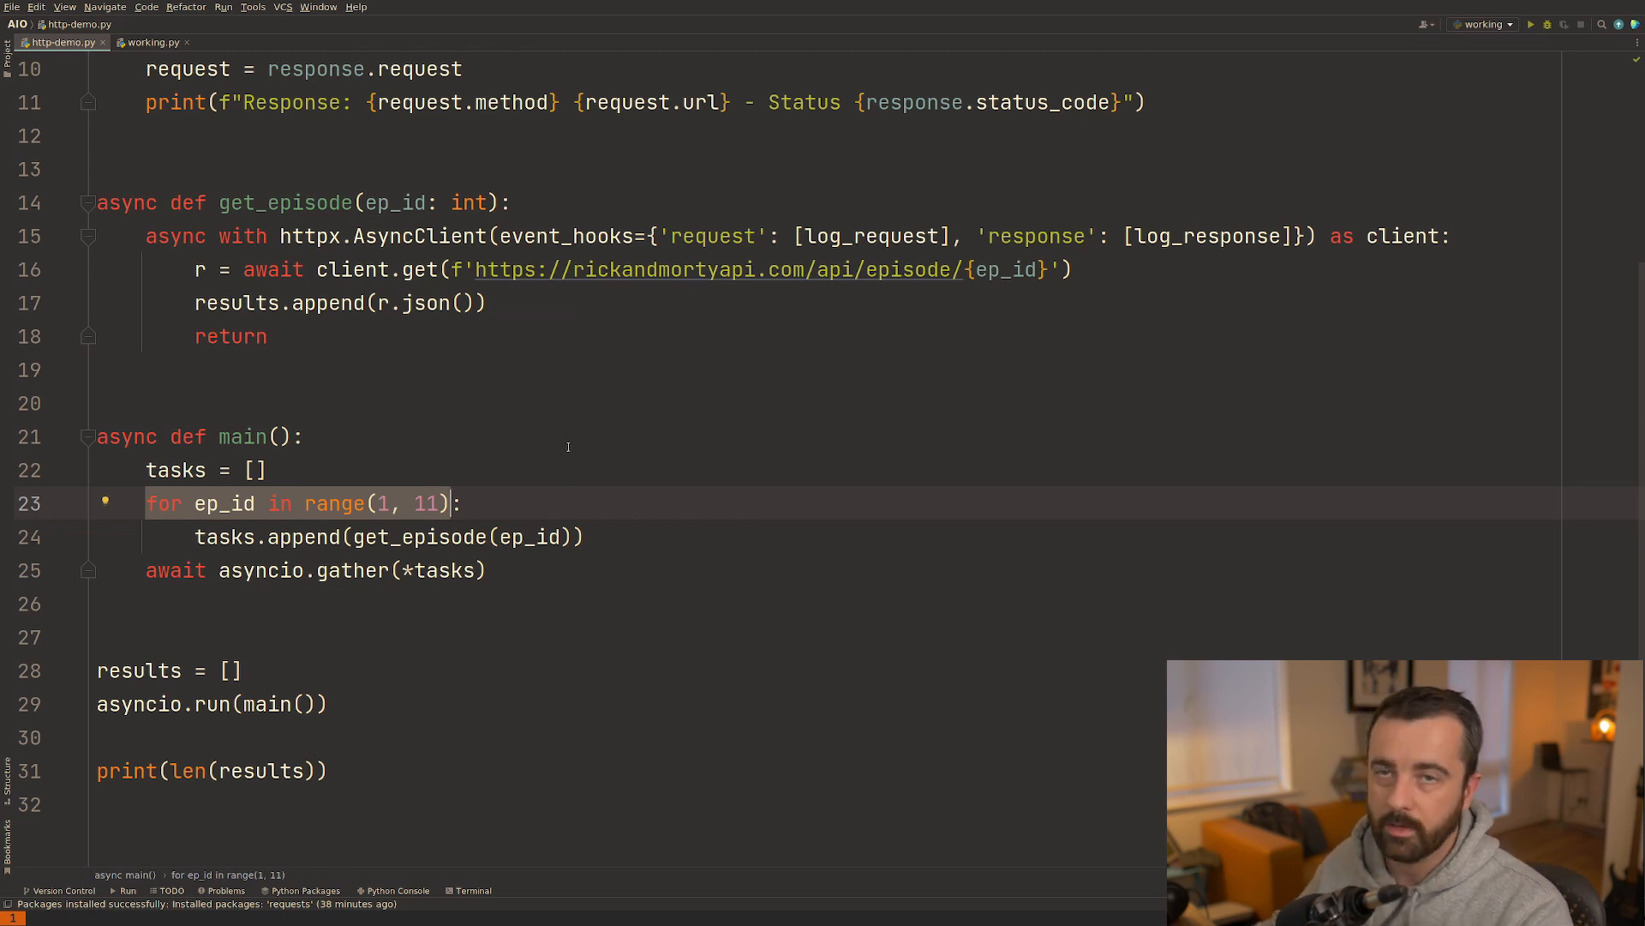
pyautogui.moveTo(561, 445)
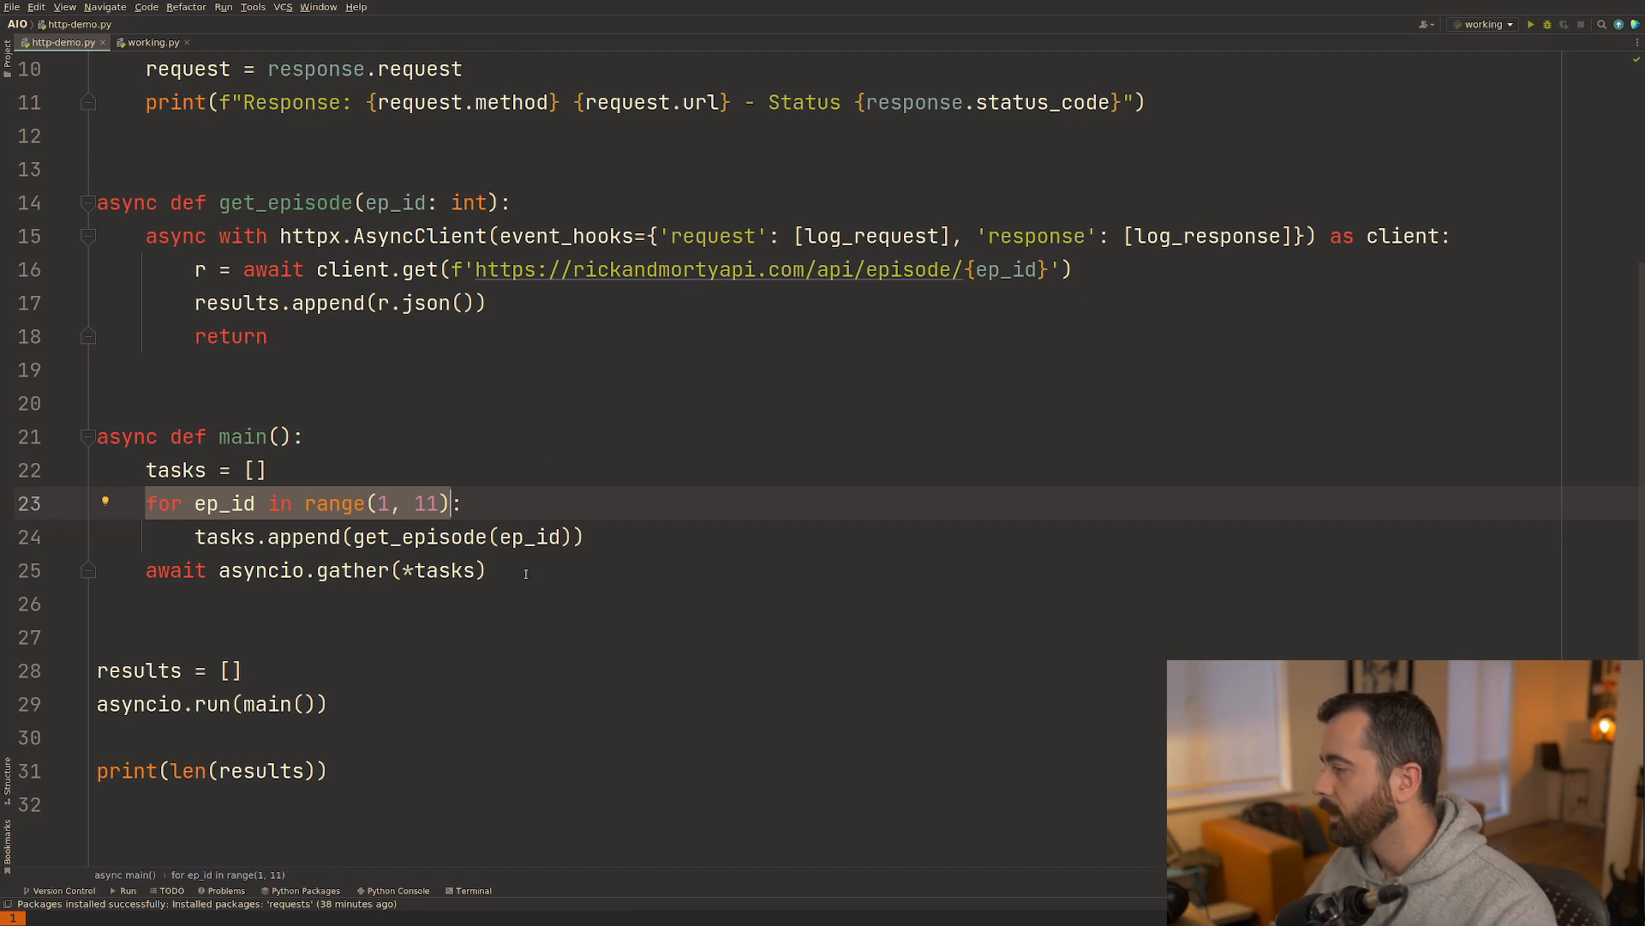
pyautogui.click(327, 703)
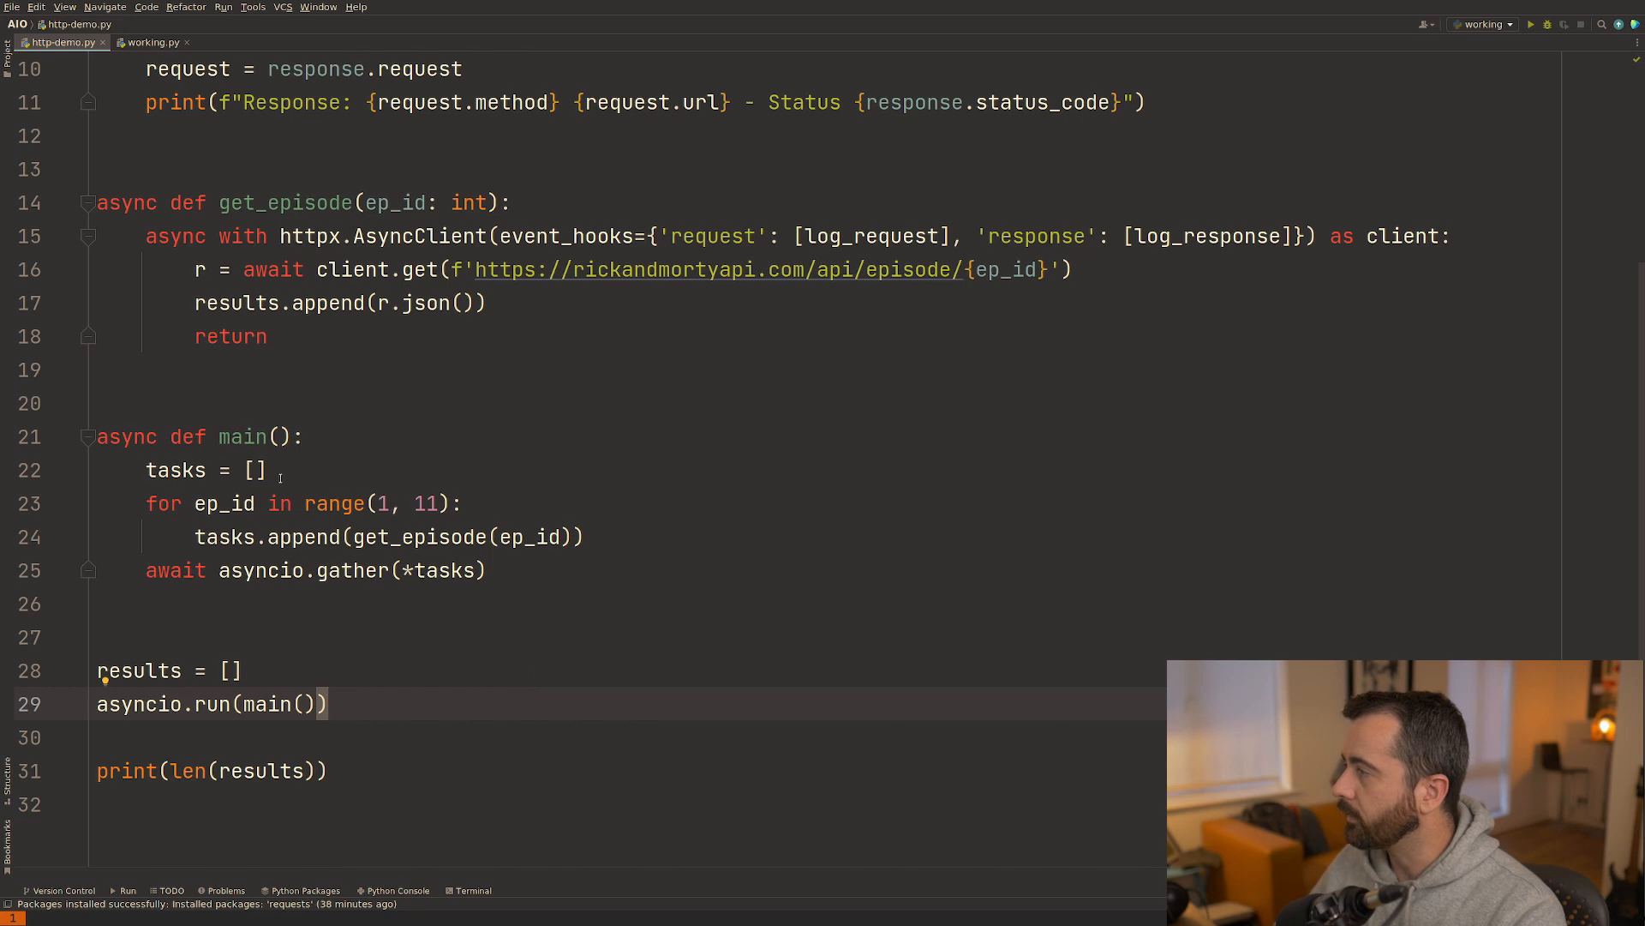
pyautogui.scroll(3)
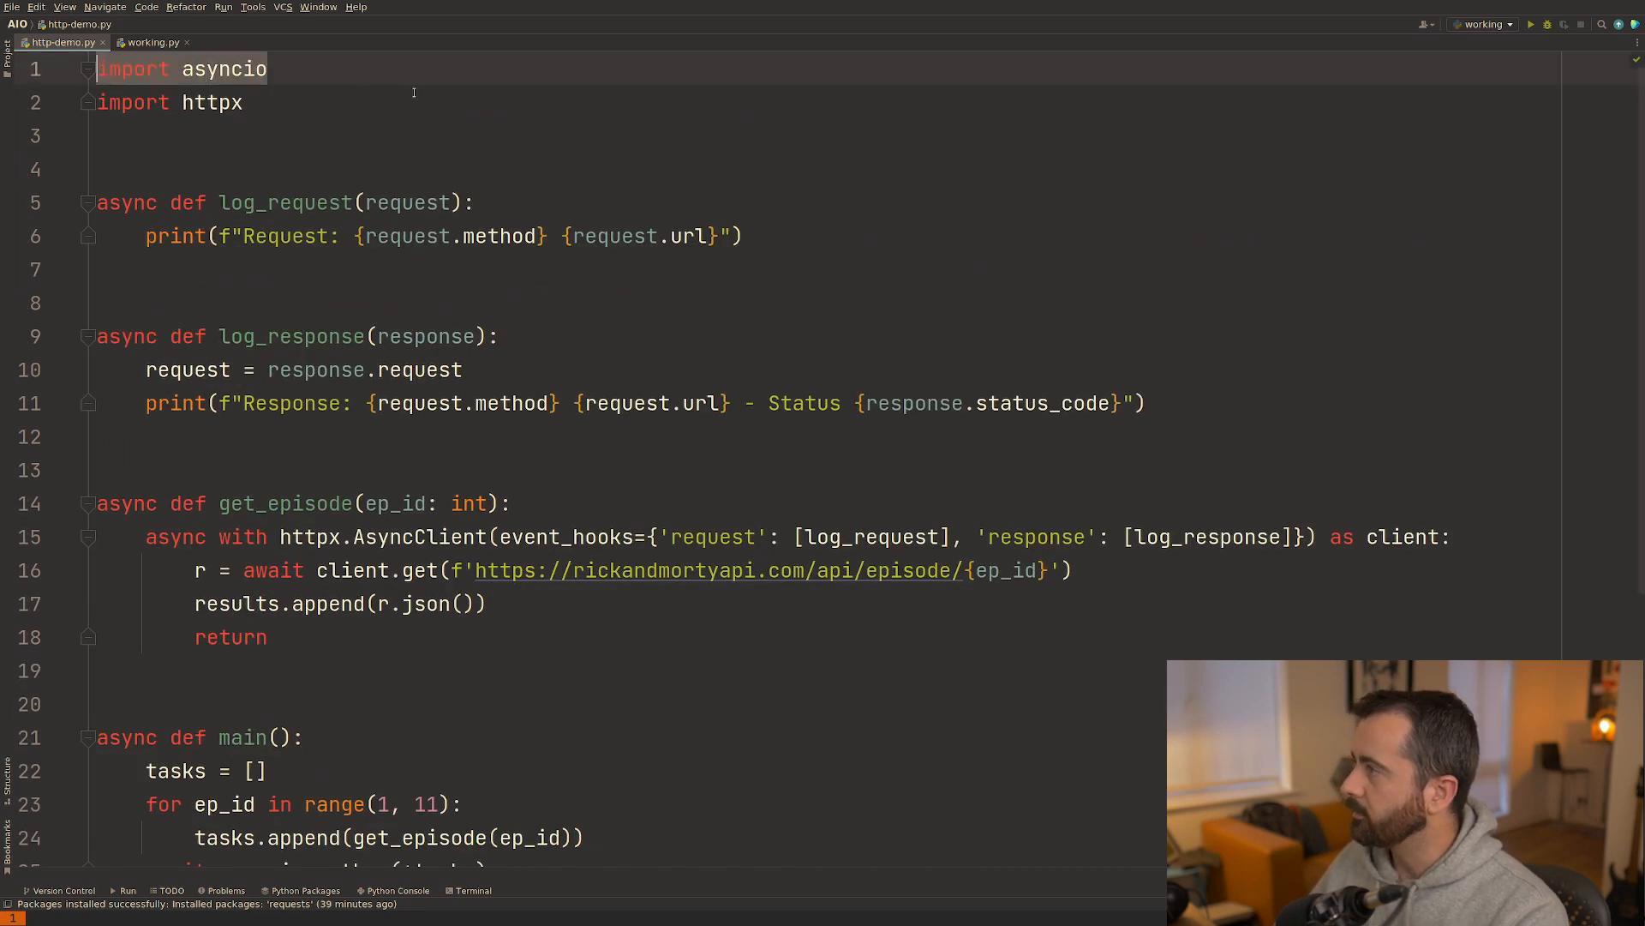
pyautogui.click(89, 202)
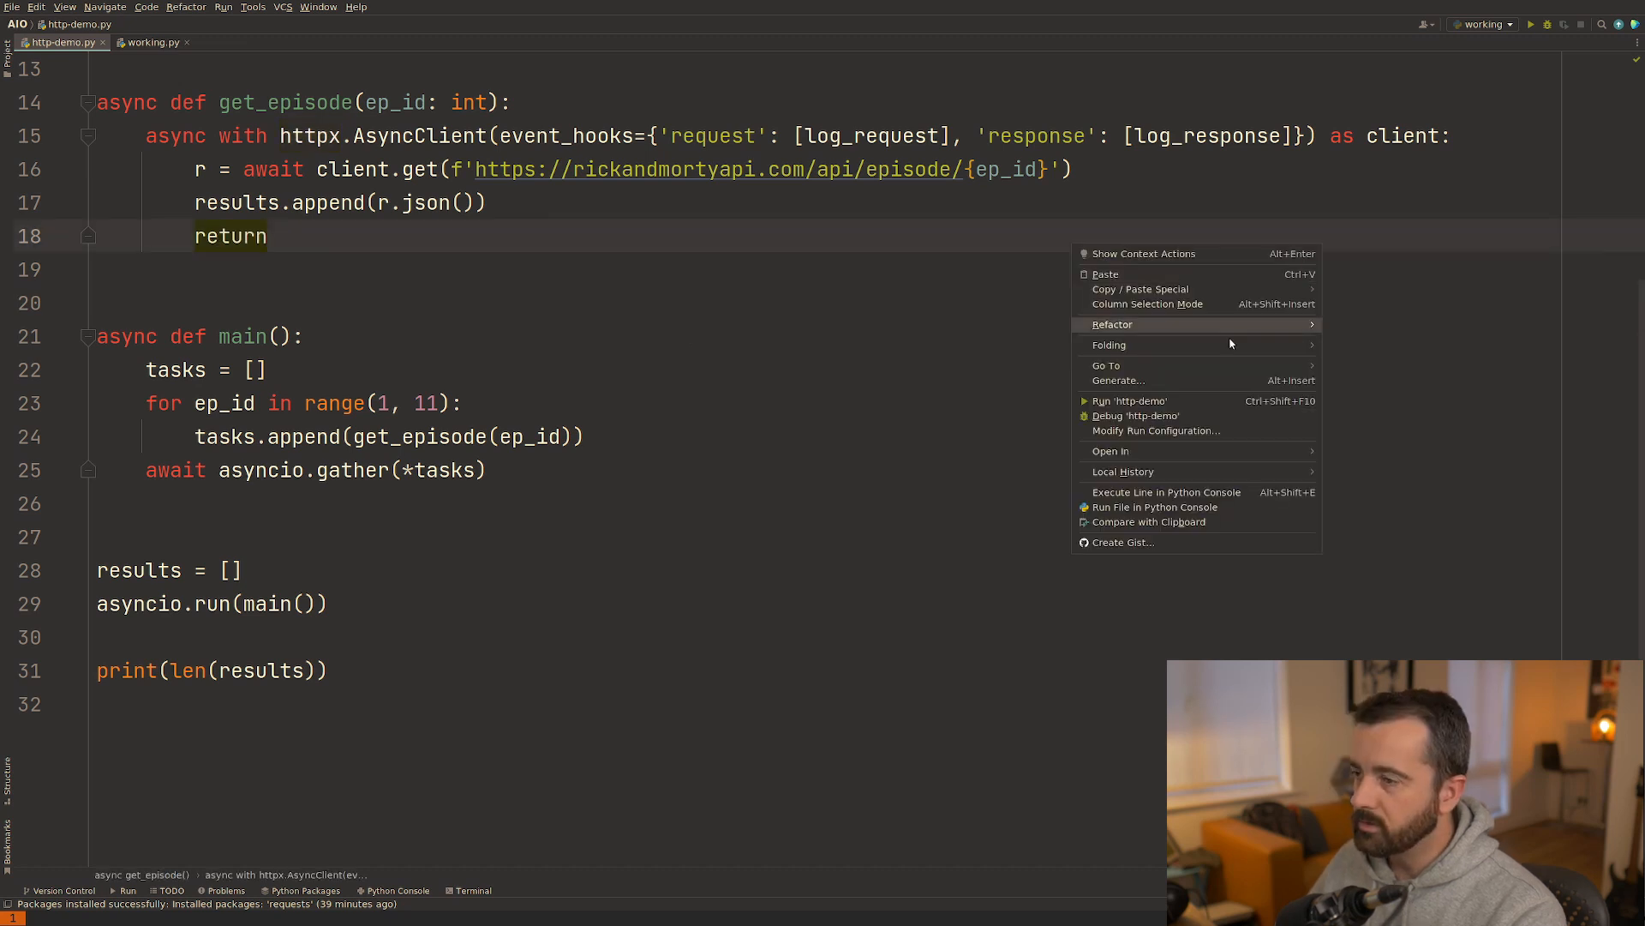
# Run 'http-demo', enlarging the output to see ten logged requests, their Status 200 responses and the printed 10.
pyautogui.click(1131, 400)
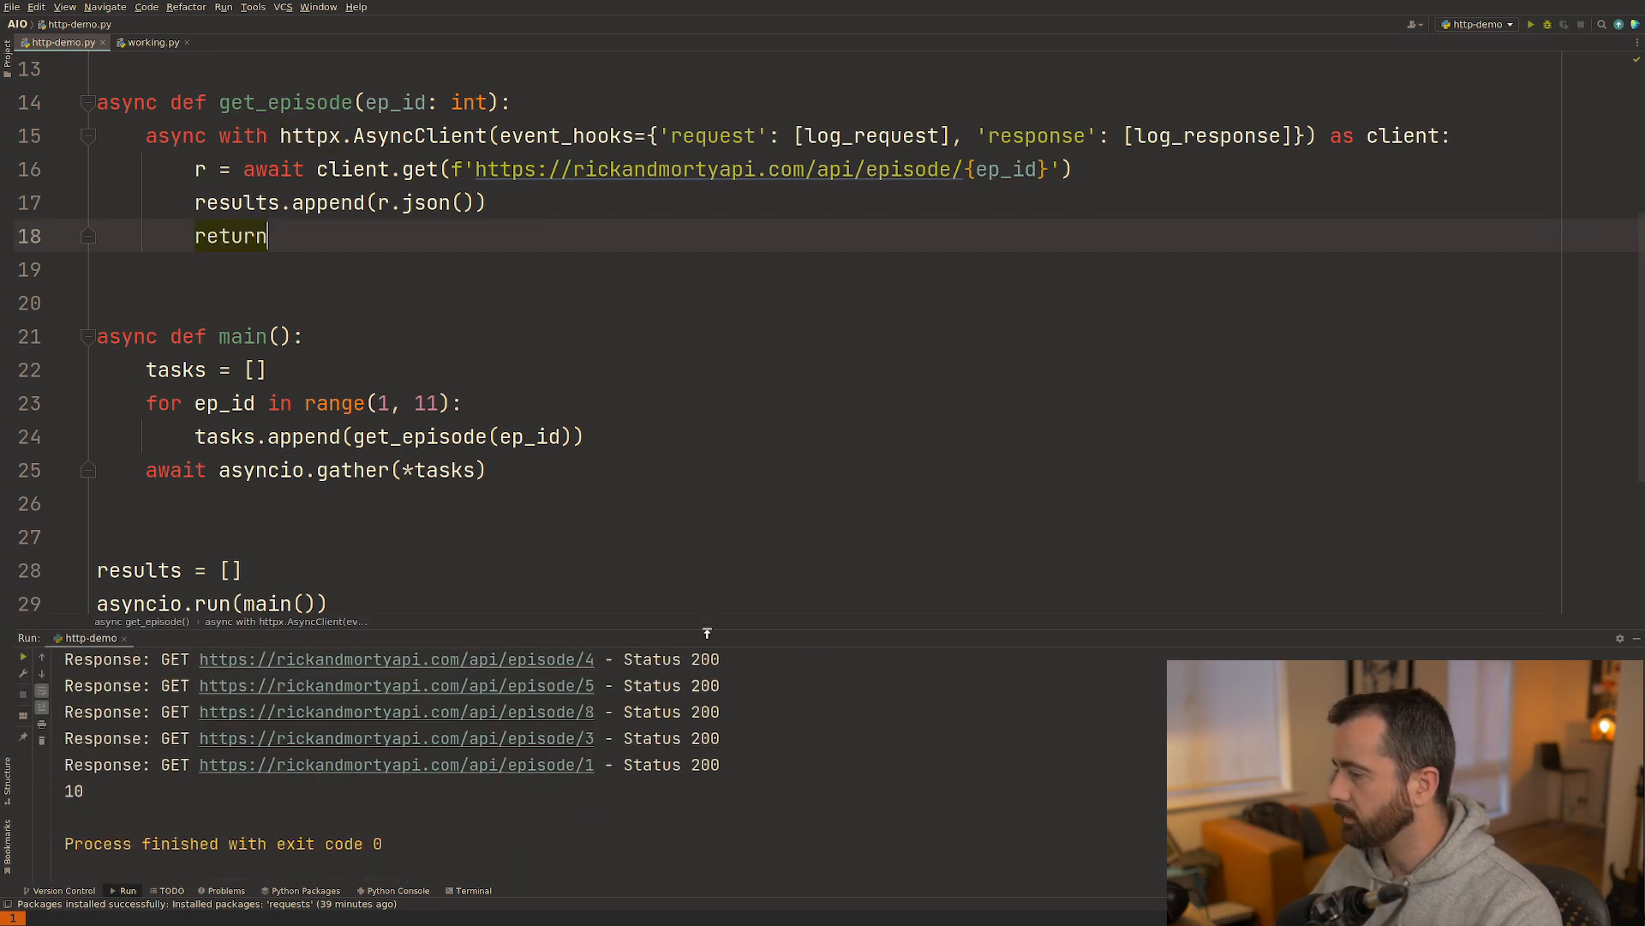
pyautogui.click(1529, 24)
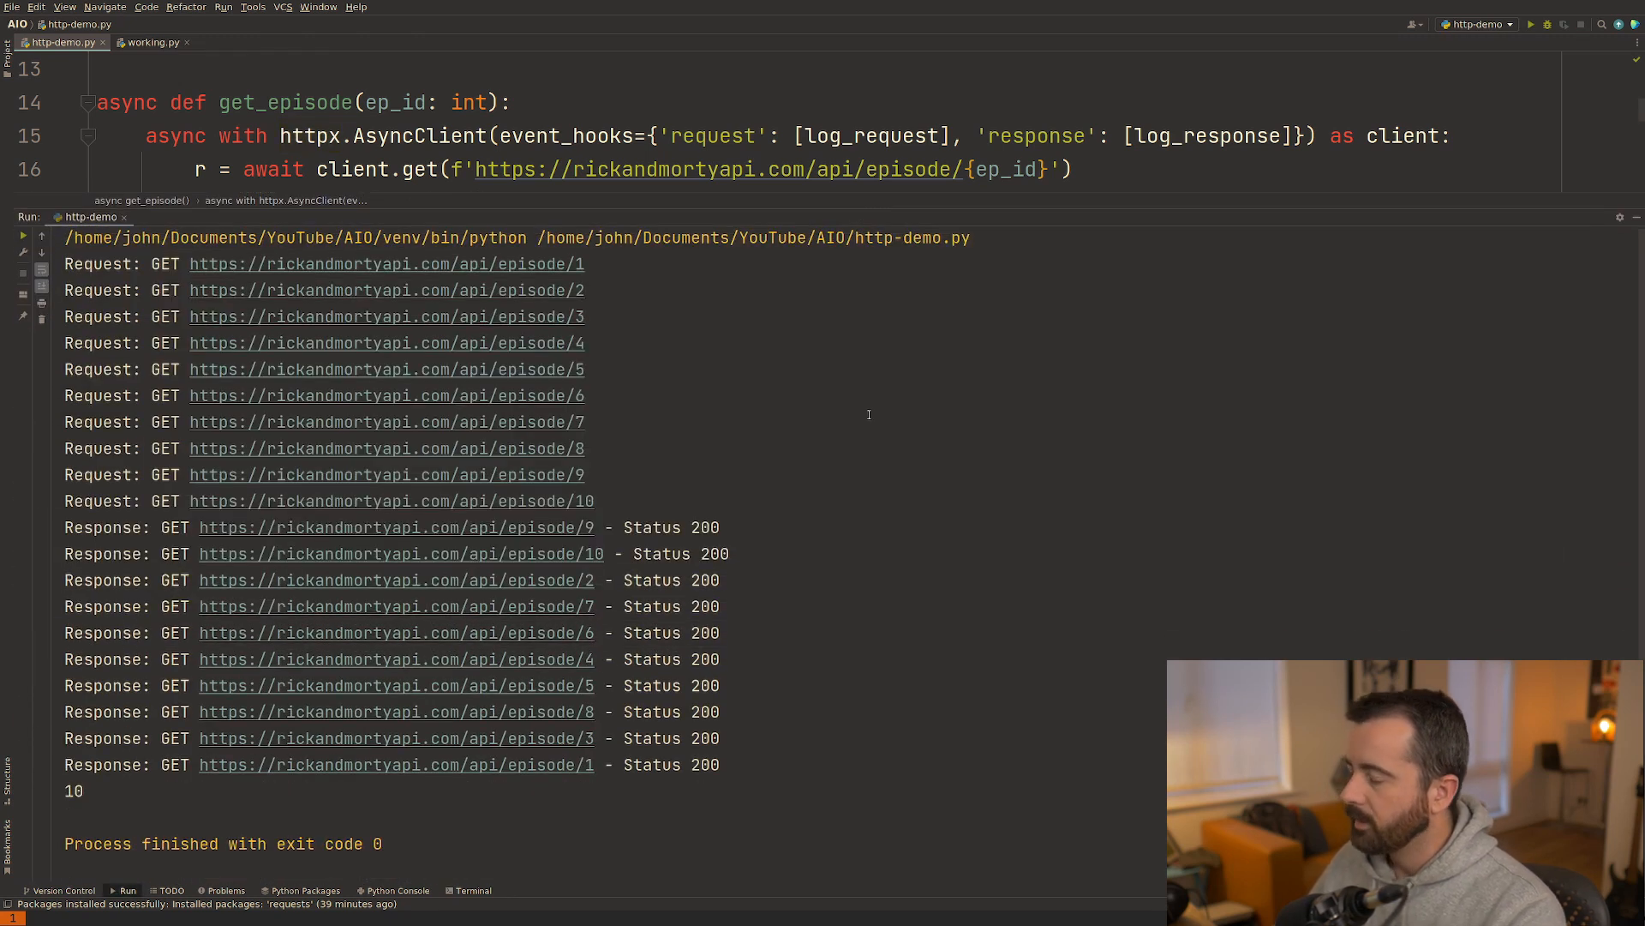
pyautogui.moveTo(830, 420)
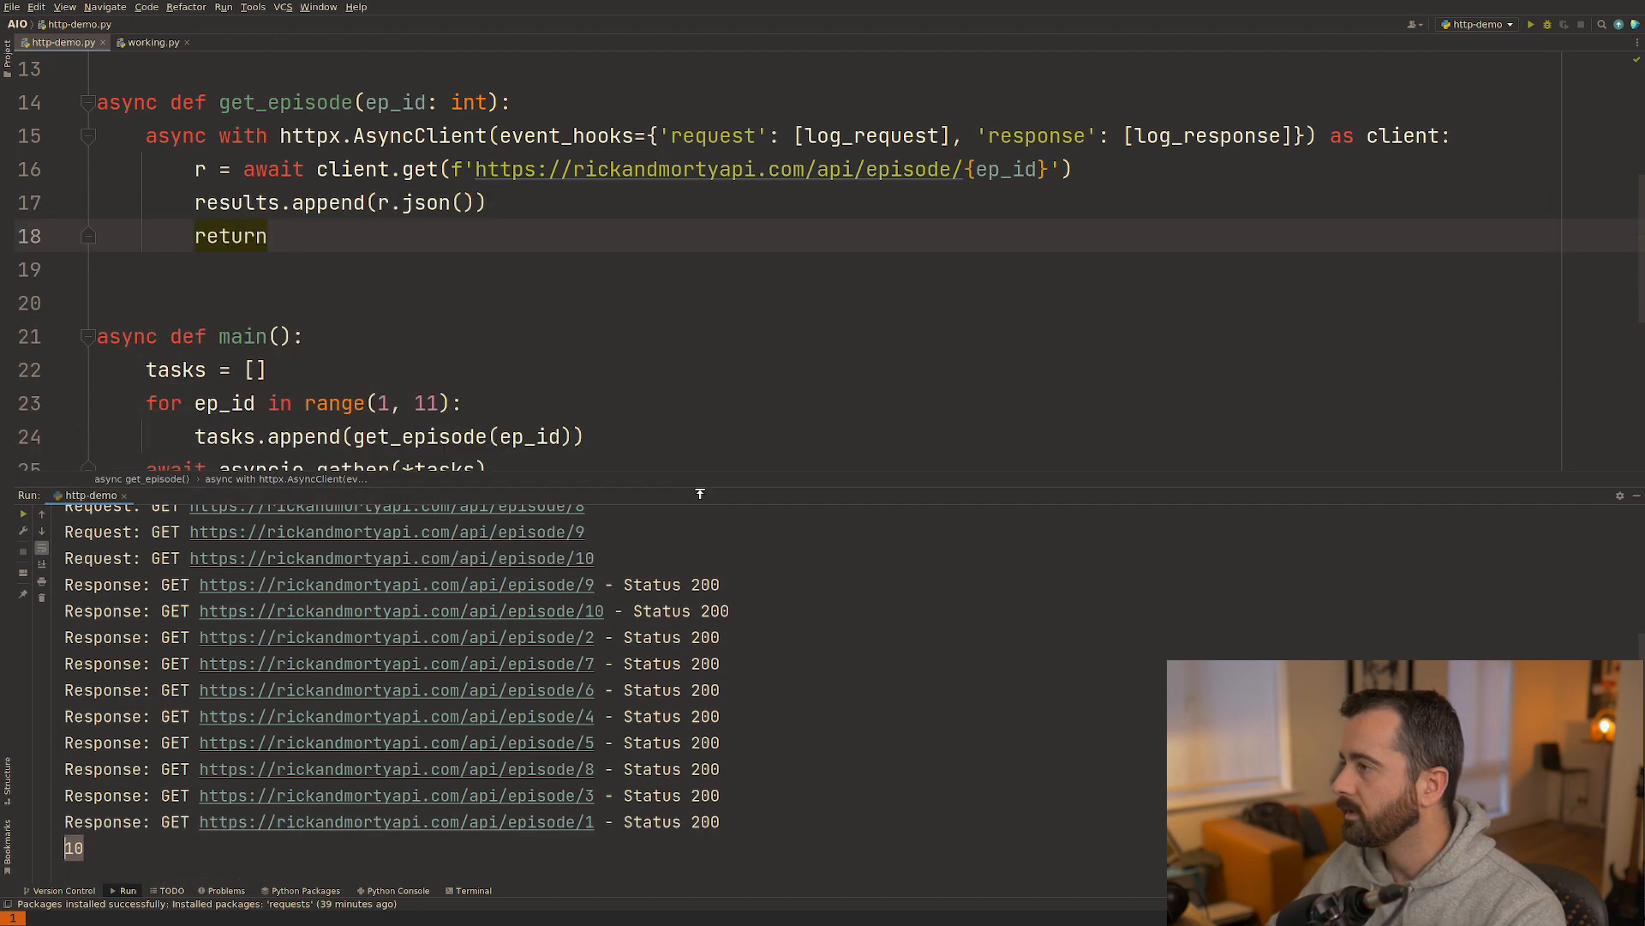
pyautogui.scroll(-3)
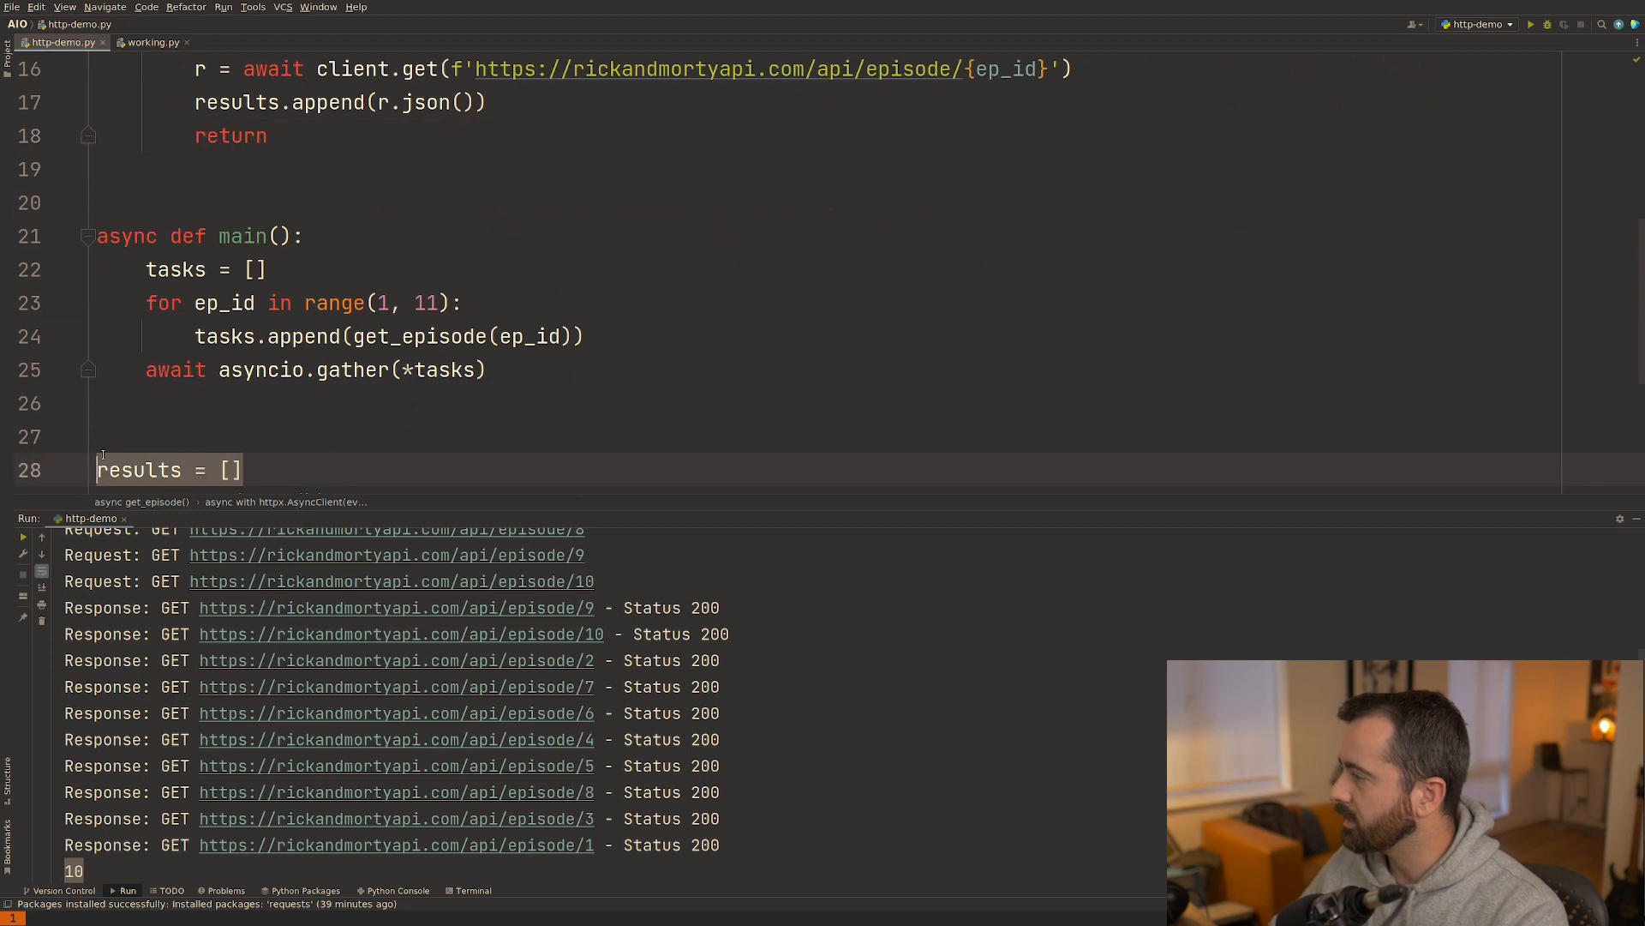
pyautogui.moveTo(573, 518)
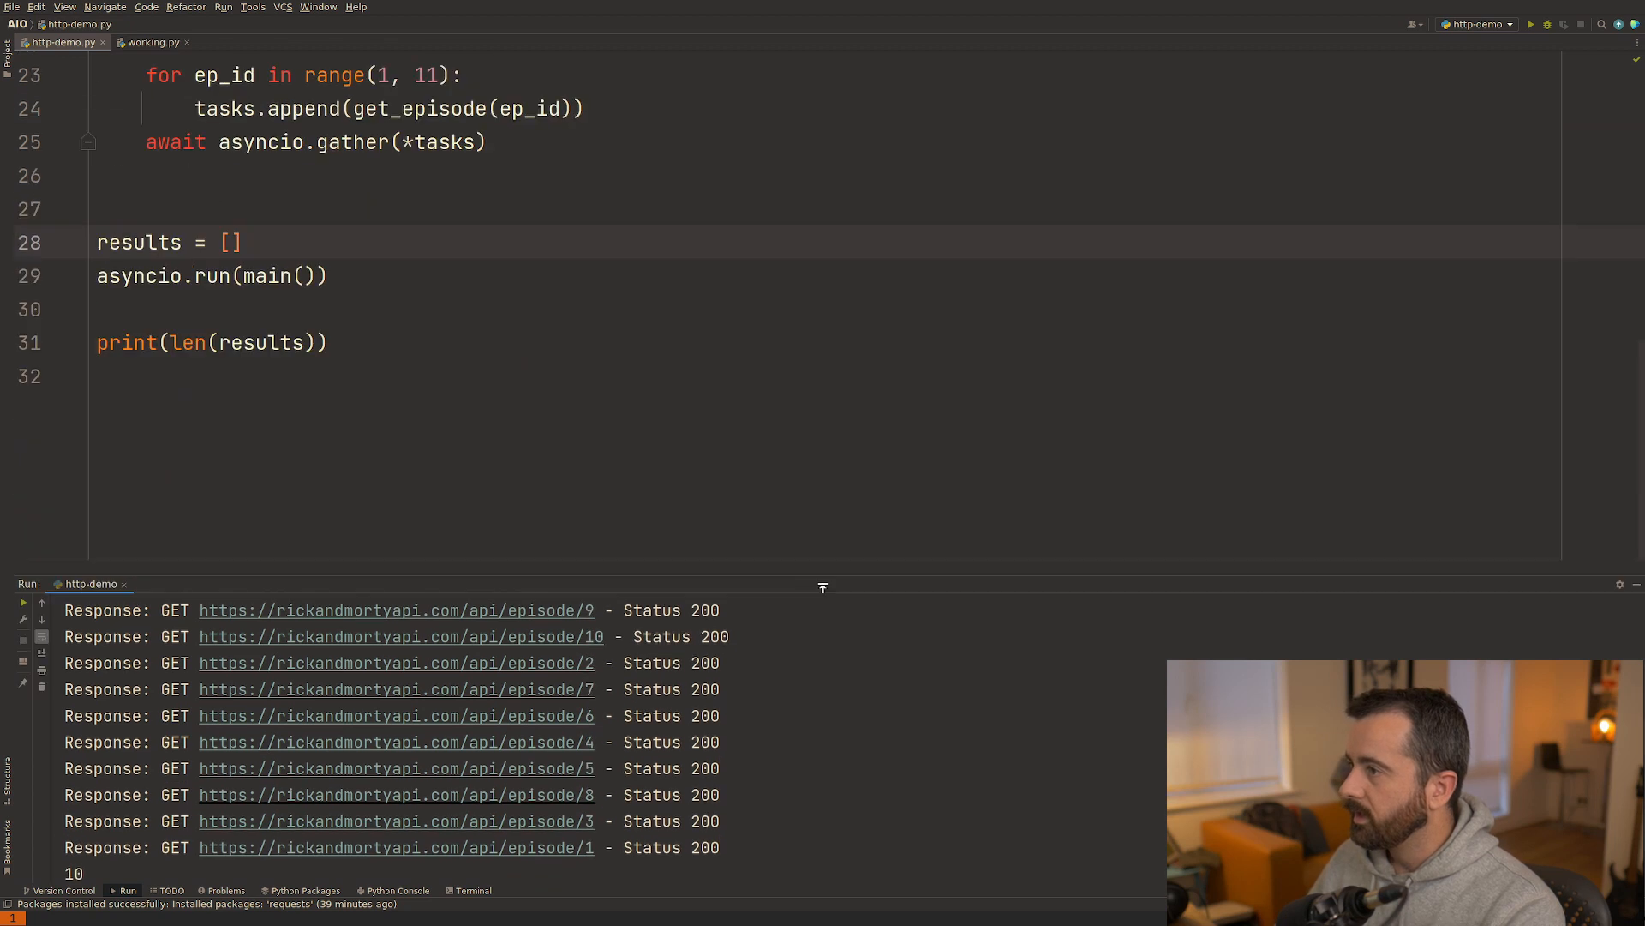
# Highlight the client's event_hooks argument and reveal the request/response logging function bodies.
pyautogui.scroll(3)
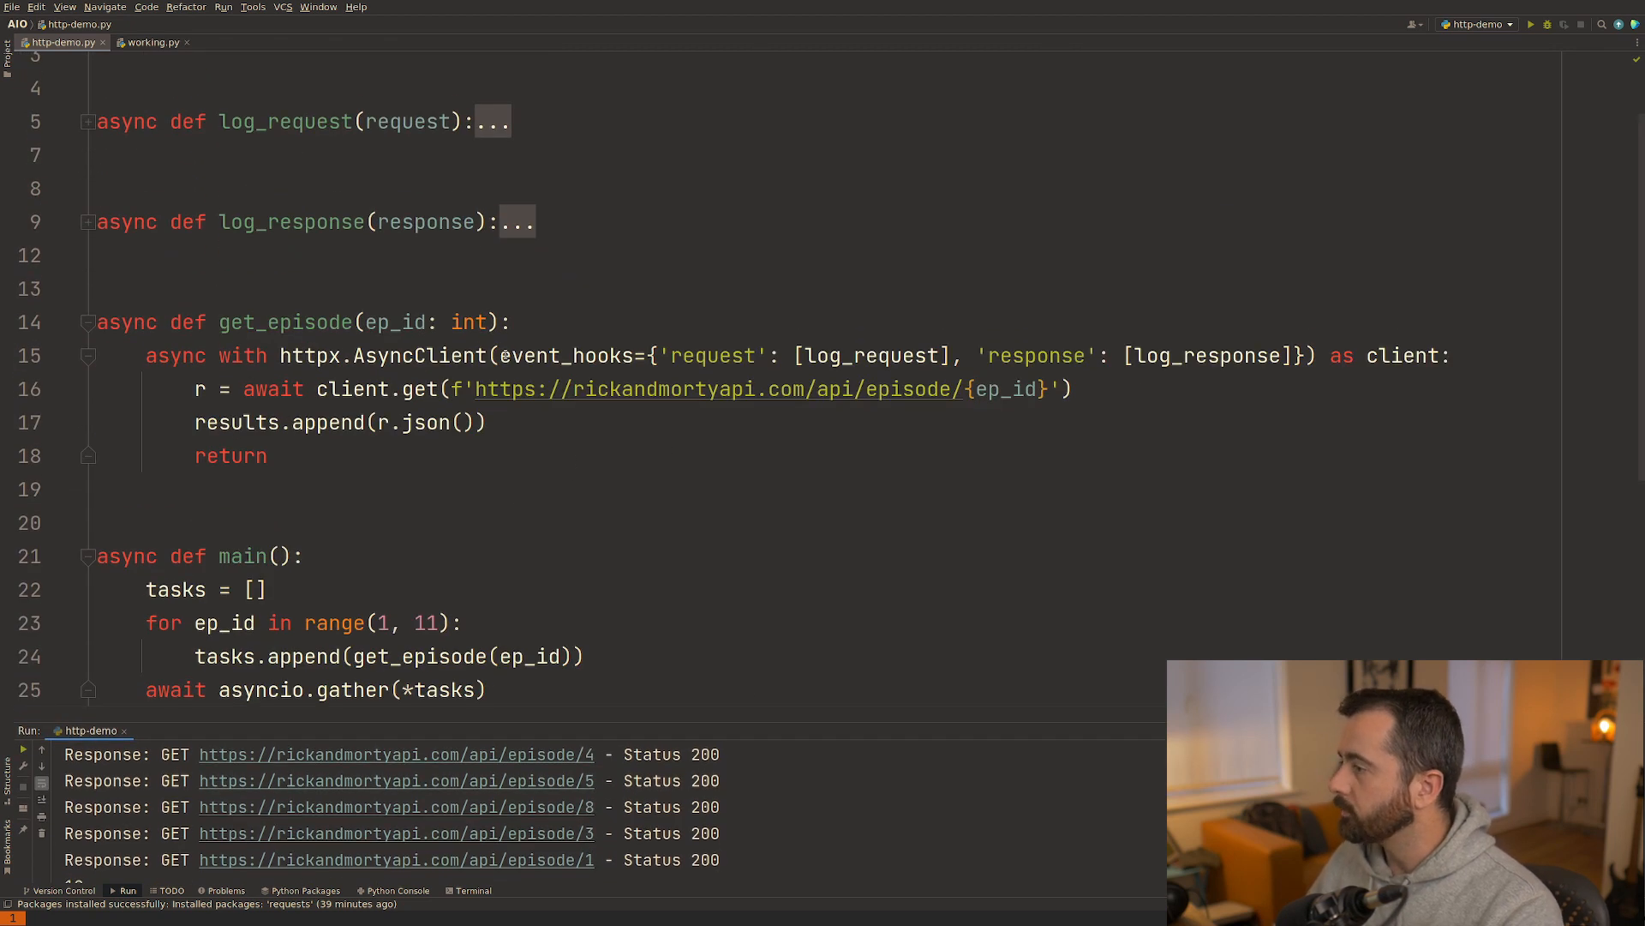
pyautogui.doubleClick(568, 357)
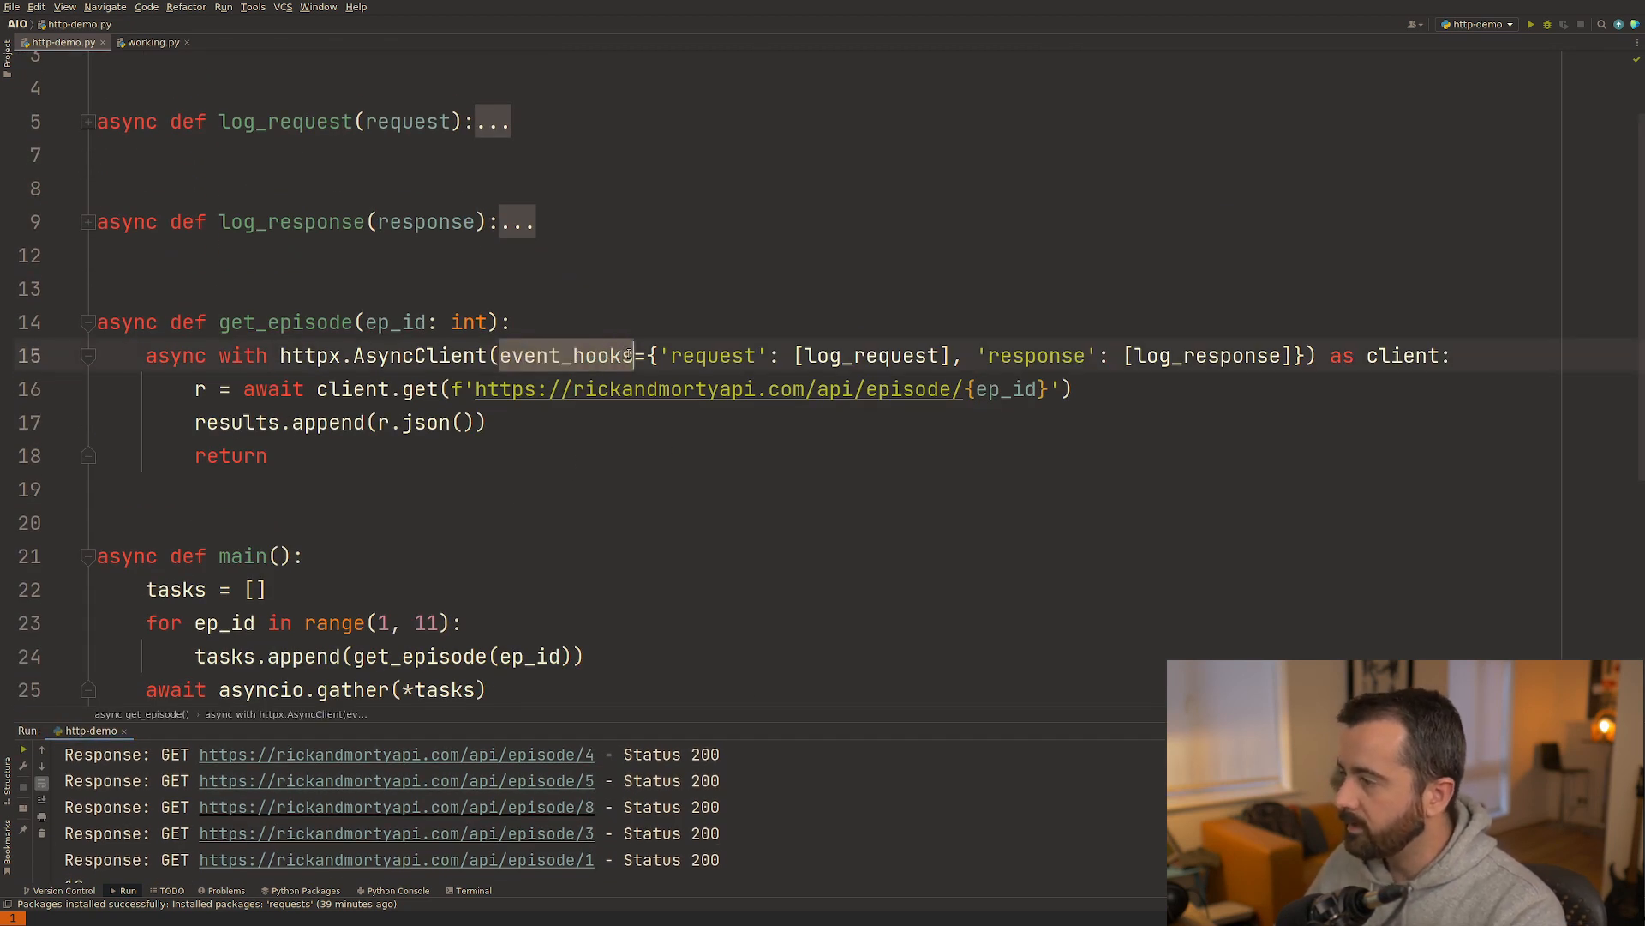
pyautogui.moveTo(629, 355)
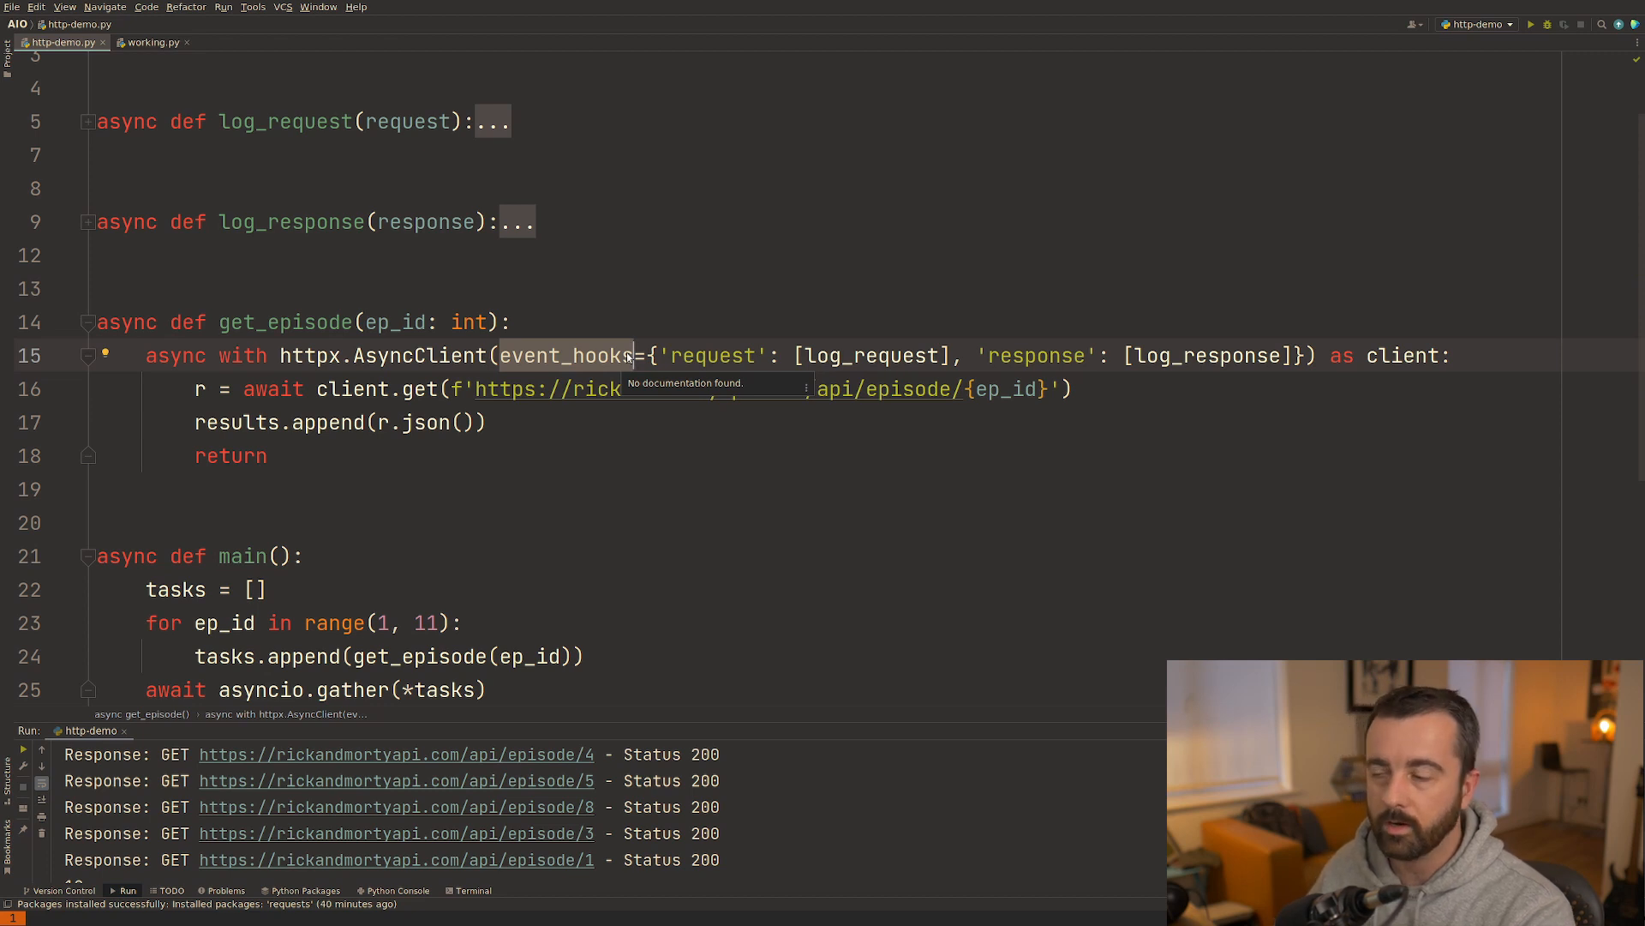
pyautogui.click(267, 456)
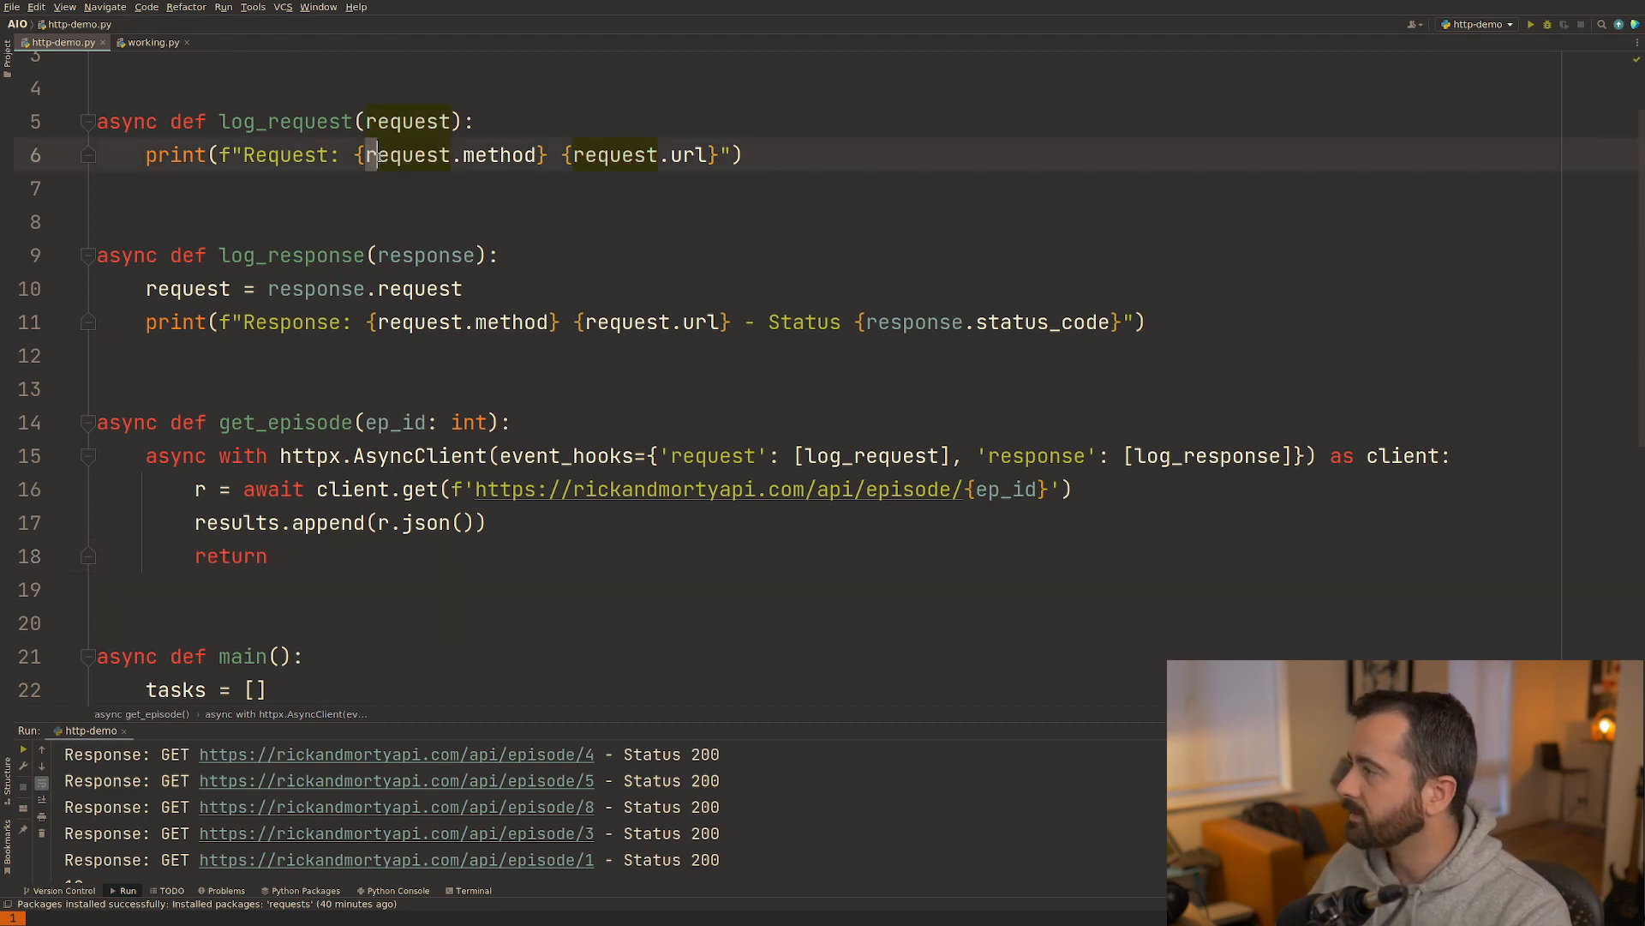
pyautogui.doubleClick(638, 154)
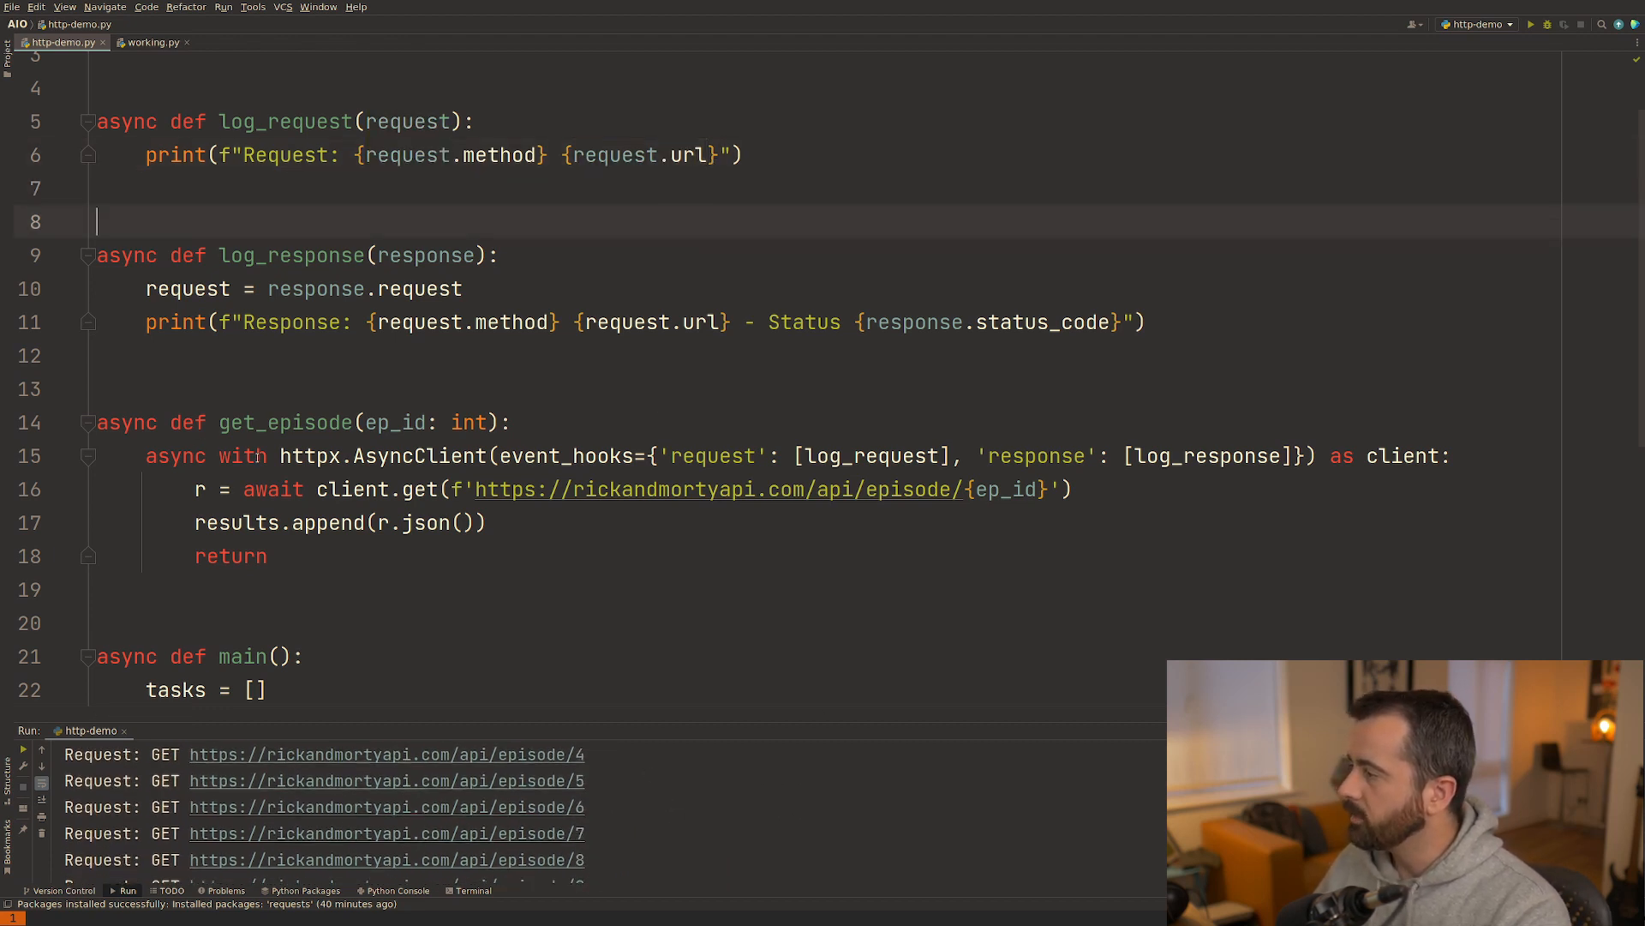
# Point out the 'request' and 'response' hook keys, then show the full run log of ten requests.
pyautogui.doubleClick(713, 456)
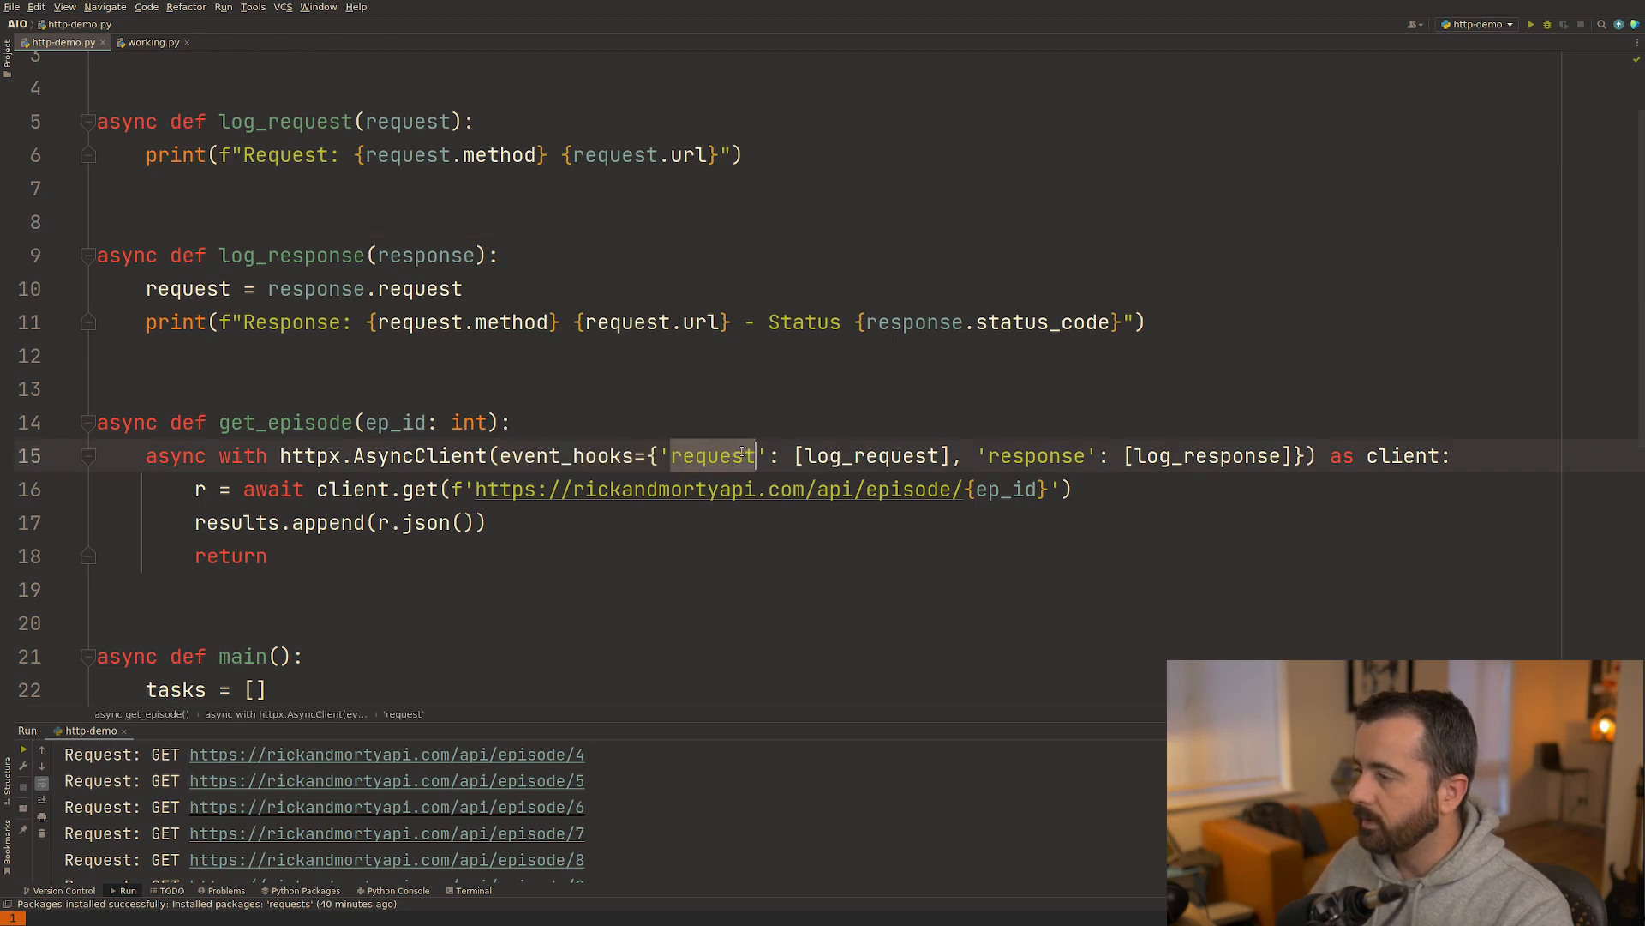
pyautogui.click(1034, 456)
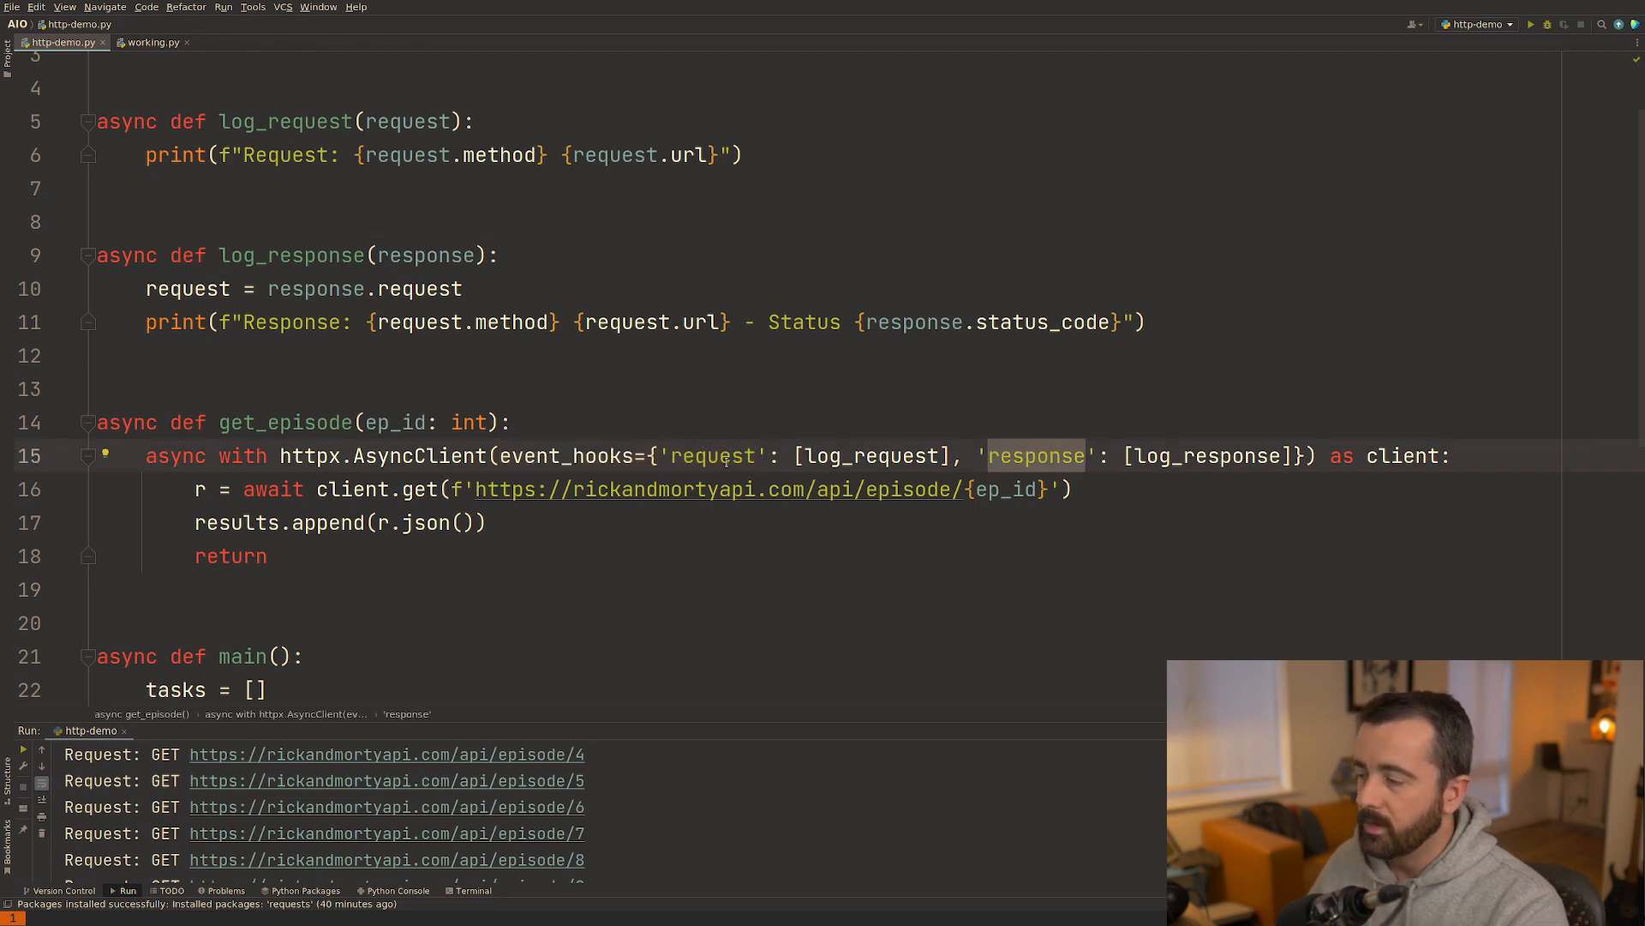
pyautogui.click(312, 256)
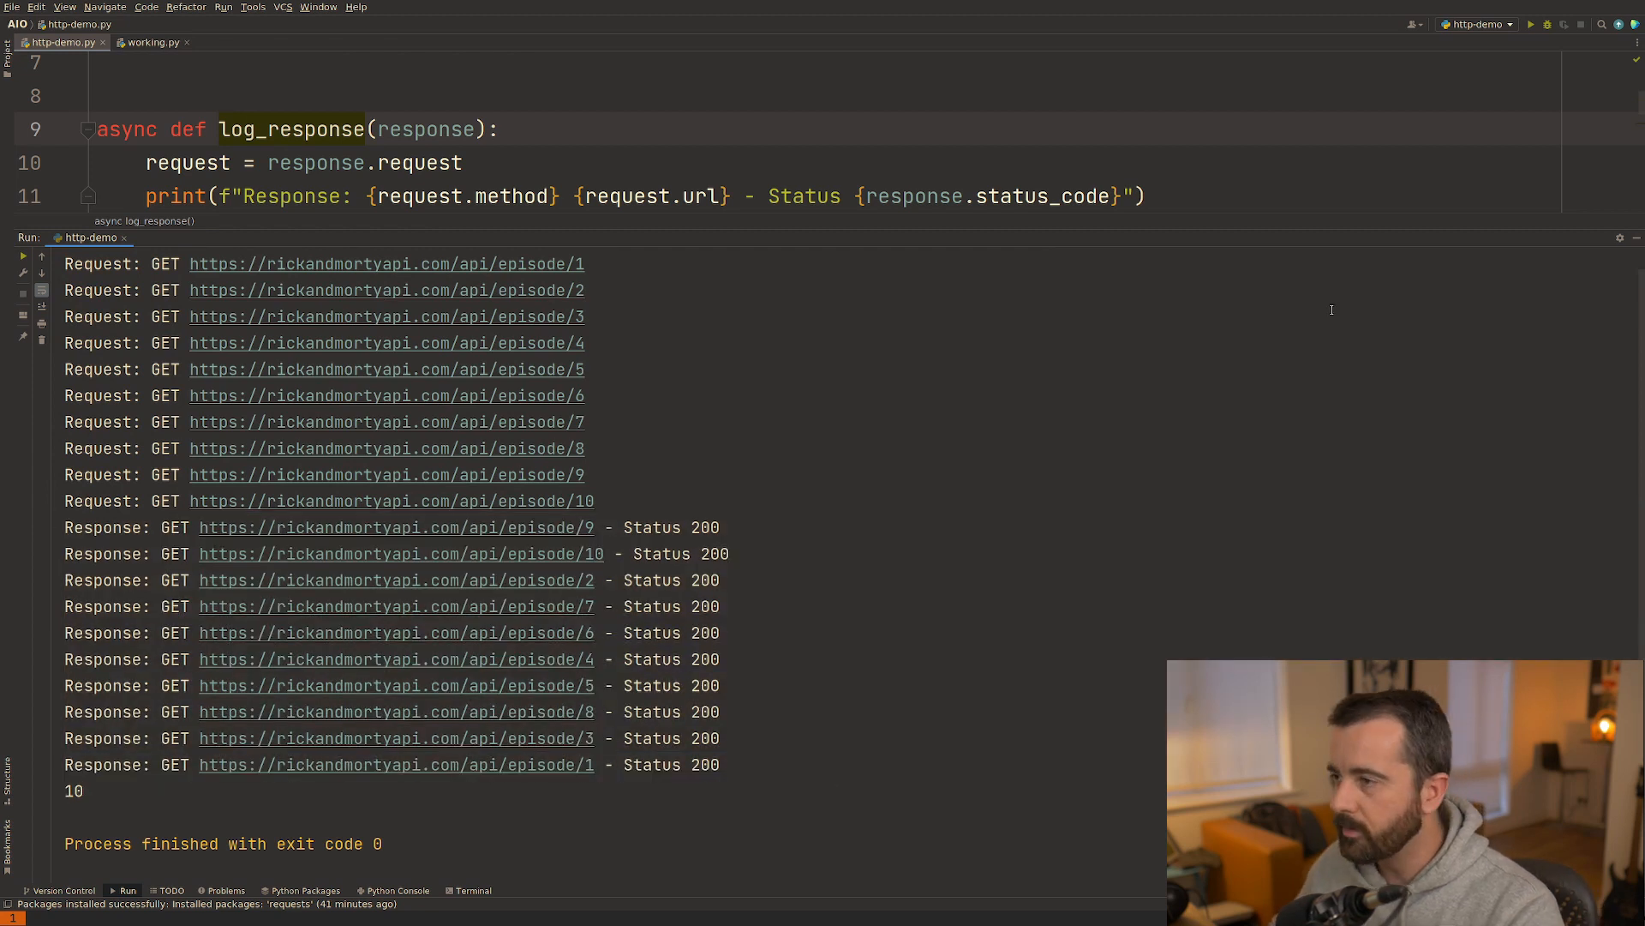
pyautogui.moveTo(1233, 353)
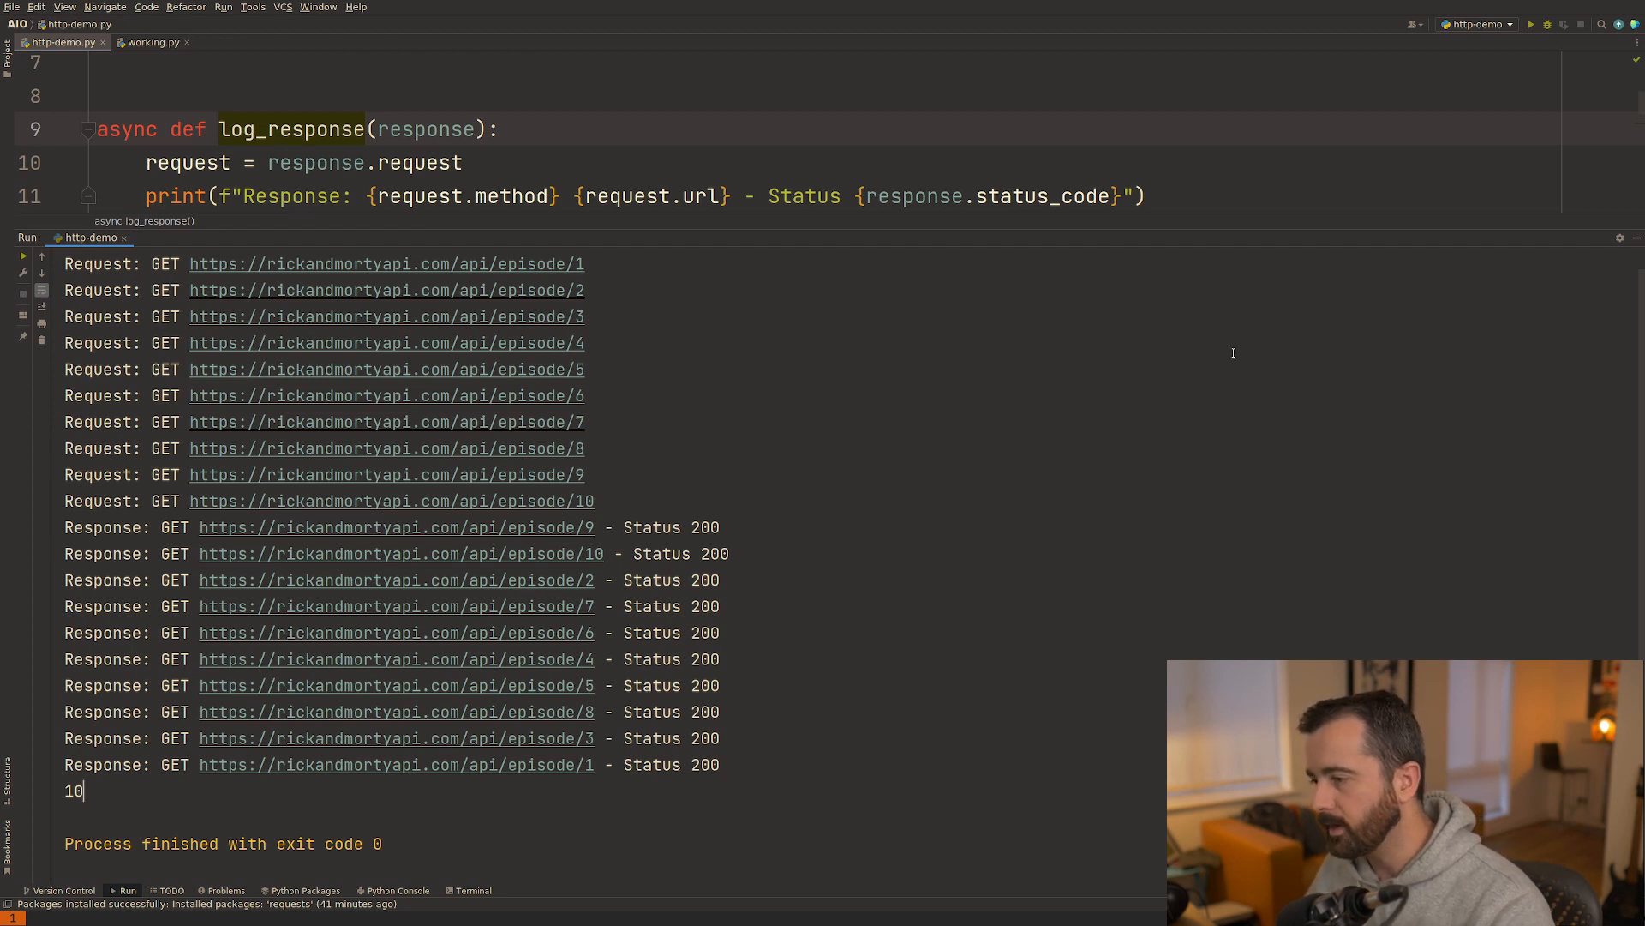
pyautogui.moveTo(1481, 253)
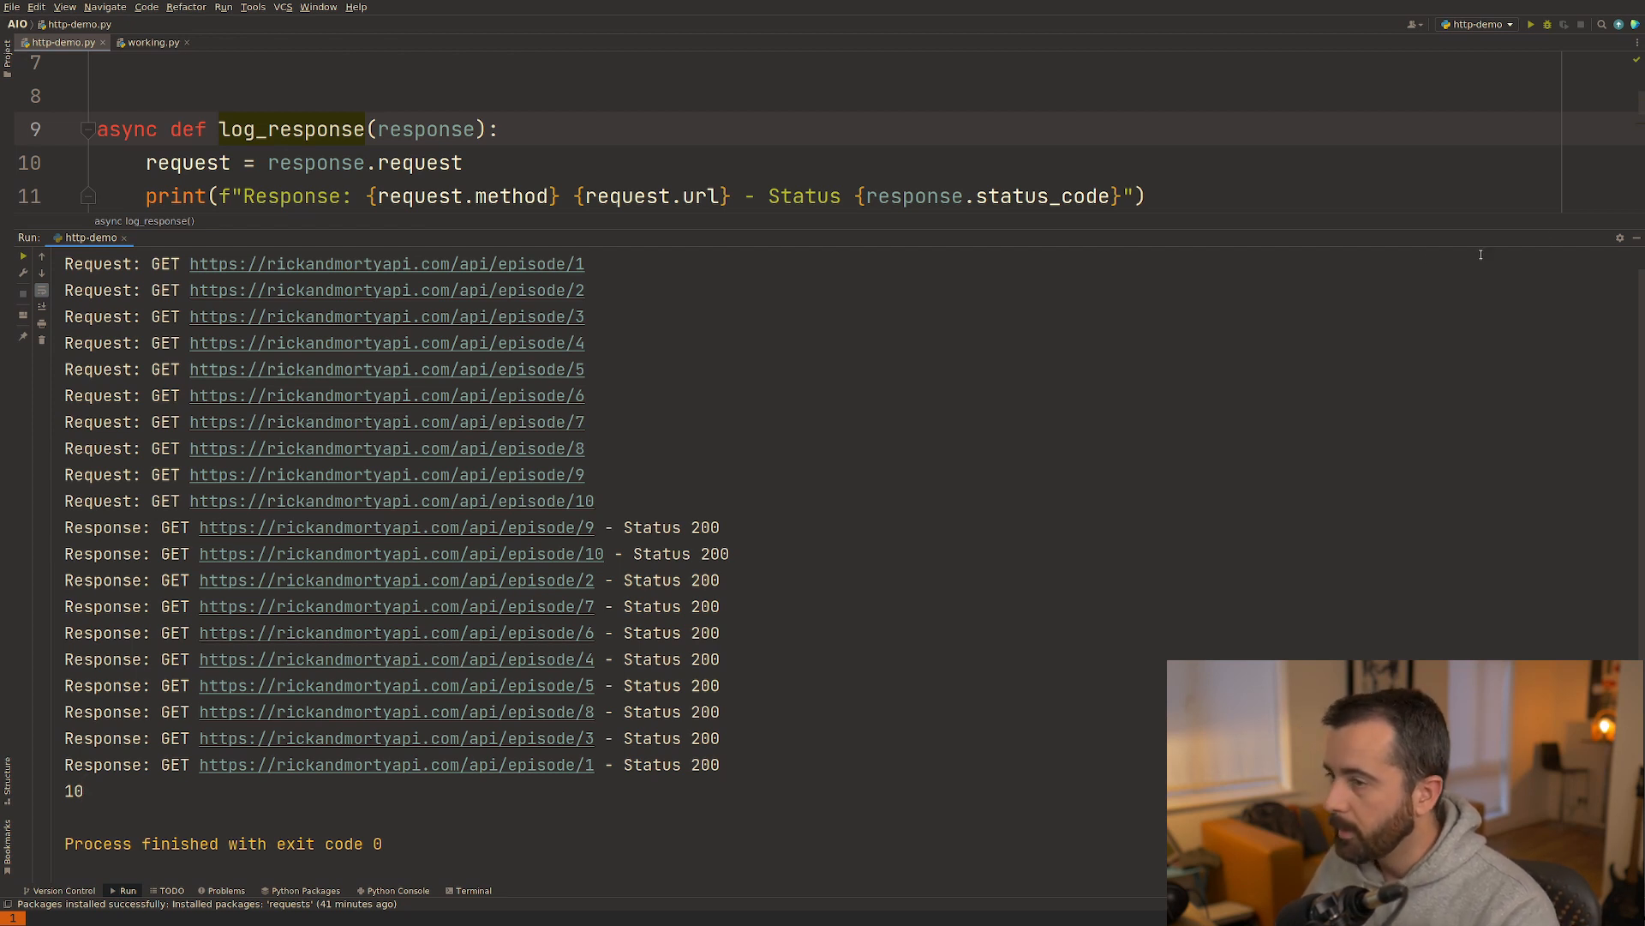